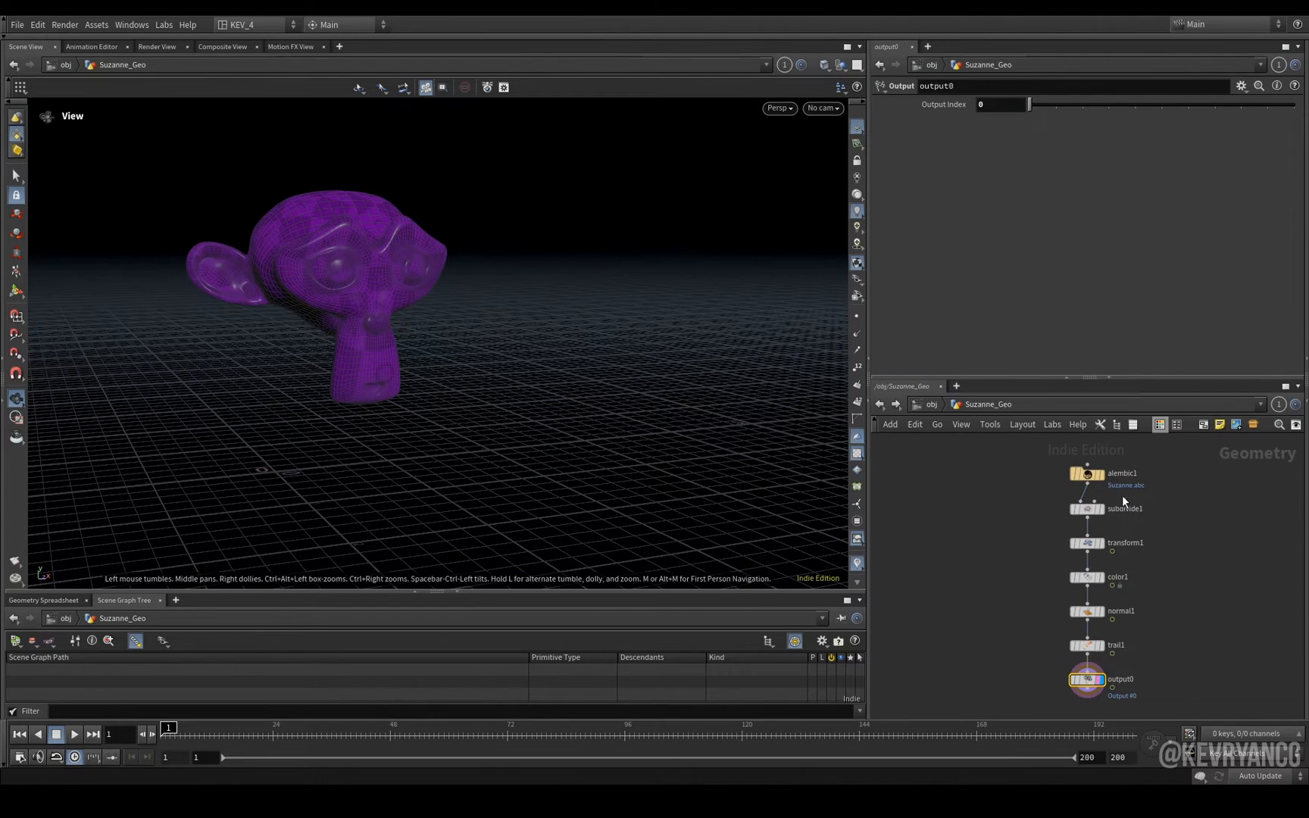
- Review Suzanne's alembic import and spin transform, playing the timeline to watch it rotate
{"action": "left_click", "coordinate": [1088, 475]}
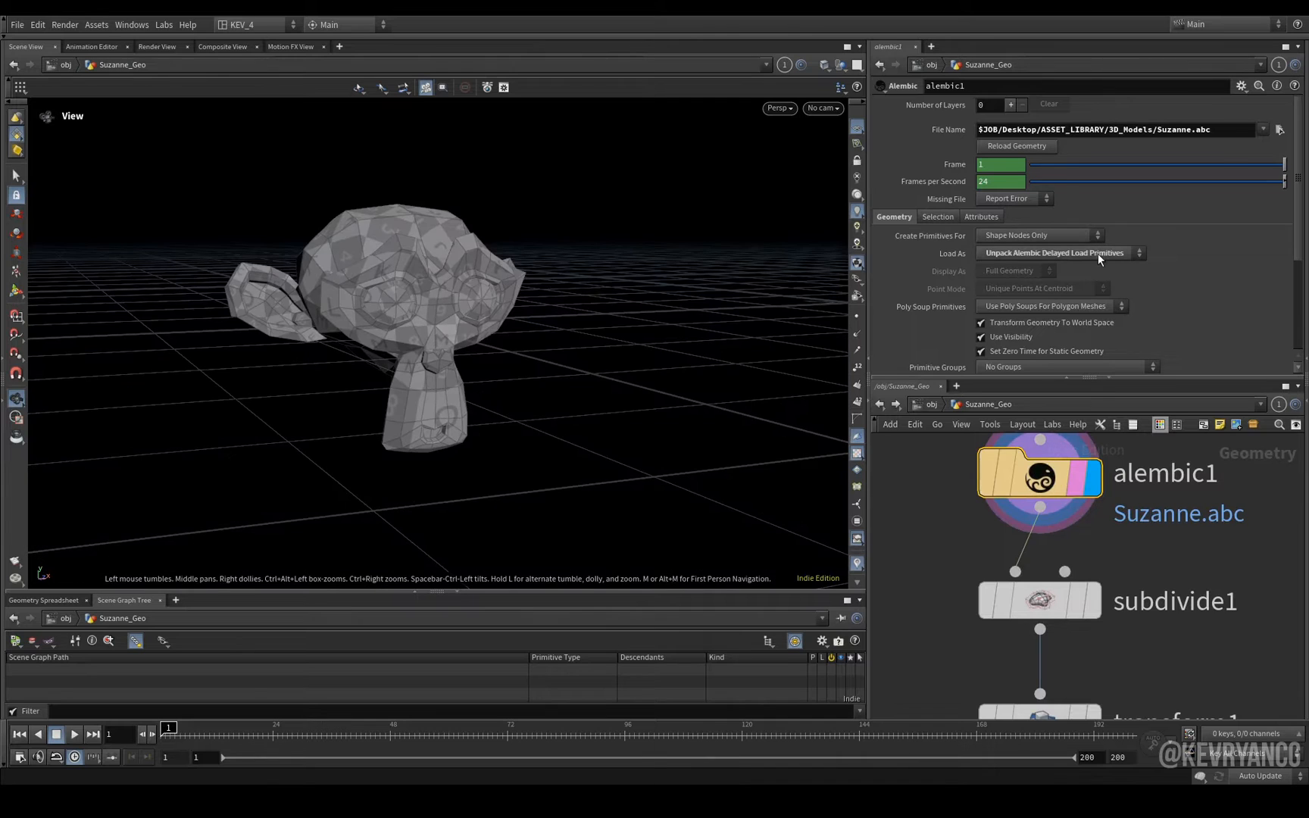
{"action": "mouse_move", "coordinate": [1079, 259]}
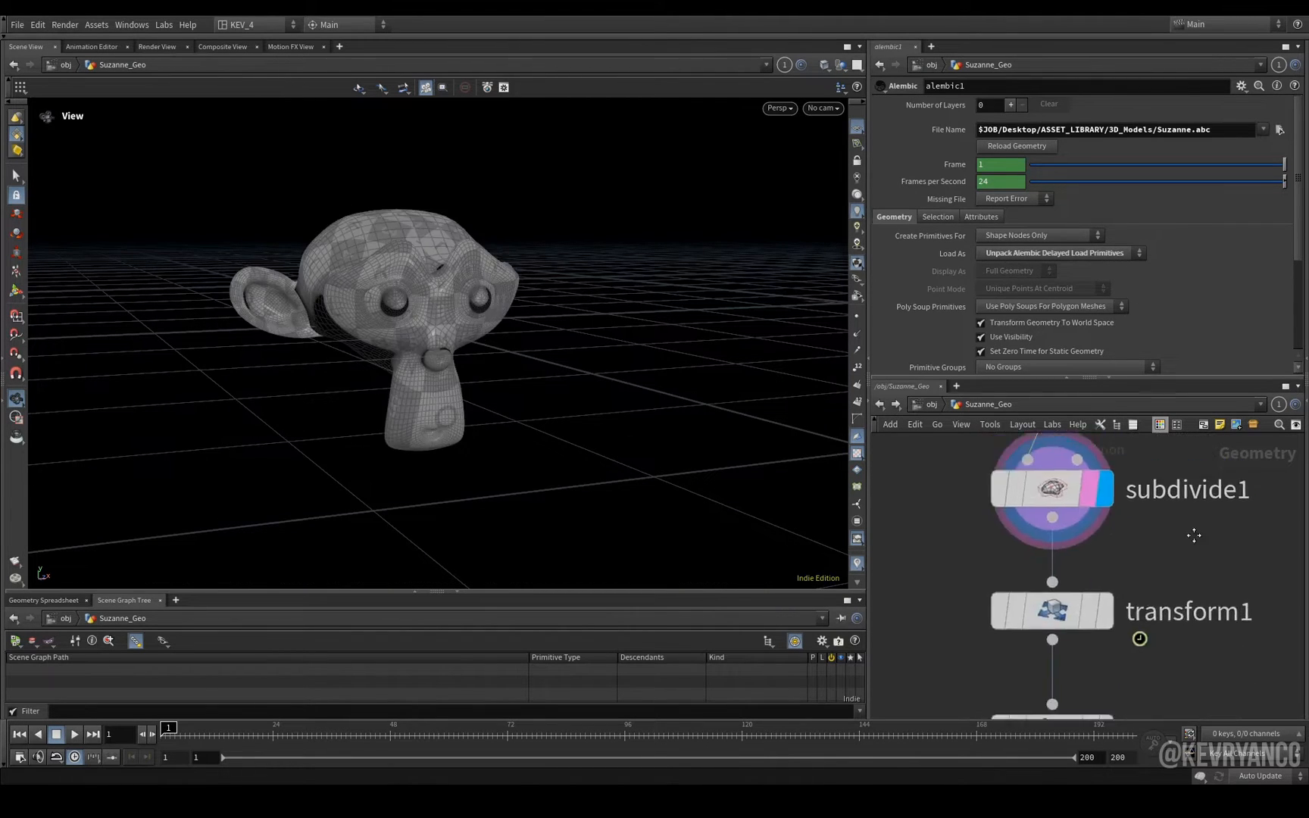
{"action": "left_click", "coordinate": [1052, 611]}
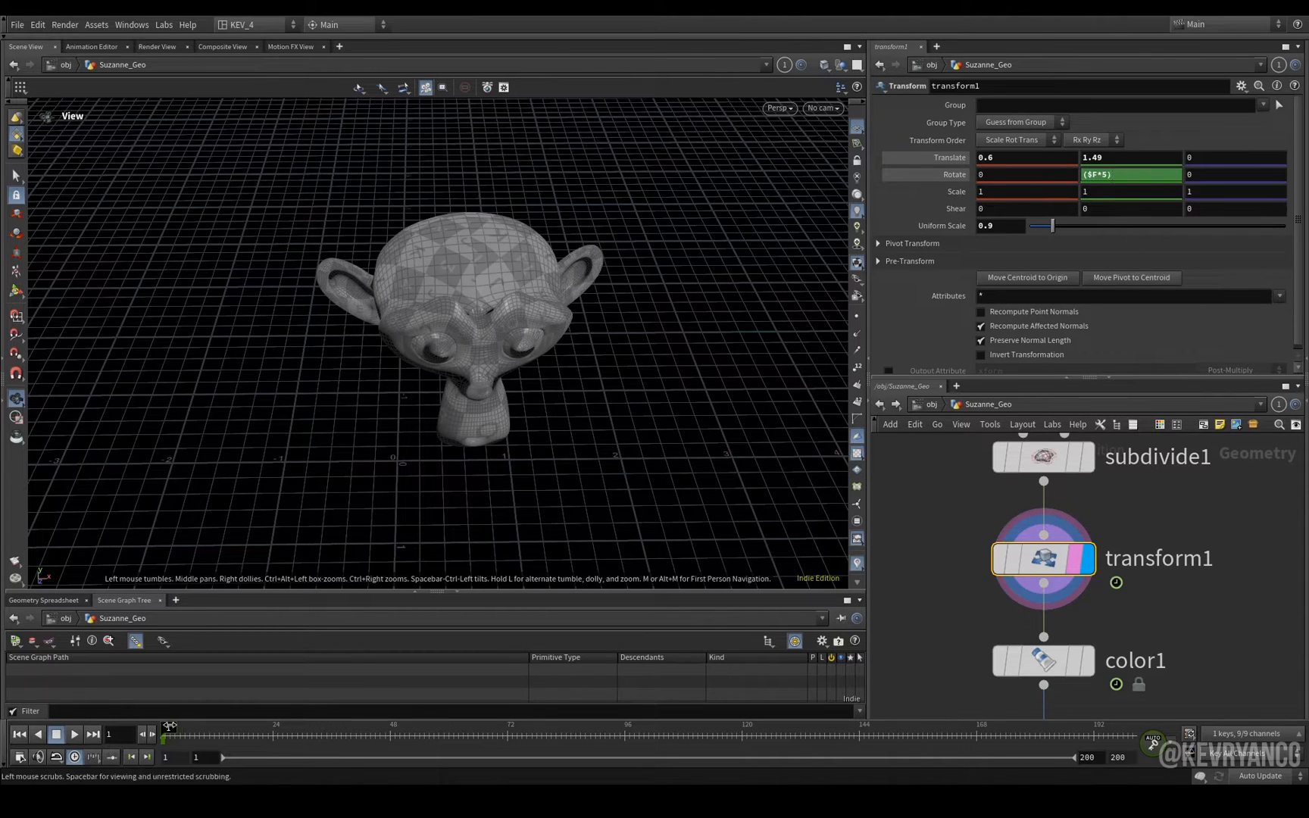
{"action": "left_click", "coordinate": [73, 733]}
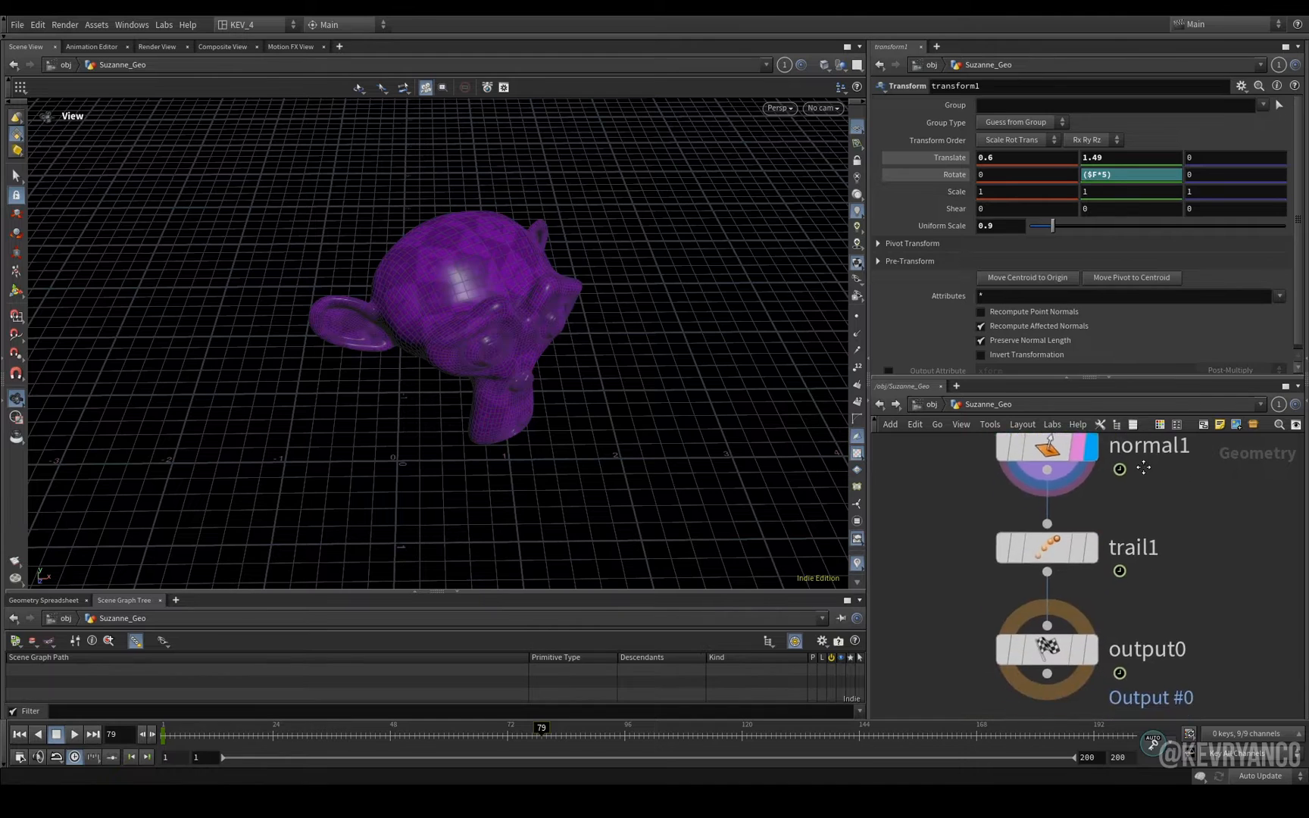
- Create the PYRO geometry network with a small polygon sphere centred at -2.9, 0.3
{"action": "left_click", "coordinate": [1047, 547]}
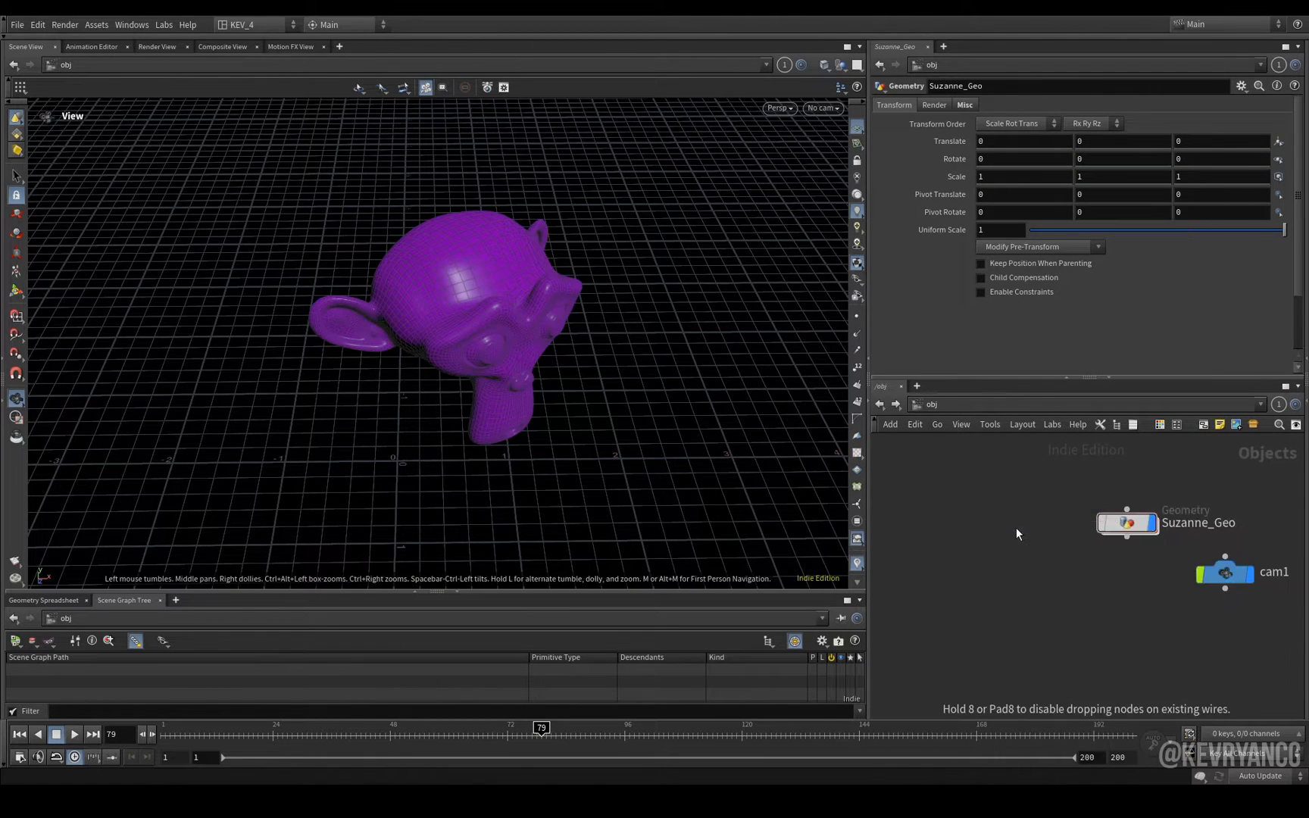
{"action": "double_click", "coordinate": [1128, 521]}
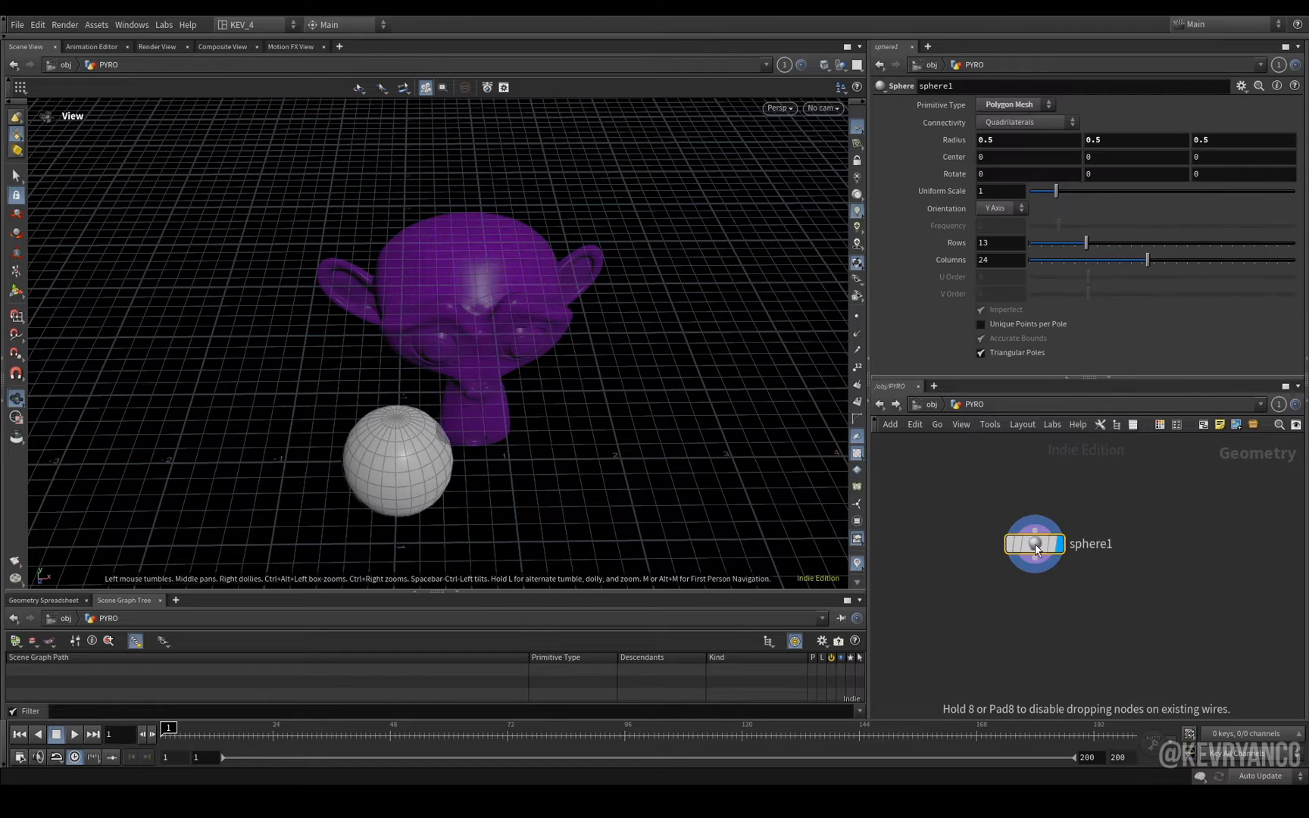
{"action": "left_click", "coordinate": [1013, 105]}
{"action": "type", "text": ".1"}
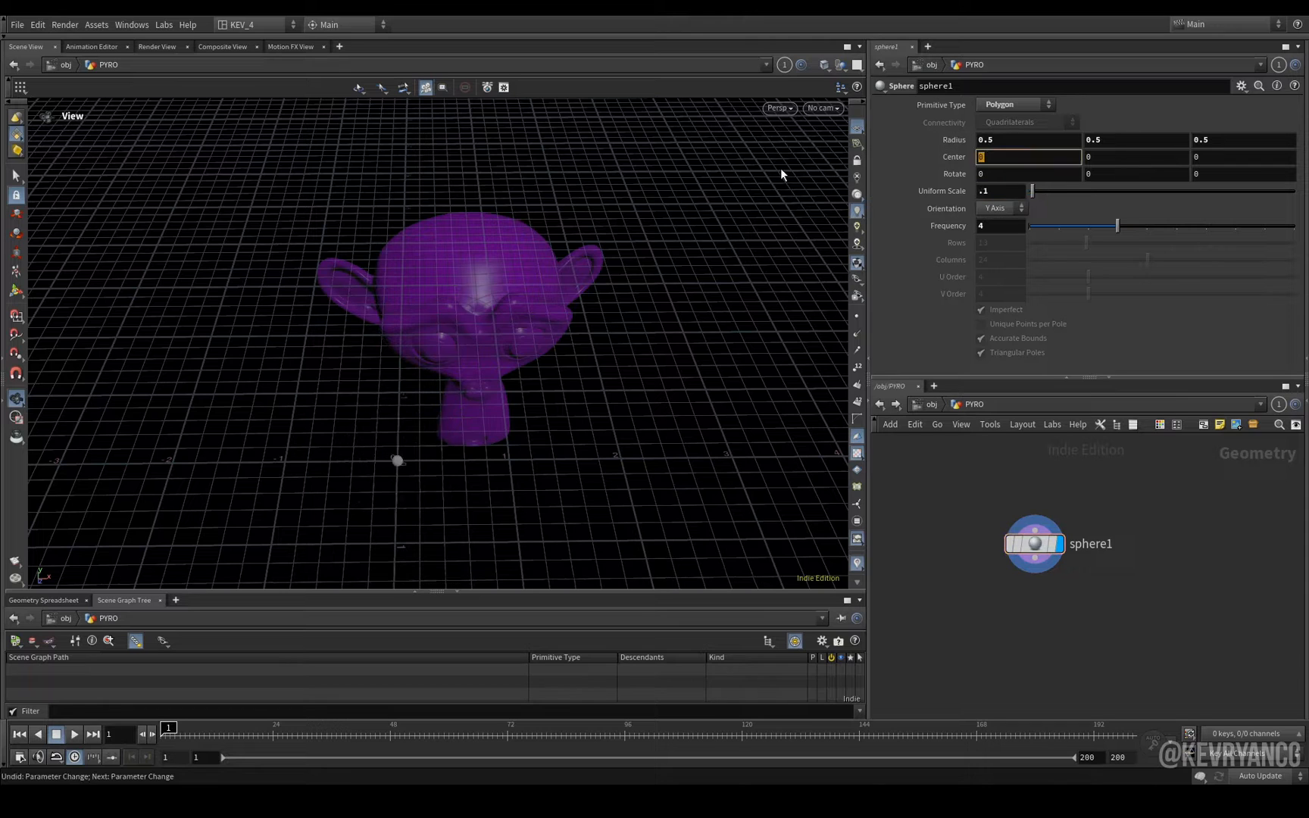
{"action": "type", "text": "-2.9"}
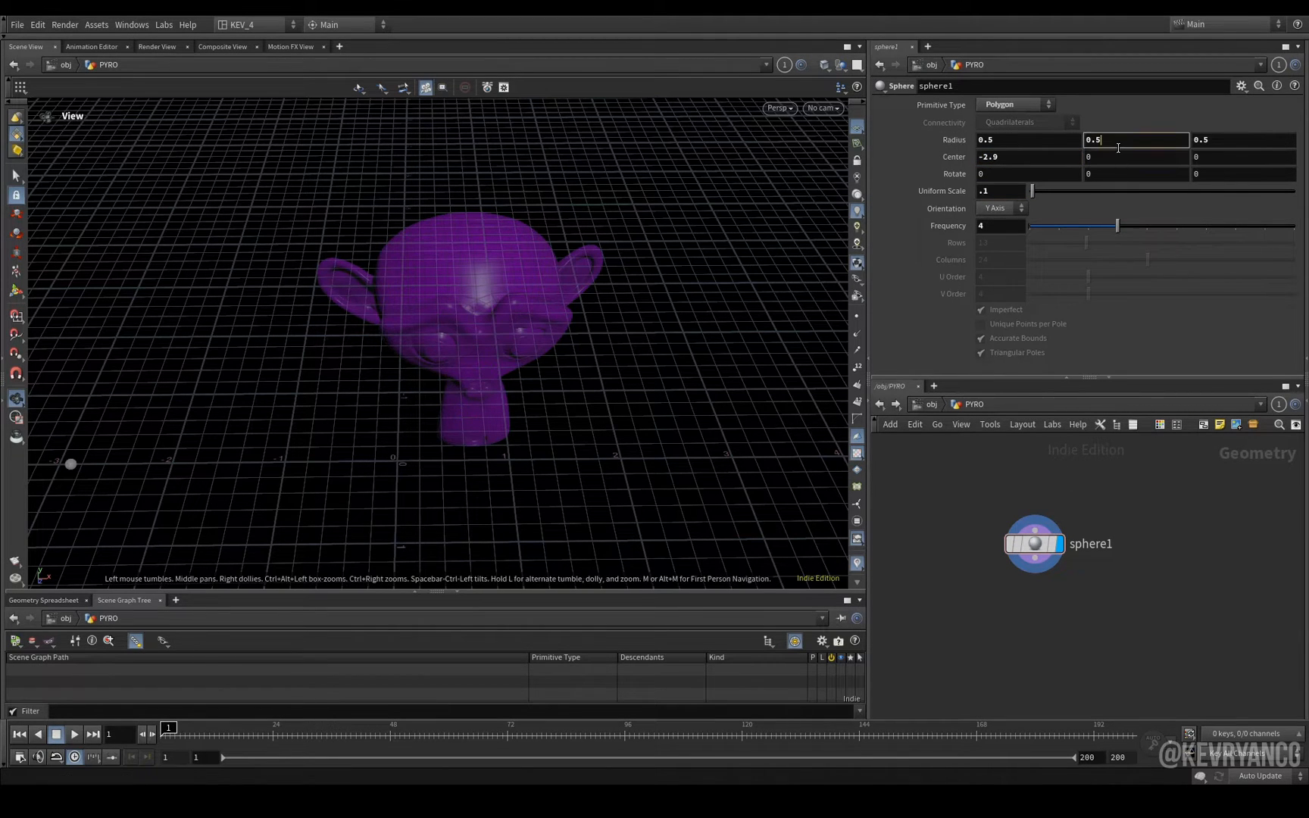
{"action": "type", "text": "0.3"}
{"action": "type", "text": "copy and tr"}
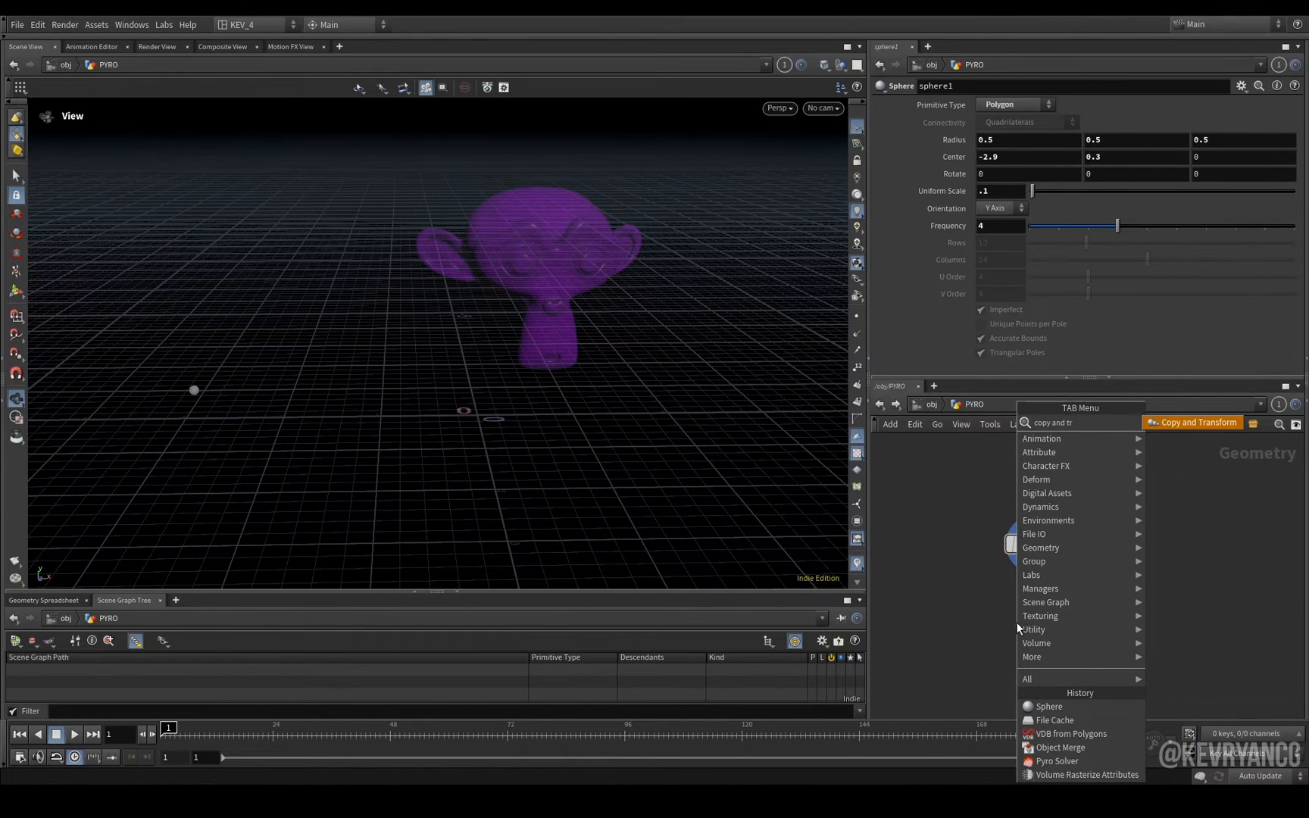
- Copy the sphere into a vertical column of 7 (Translate Y 0.4) feeding a Pyro Source
{"action": "left_click", "coordinate": [1197, 423]}
{"action": "type", "text": "pyro so"}
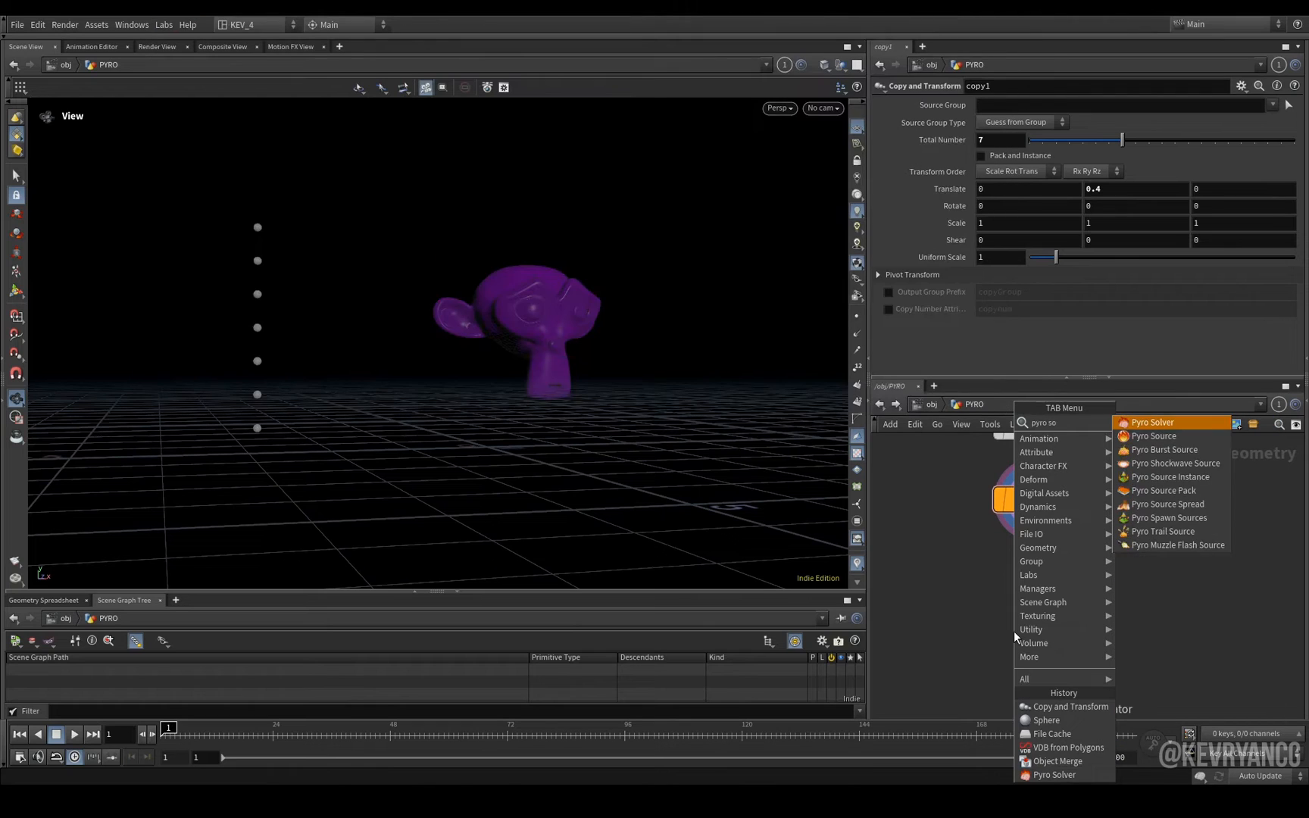
{"action": "left_click", "coordinate": [1152, 435]}
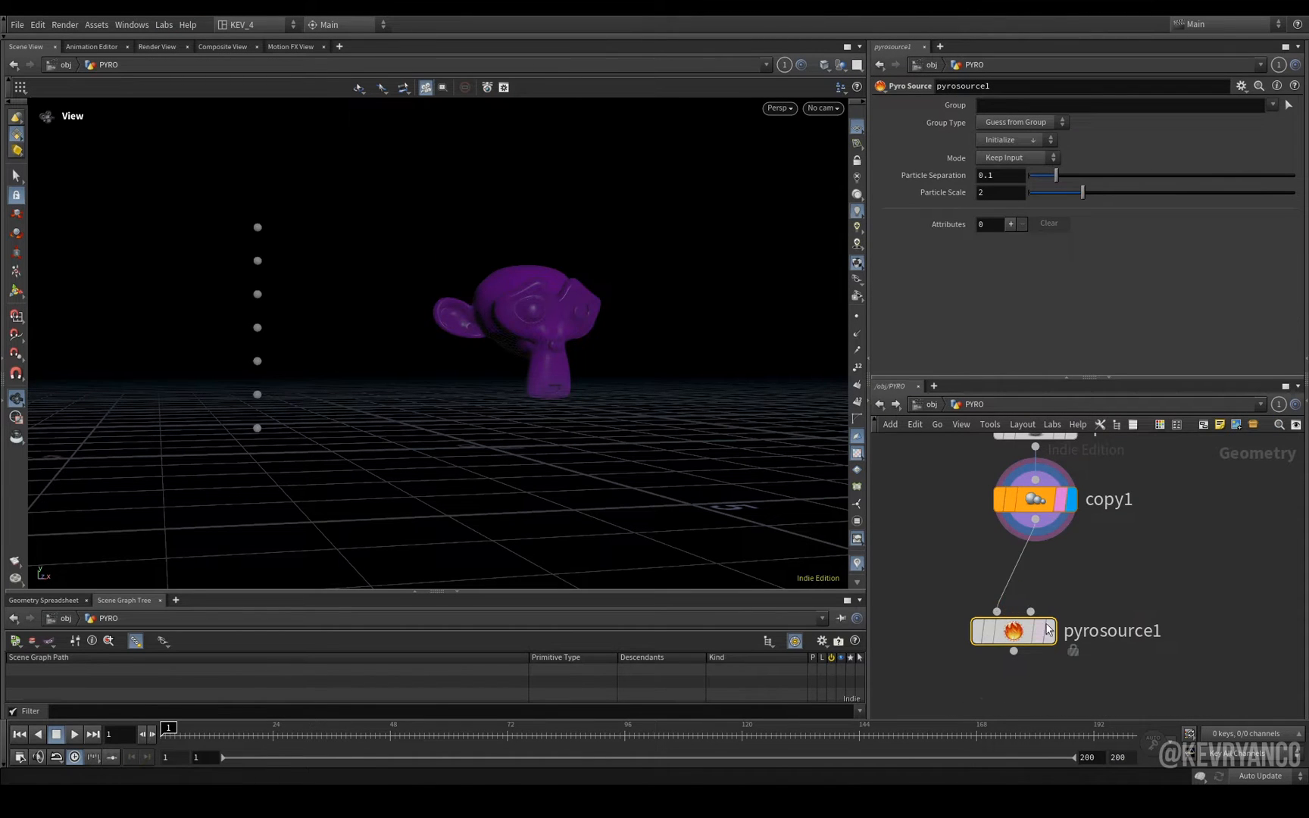
{"action": "left_click", "coordinate": [1016, 139]}
{"action": "type", "text": "volum"}
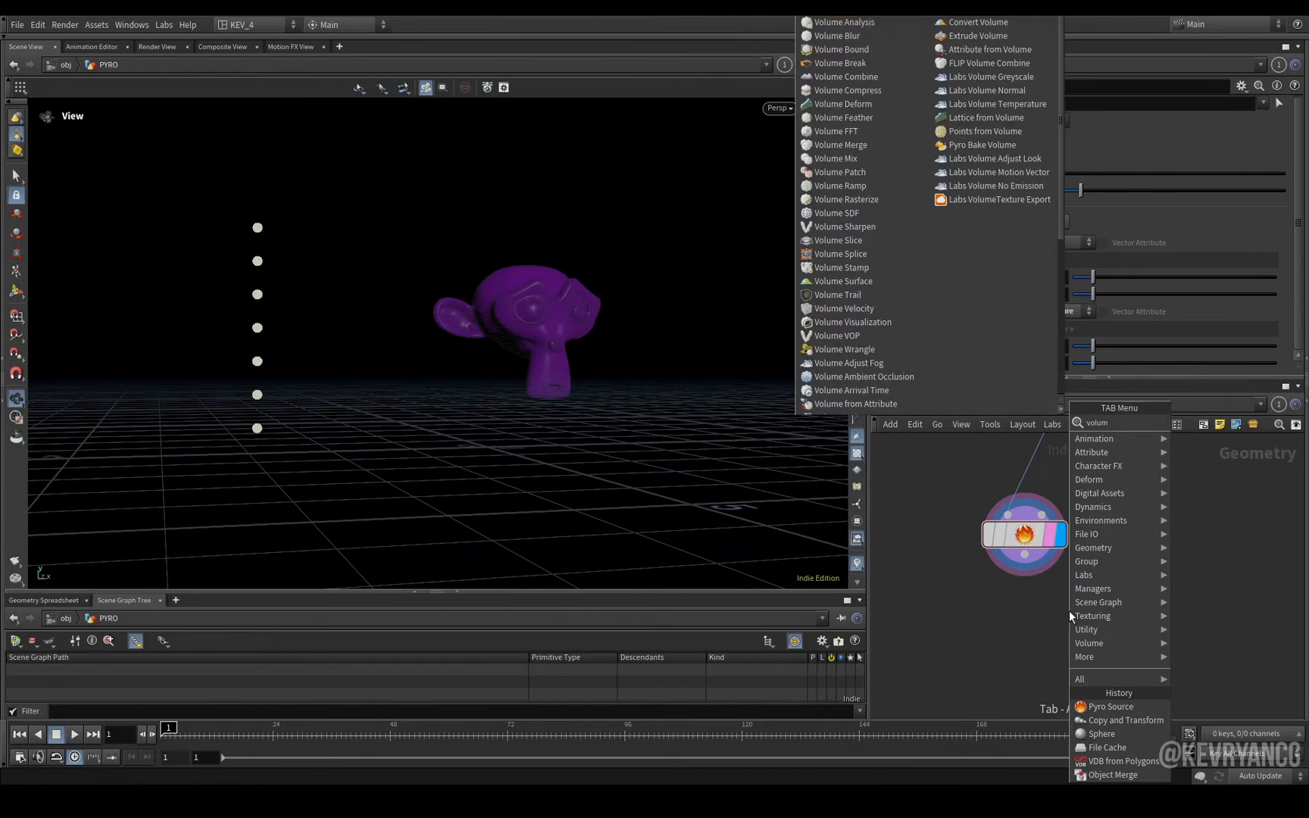
- Rasterize the density attribute into a volume with Volume Rasterize Attributes
{"action": "left_click", "coordinate": [846, 199]}
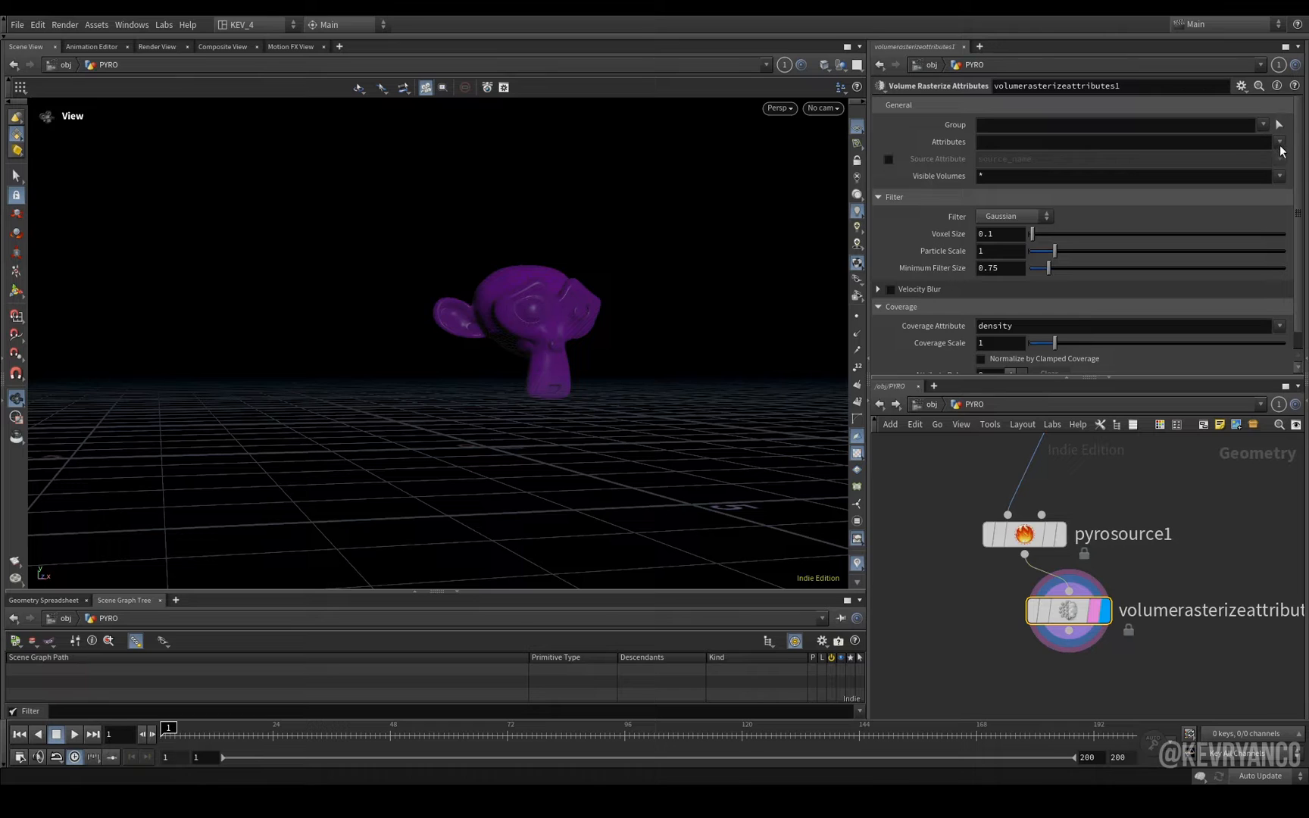
{"action": "left_click", "coordinate": [1280, 143]}
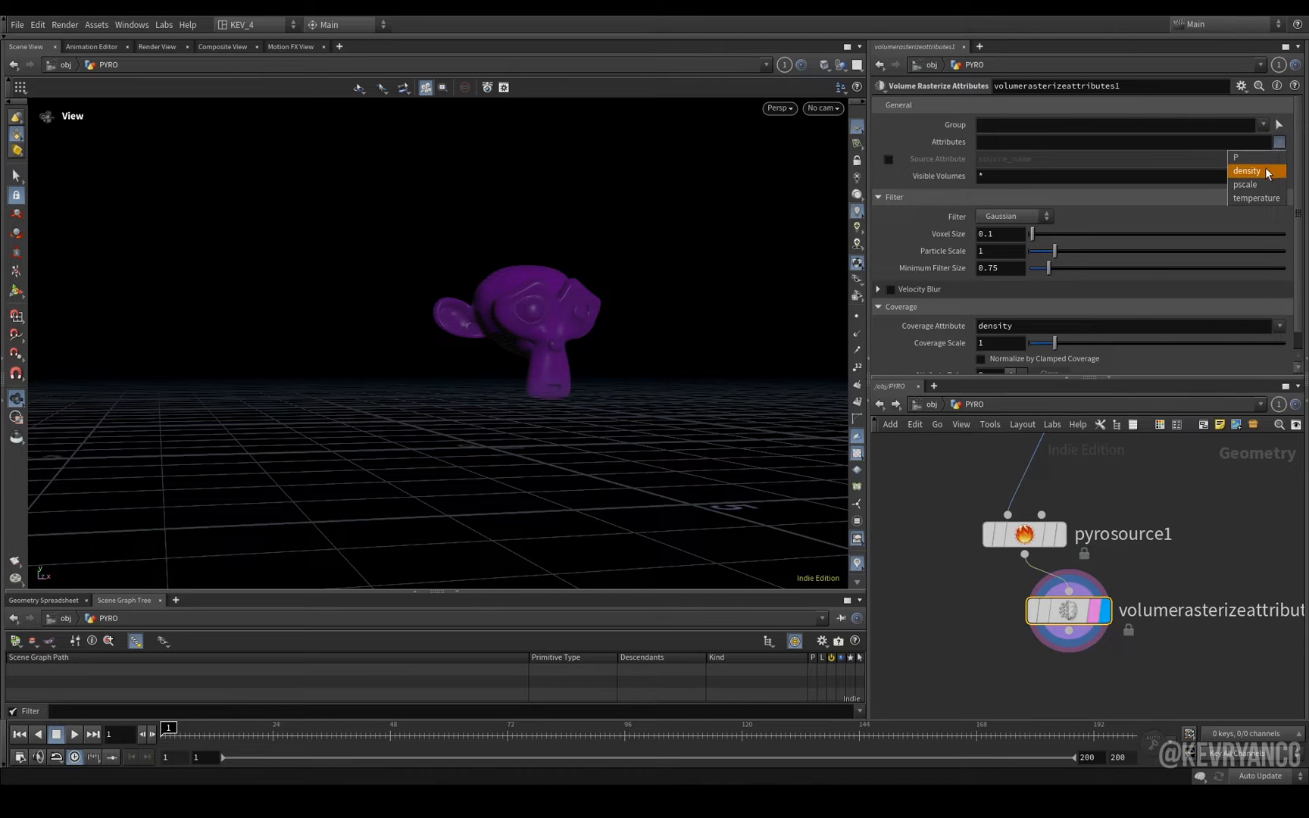
{"action": "left_click", "coordinate": [1247, 170]}
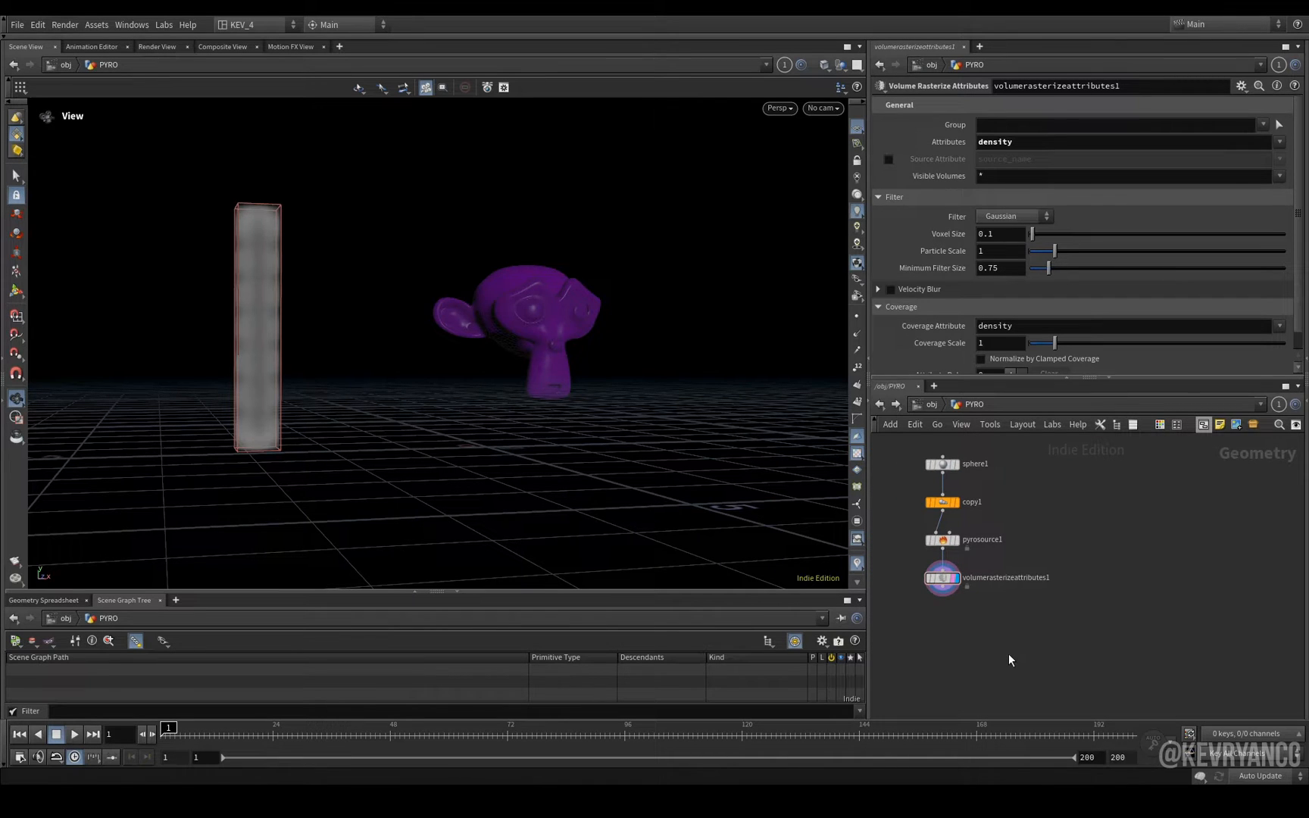
{"action": "key", "text": "Tab"}
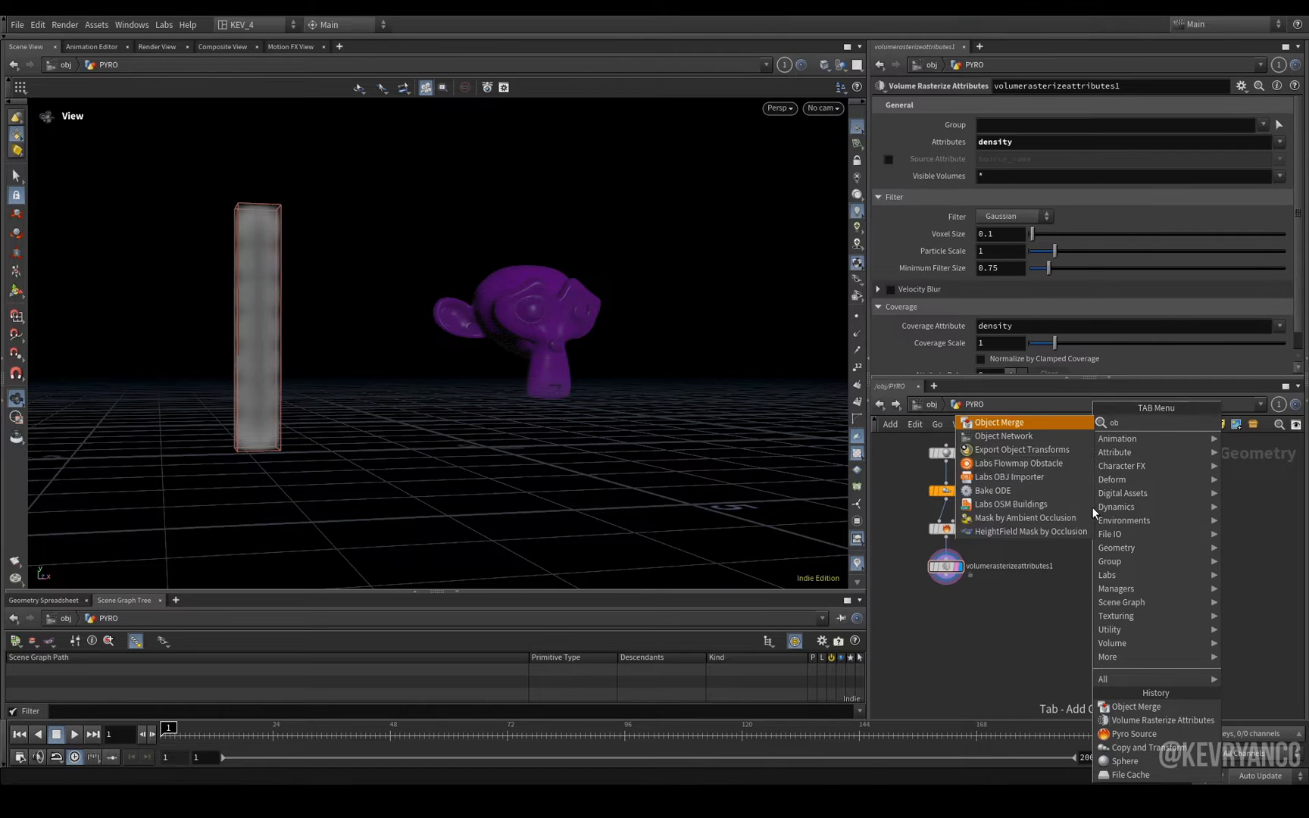
- Object Merge /obj/Suzanne_Geo/output0 into the PYRO network
{"action": "left_click", "coordinate": [998, 423]}
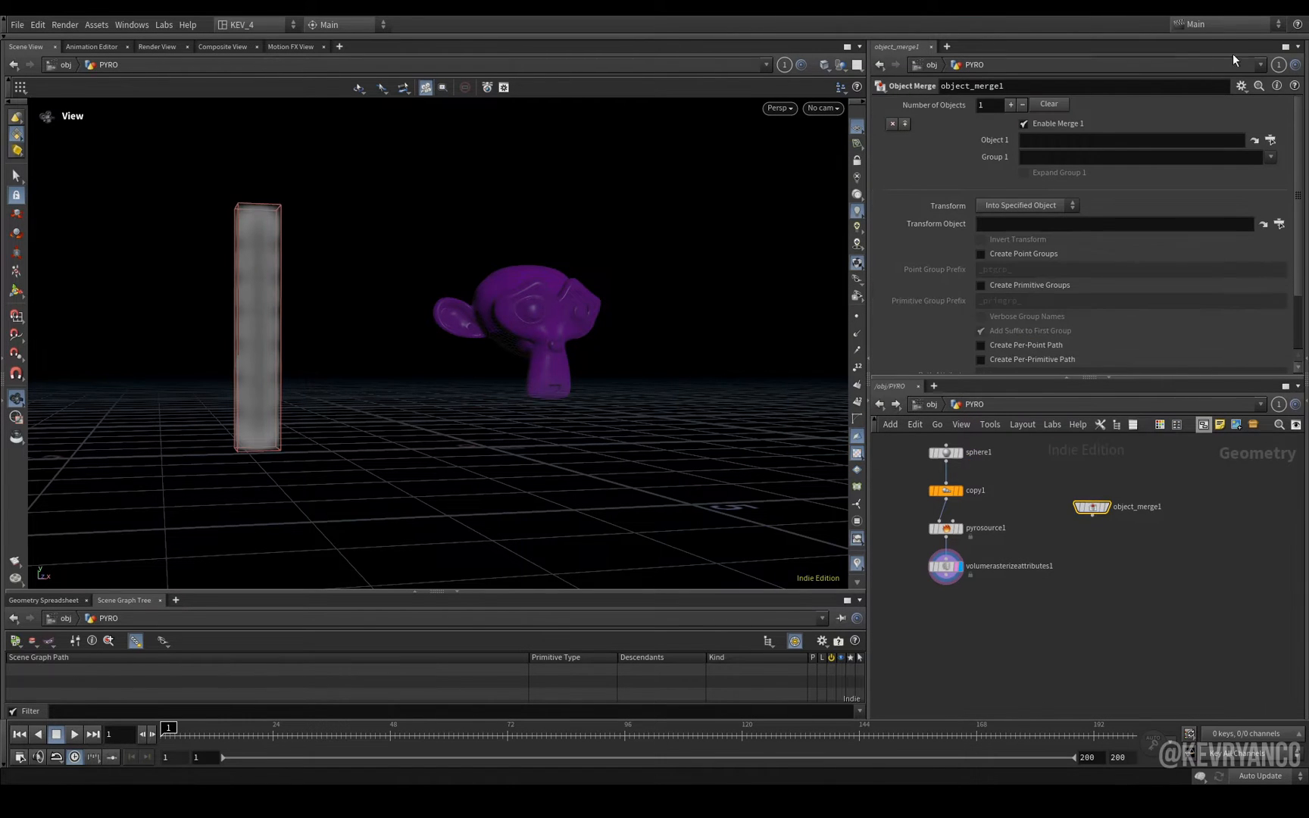
{"action": "left_click", "coordinate": [1262, 139]}
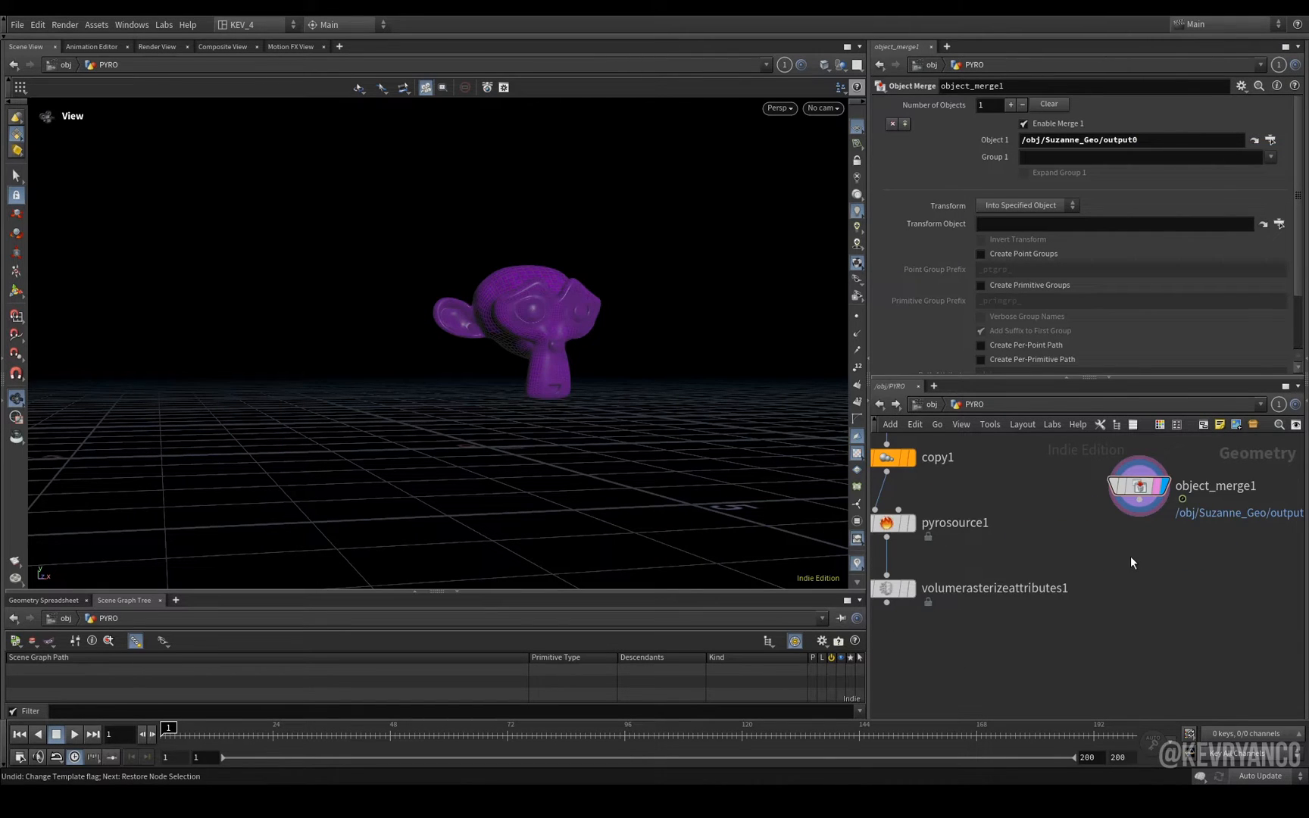
{"action": "key", "text": "Tab"}
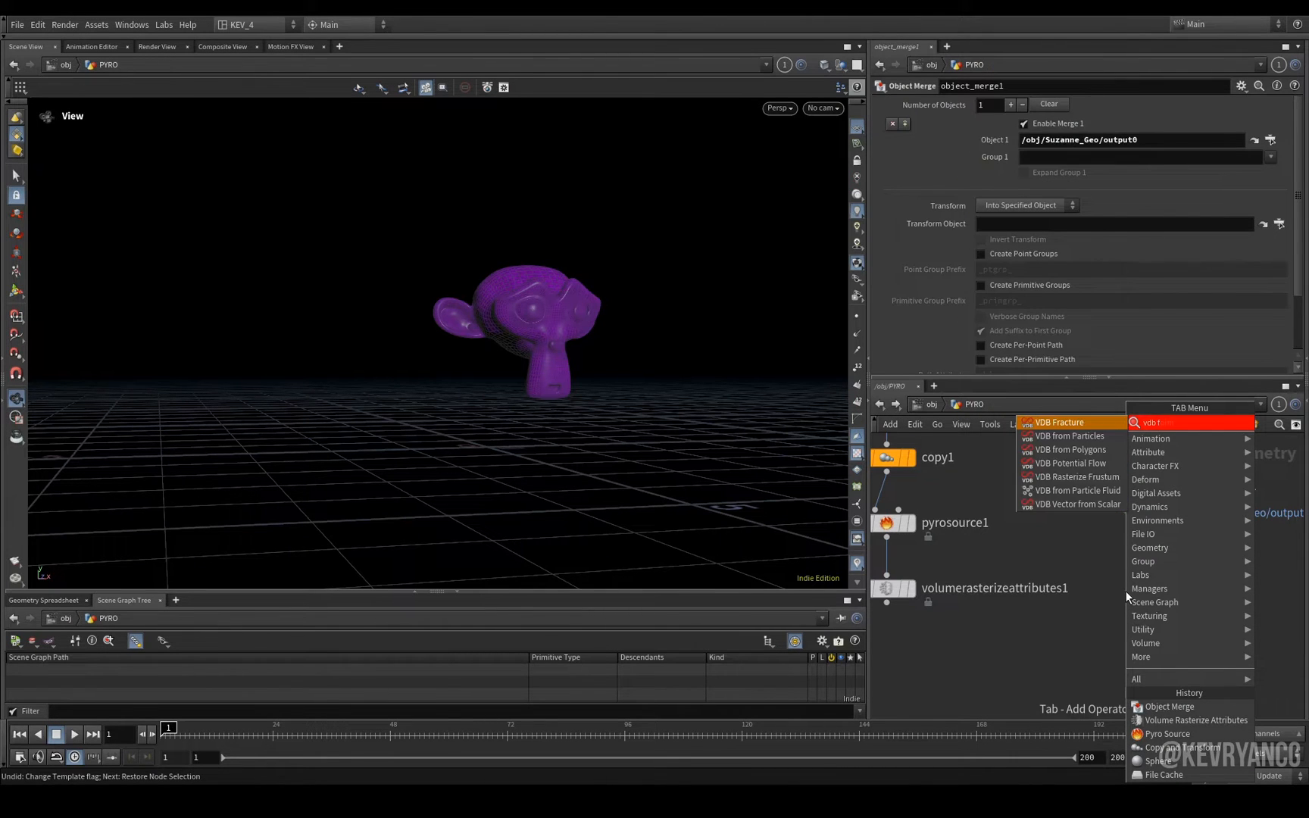
- Convert Suzanne to a VDB named collision with surface attribute point.v named v
{"action": "left_click", "coordinate": [1073, 448]}
{"action": "type", "text": "c"}
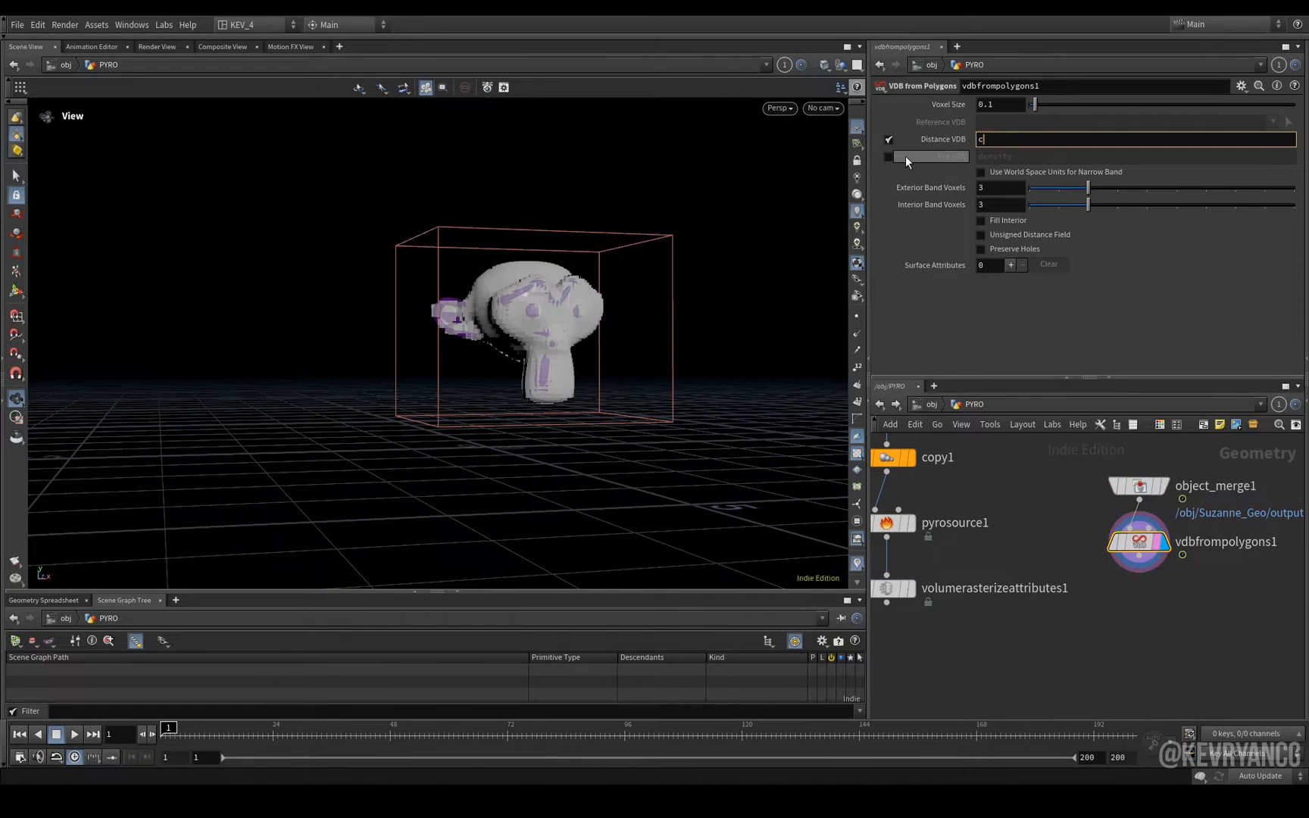
{"action": "left_click", "coordinate": [1139, 485]}
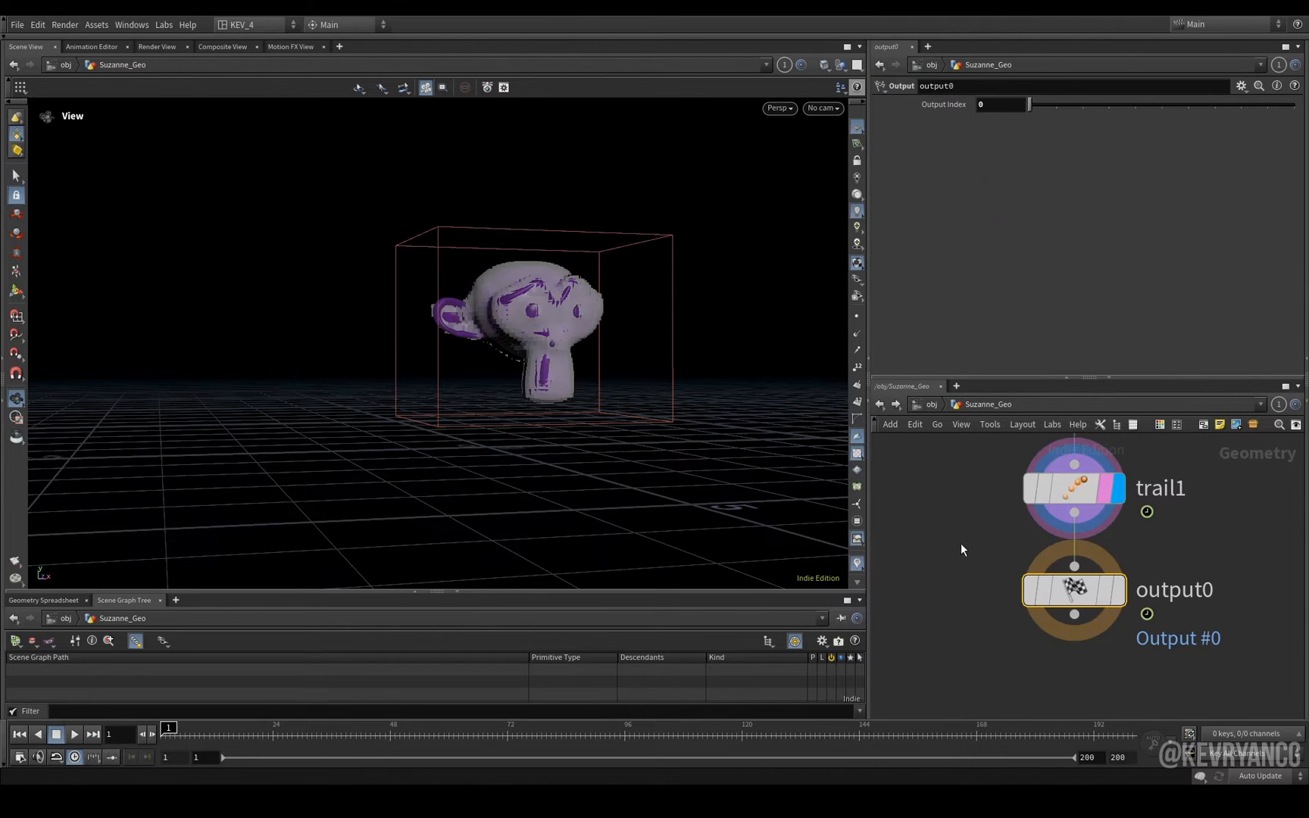
{"action": "left_click", "coordinate": [1073, 488]}
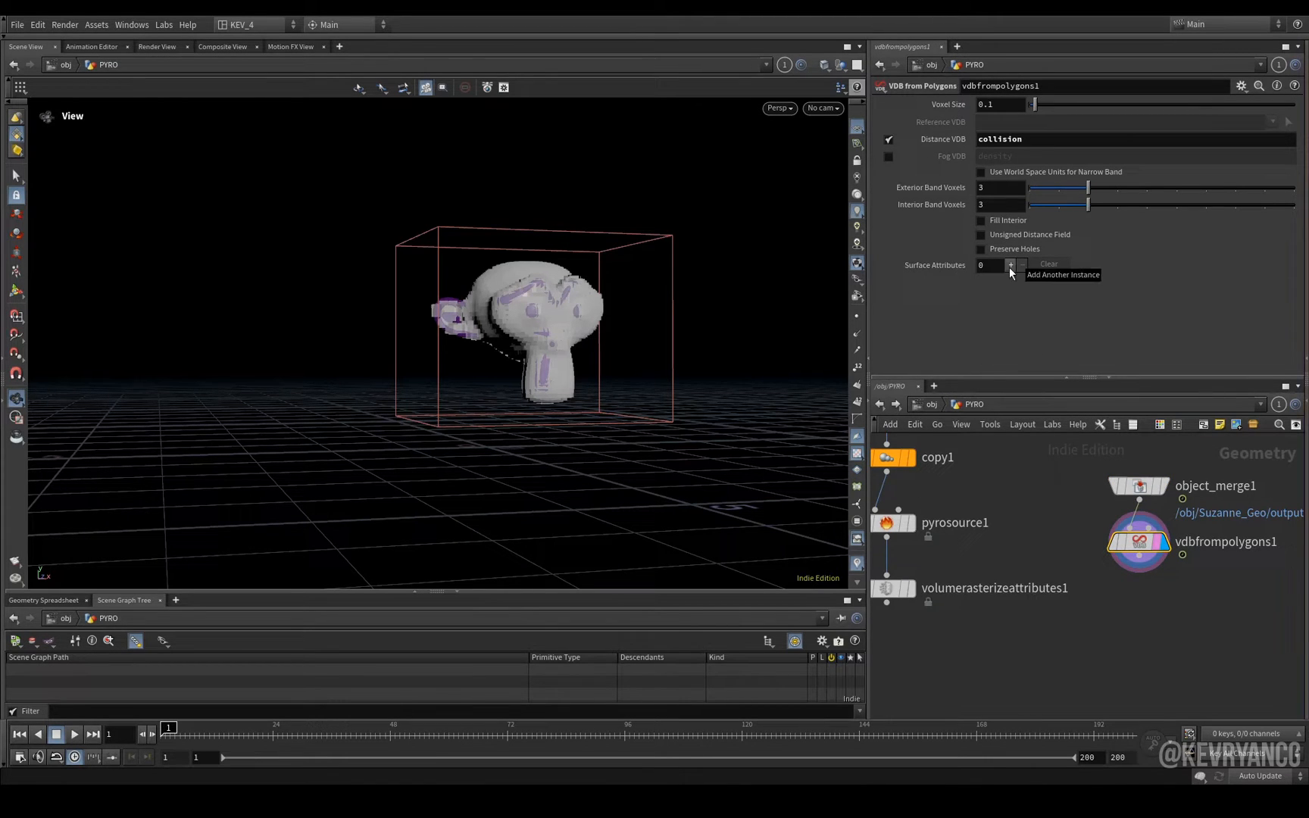
{"action": "left_click", "coordinate": [1011, 266]}
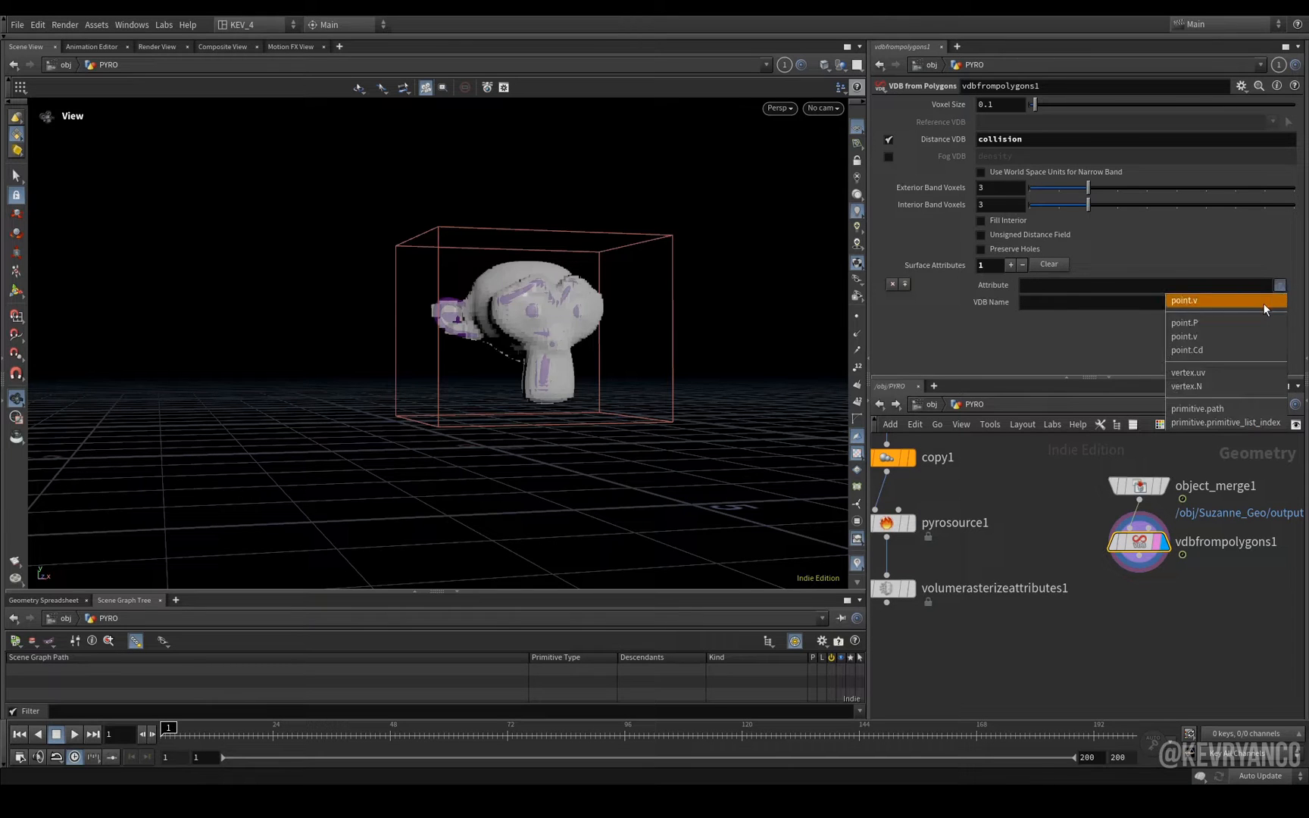
{"action": "left_click", "coordinate": [1184, 300]}
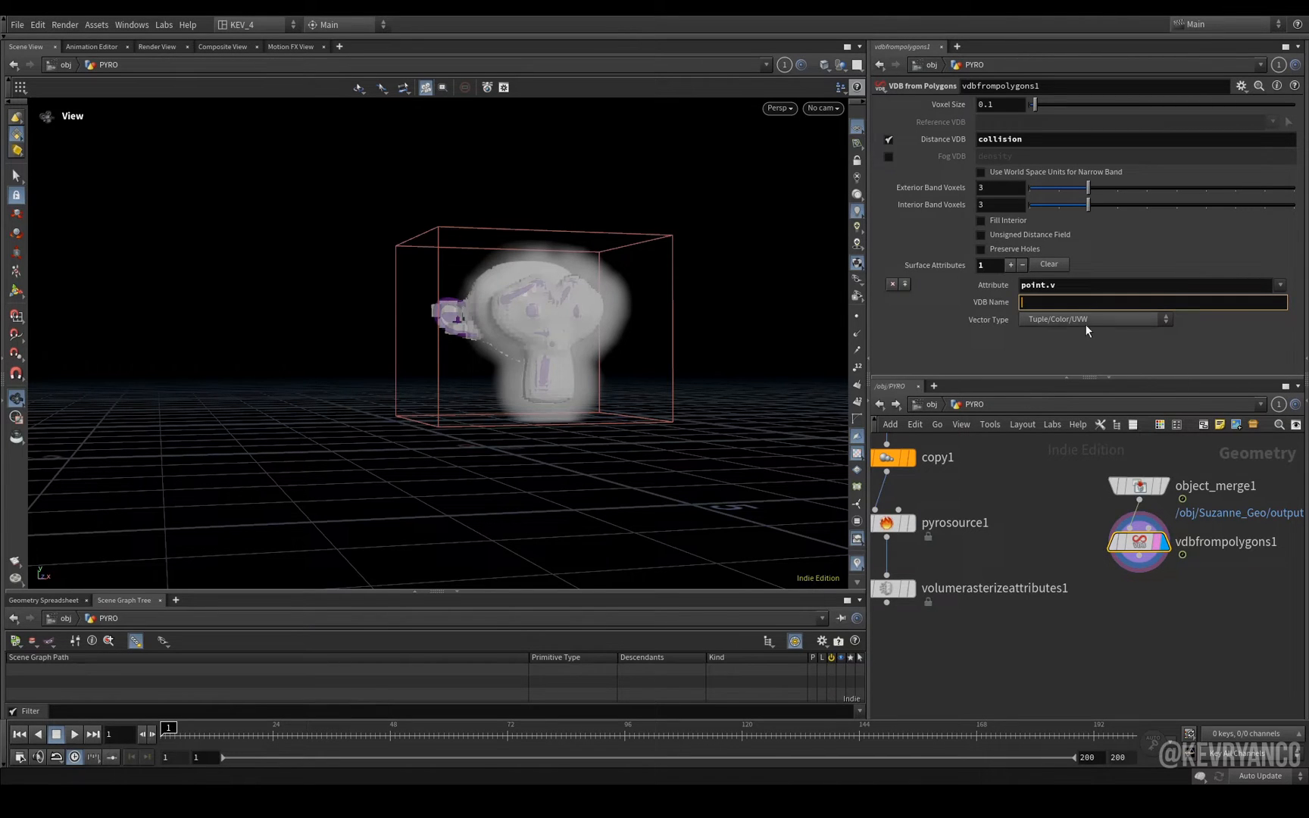
{"action": "type", "text": "v"}
{"action": "type", "text": "pyro so"}
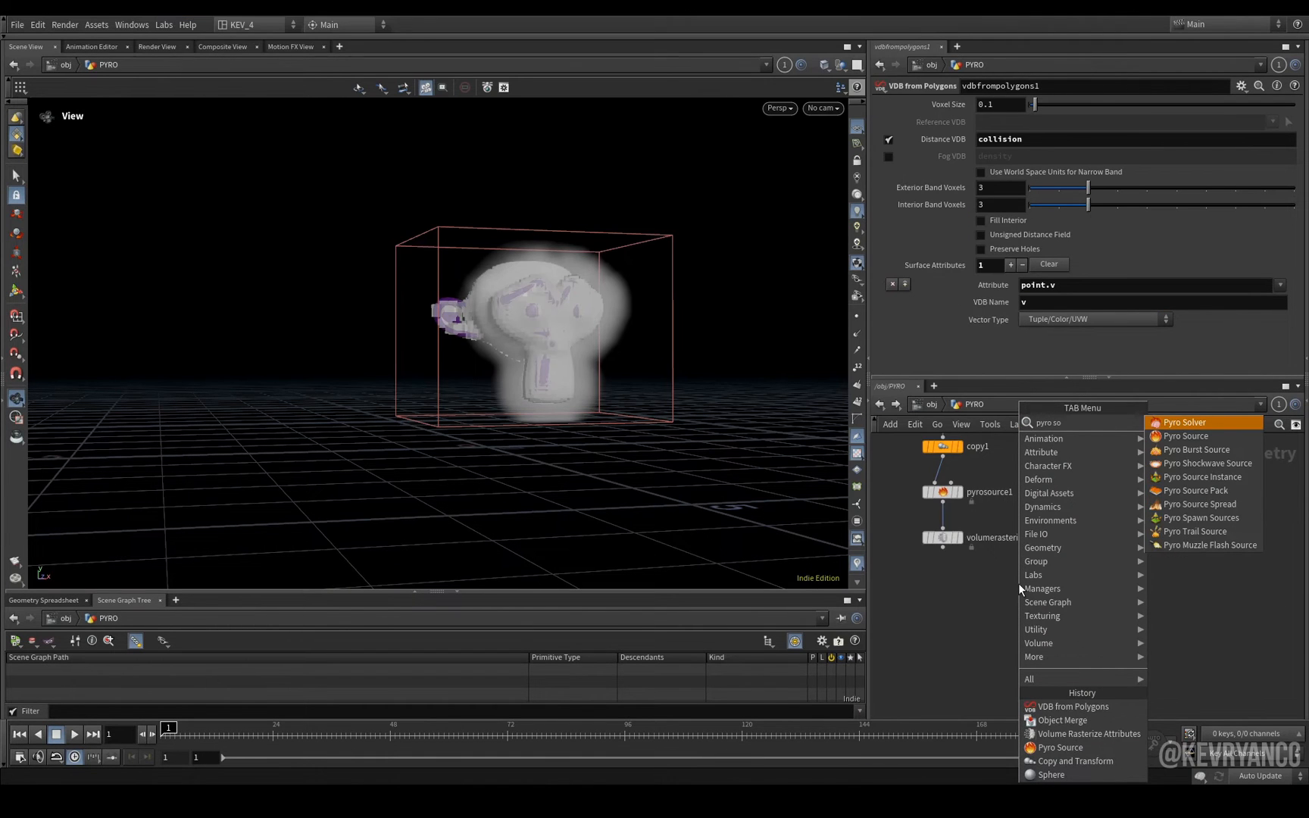
- Add a Pyro Solver and set its voxel size to 0.05
{"action": "left_click", "coordinate": [1183, 423]}
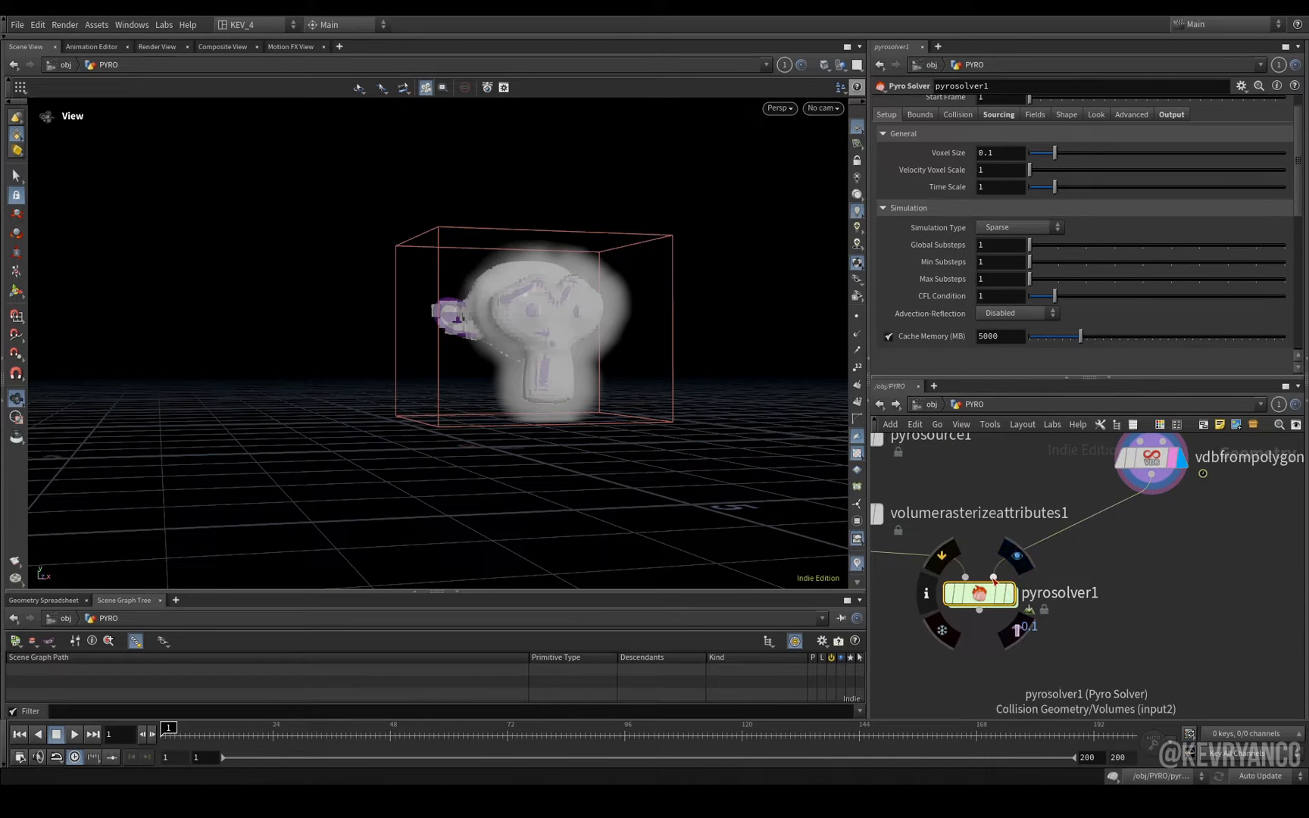
{"action": "mouse_move", "coordinate": [994, 580]}
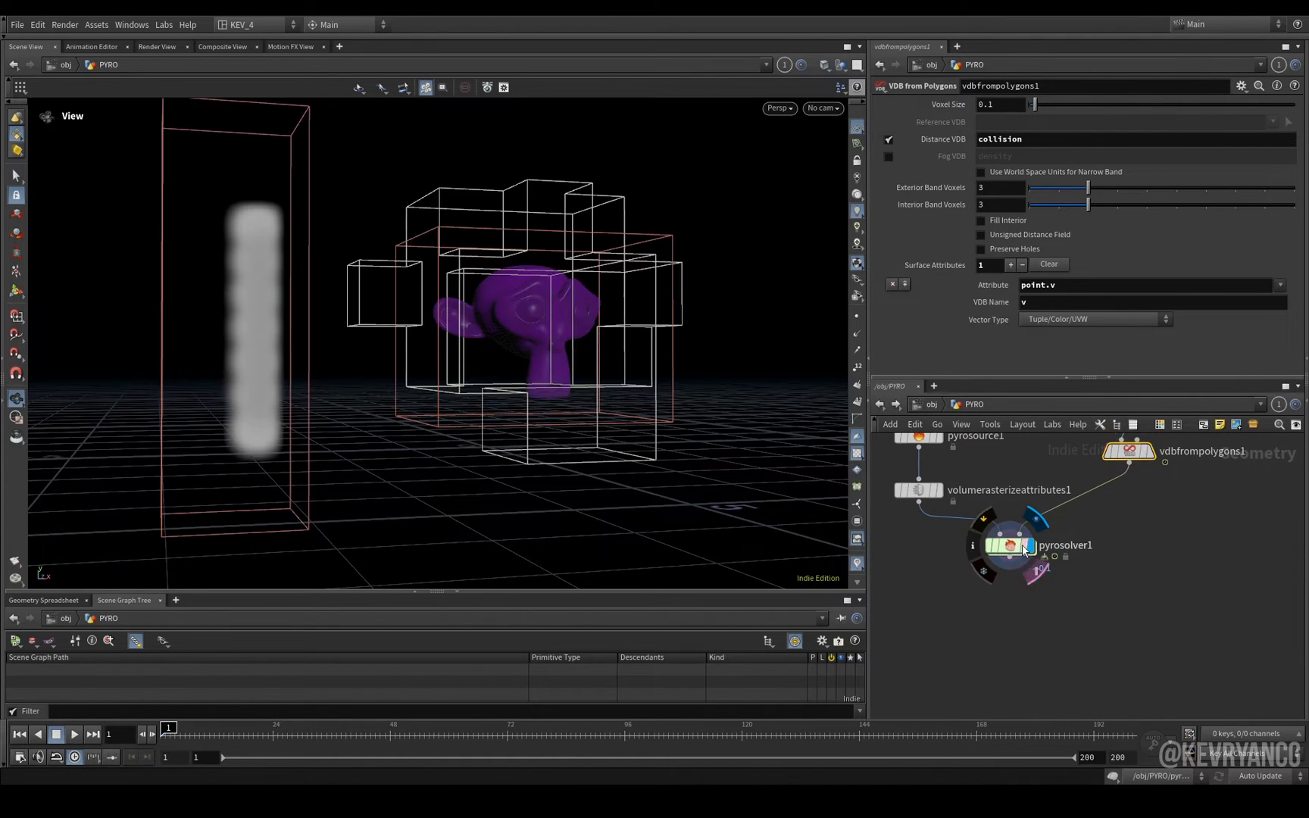
{"action": "left_click", "coordinate": [1009, 545]}
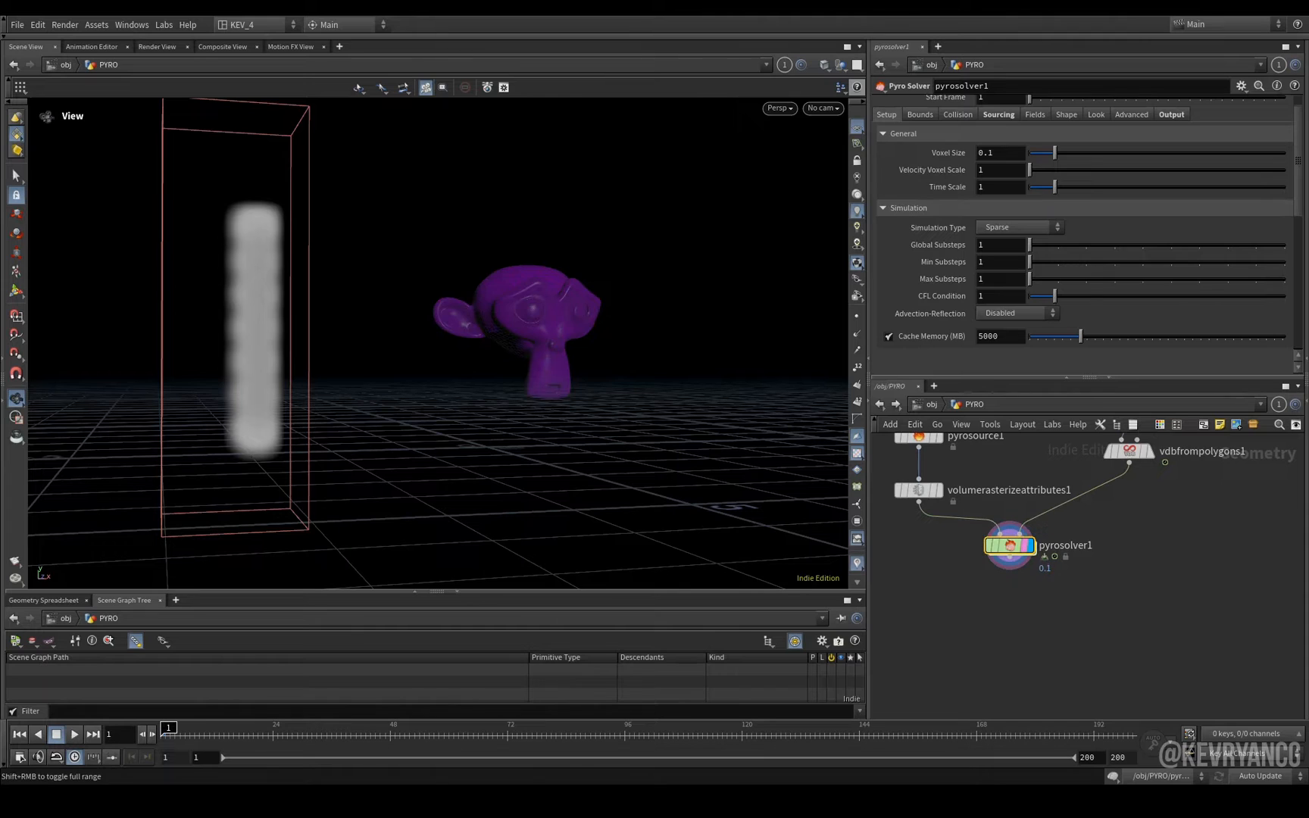
{"action": "mouse_move", "coordinate": [738, 638]}
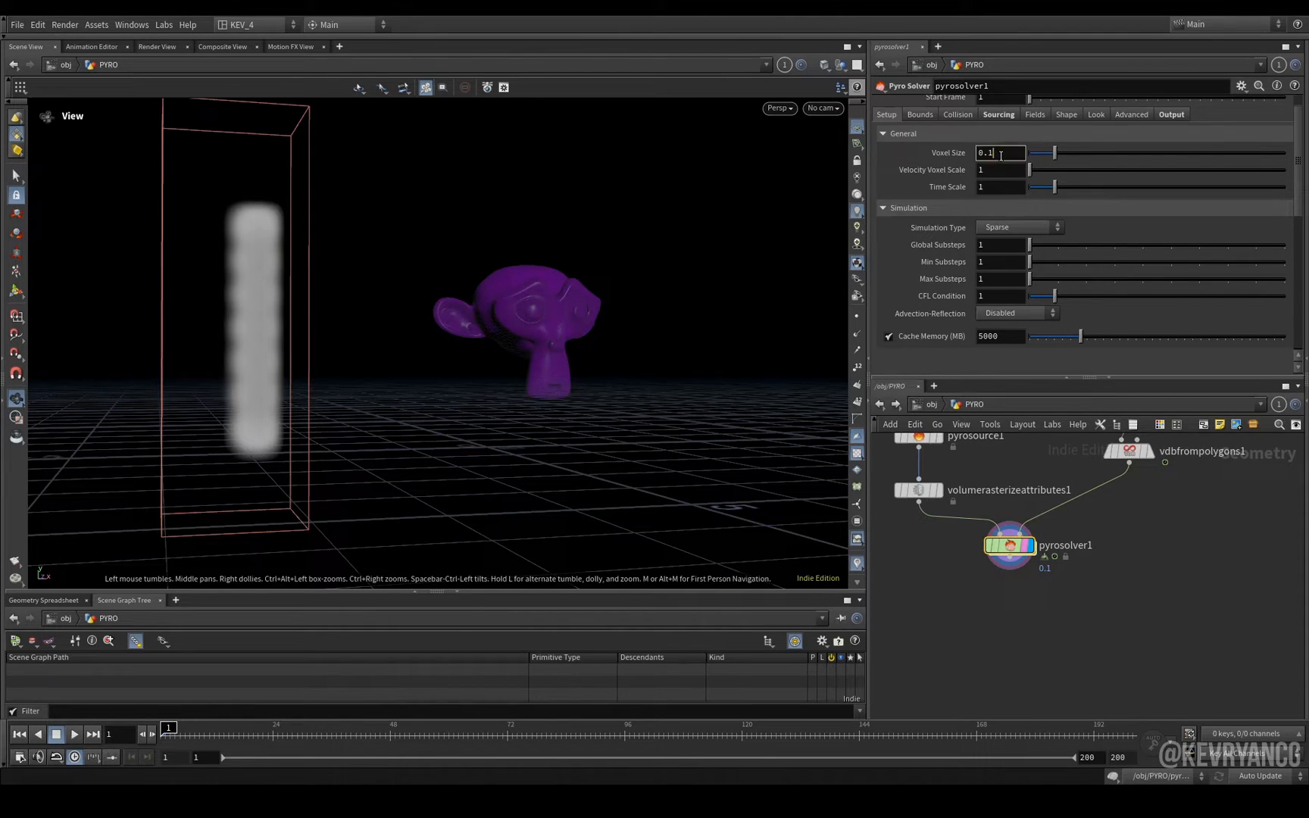
{"action": "type", "text": "0.05"}
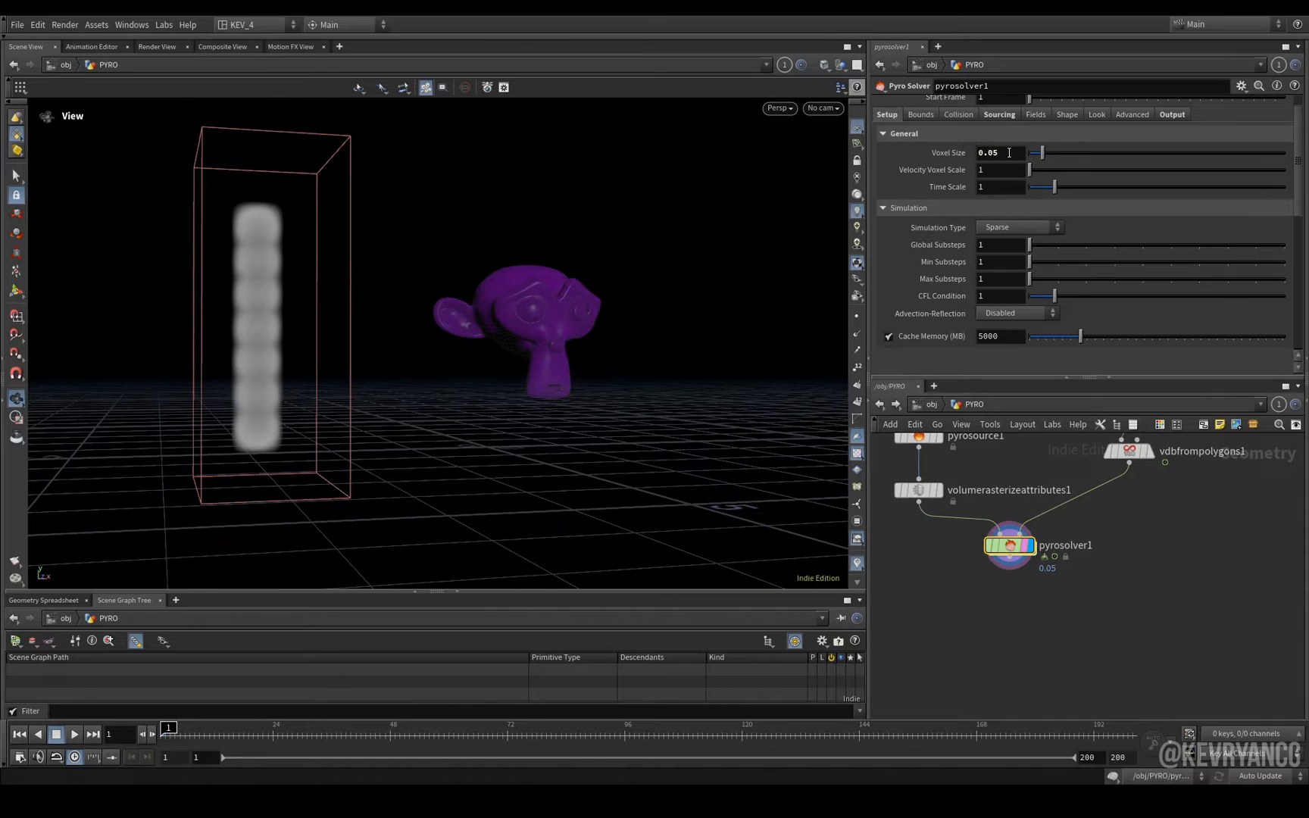
- Paste a relative reference of the solver's voxel size onto the rasterizer's voxel size
{"action": "right_click", "coordinate": [994, 153]}
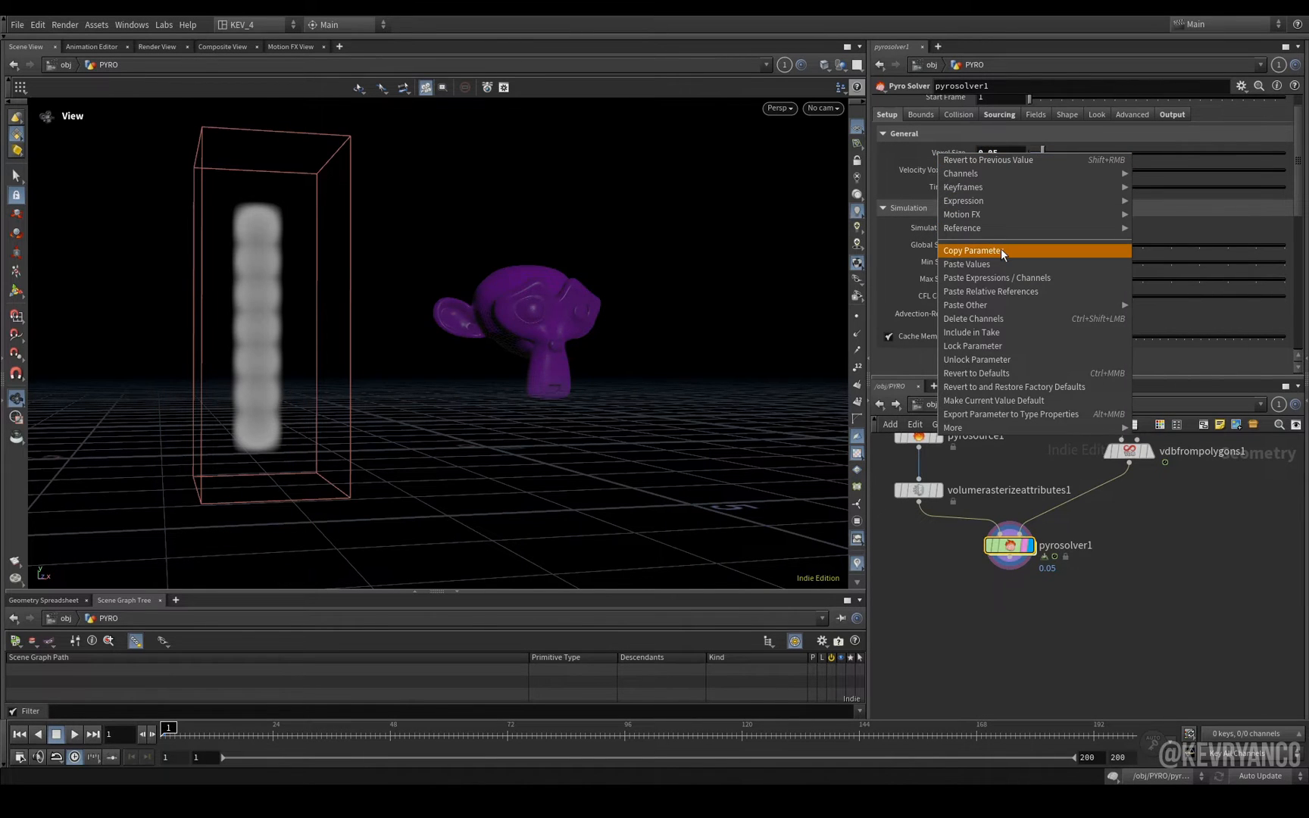
{"action": "left_click", "coordinate": [972, 250]}
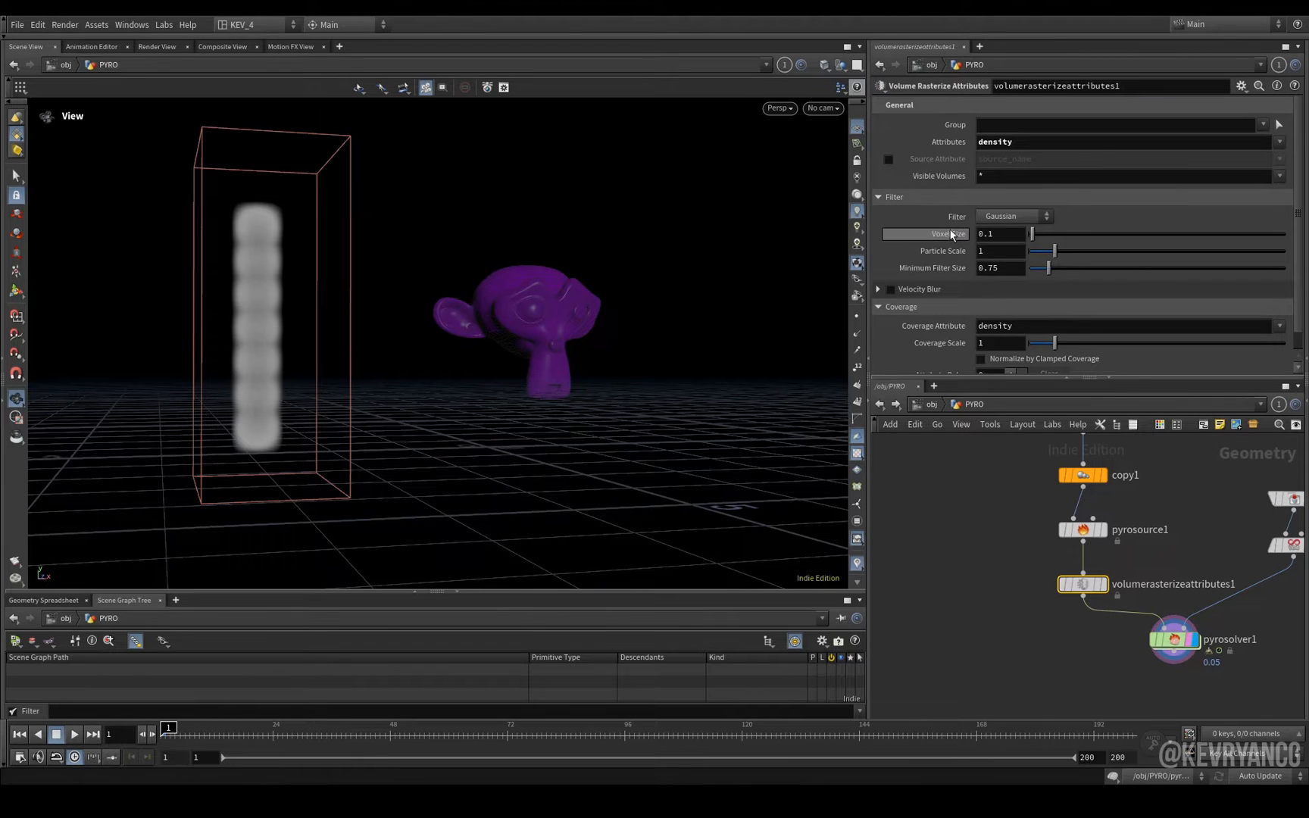
{"action": "right_click", "coordinate": [947, 234]}
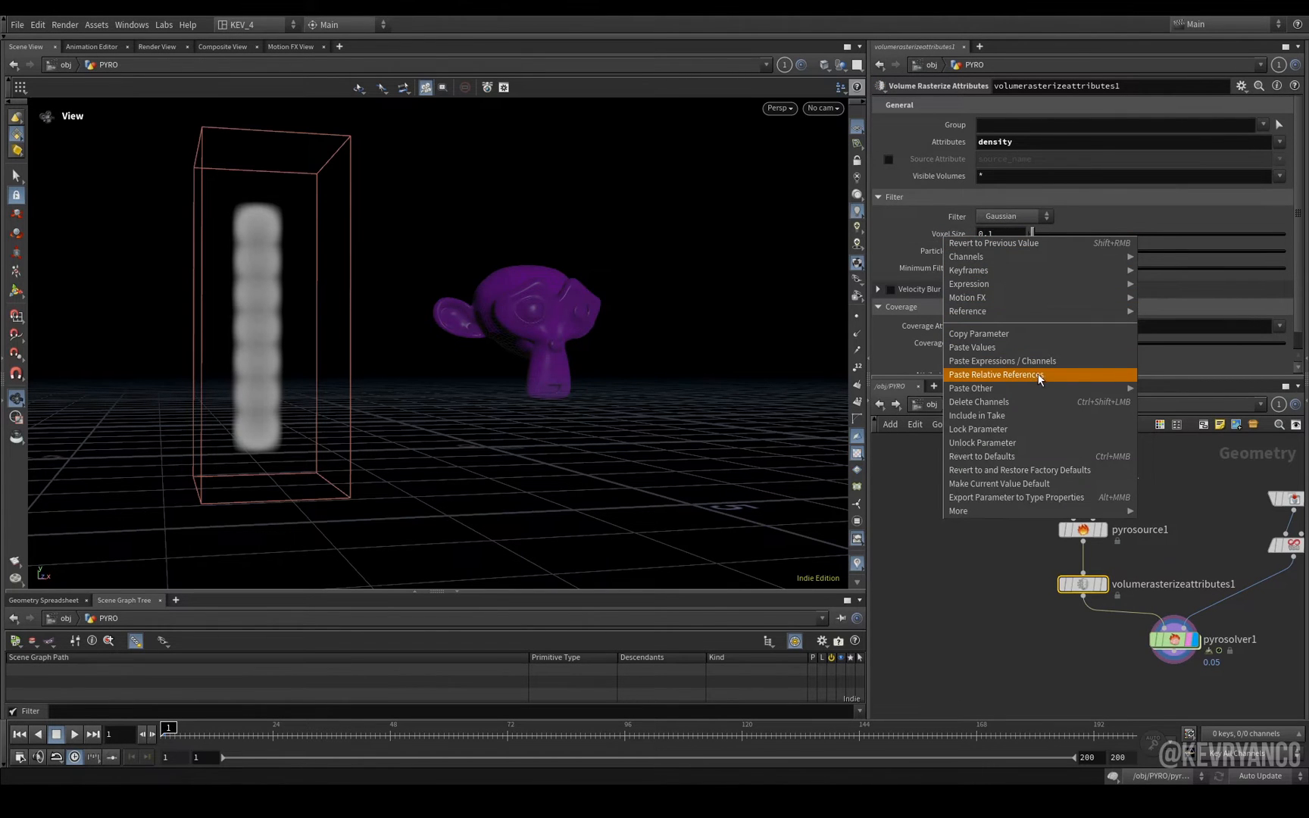
{"action": "left_click", "coordinate": [995, 374]}
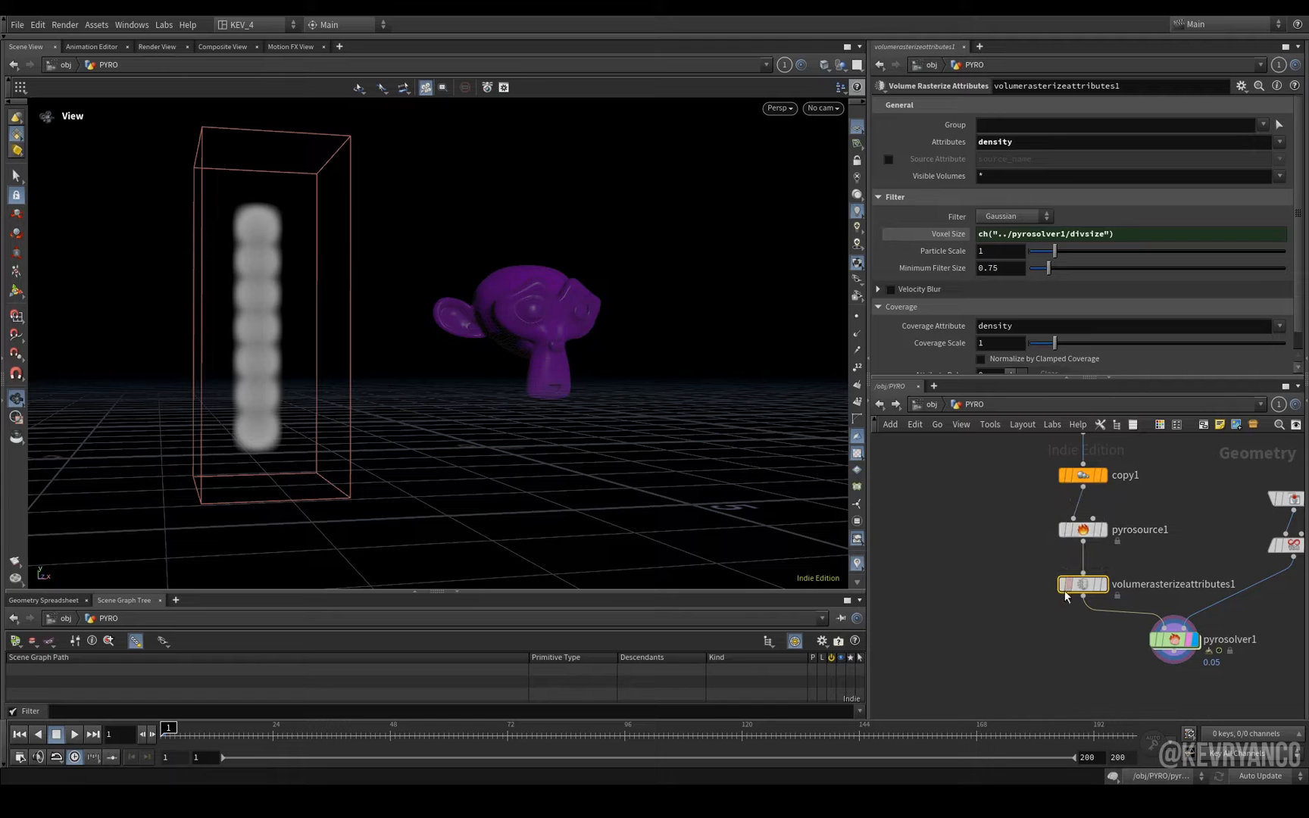
{"action": "left_click", "coordinate": [1082, 529]}
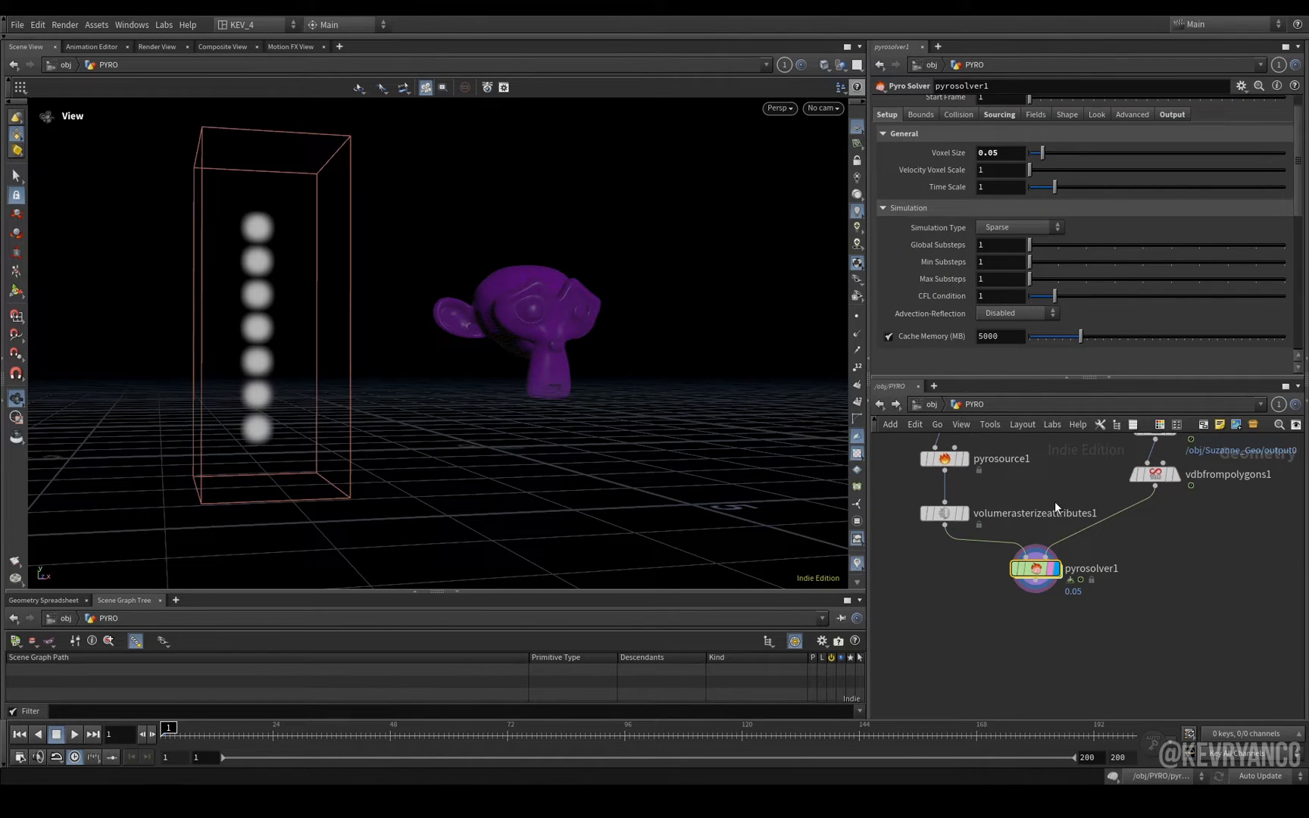
- Set Collision Type to SDF + Volume Velocity, disable the temperature source and delete the flame source
{"action": "left_click", "coordinate": [957, 114]}
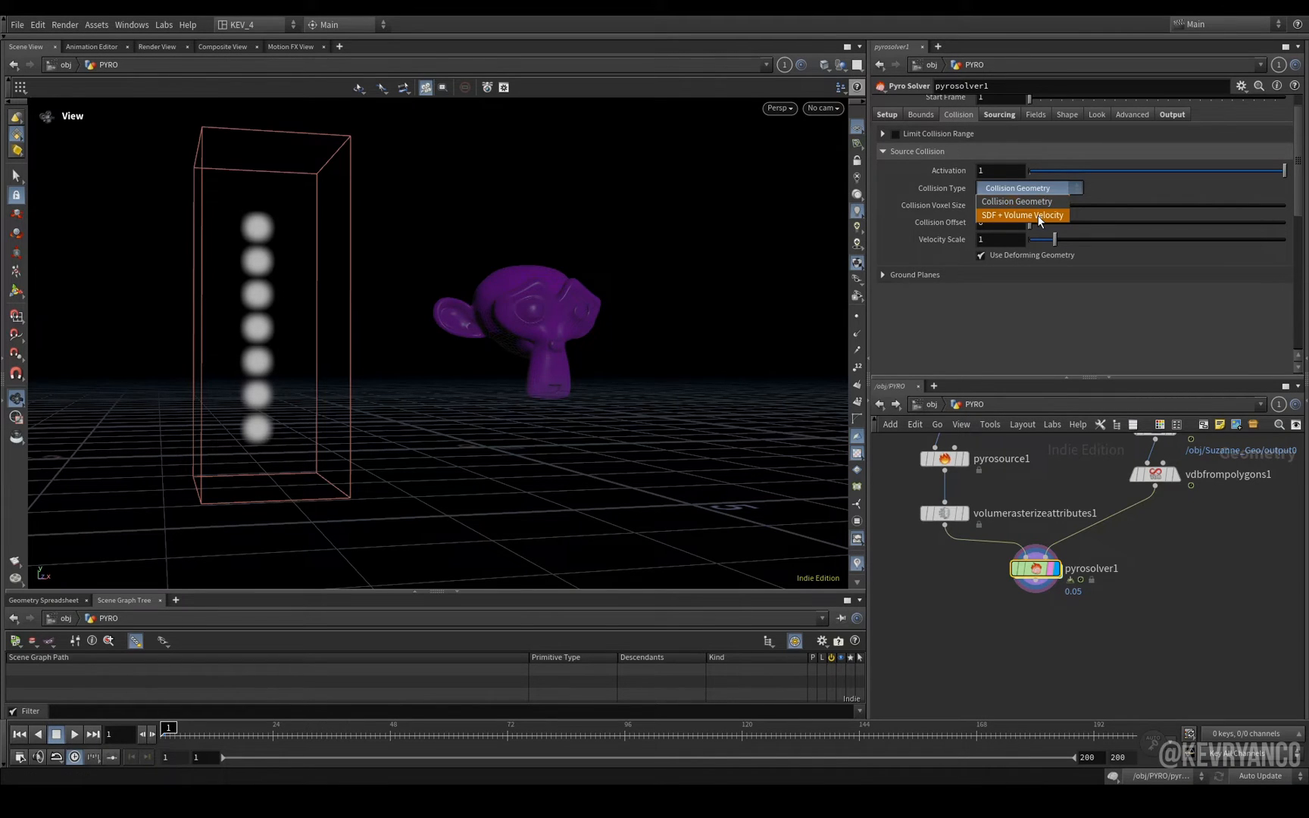
{"action": "left_click", "coordinate": [1020, 215]}
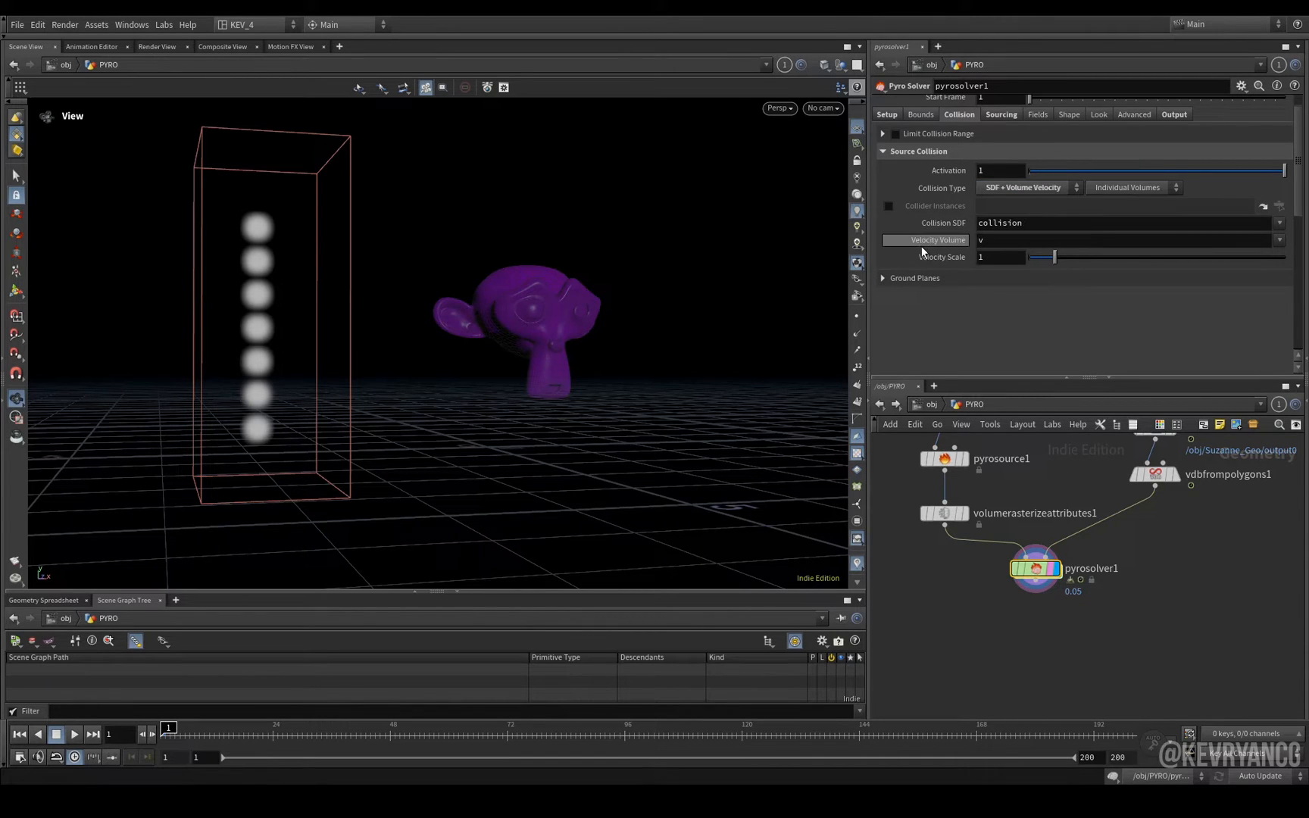
{"action": "mouse_move", "coordinate": [1002, 252]}
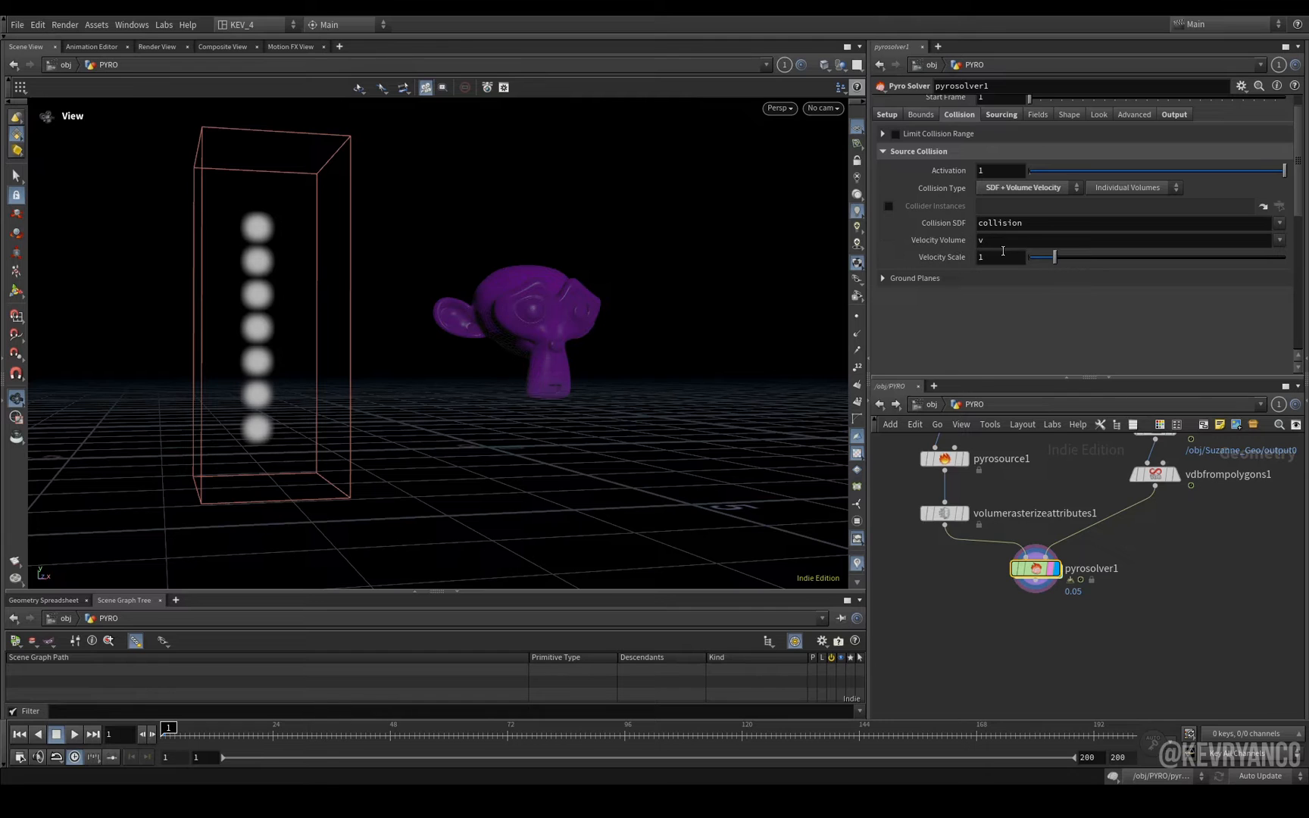
{"action": "left_click", "coordinate": [1000, 116]}
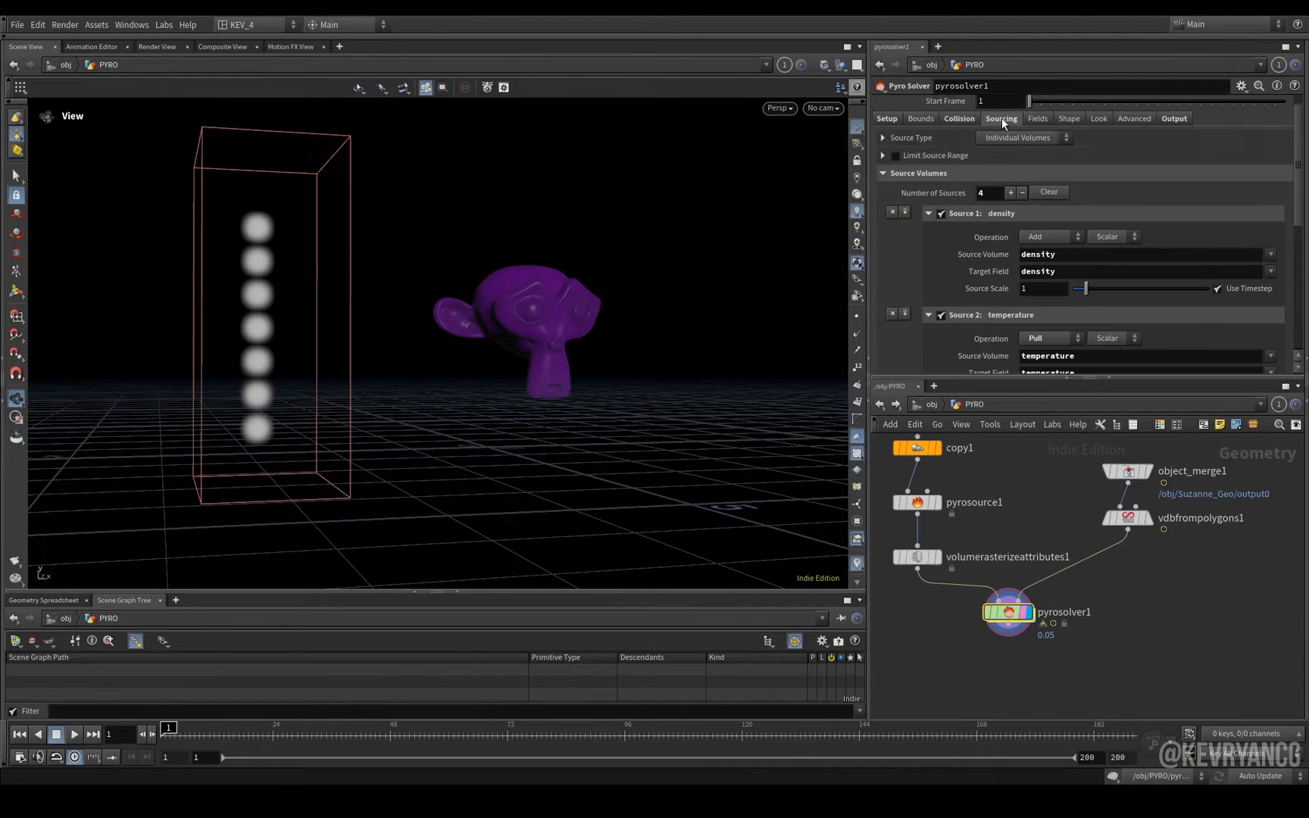
{"action": "scroll", "scroll_direction": "down", "scroll_amount": 3}
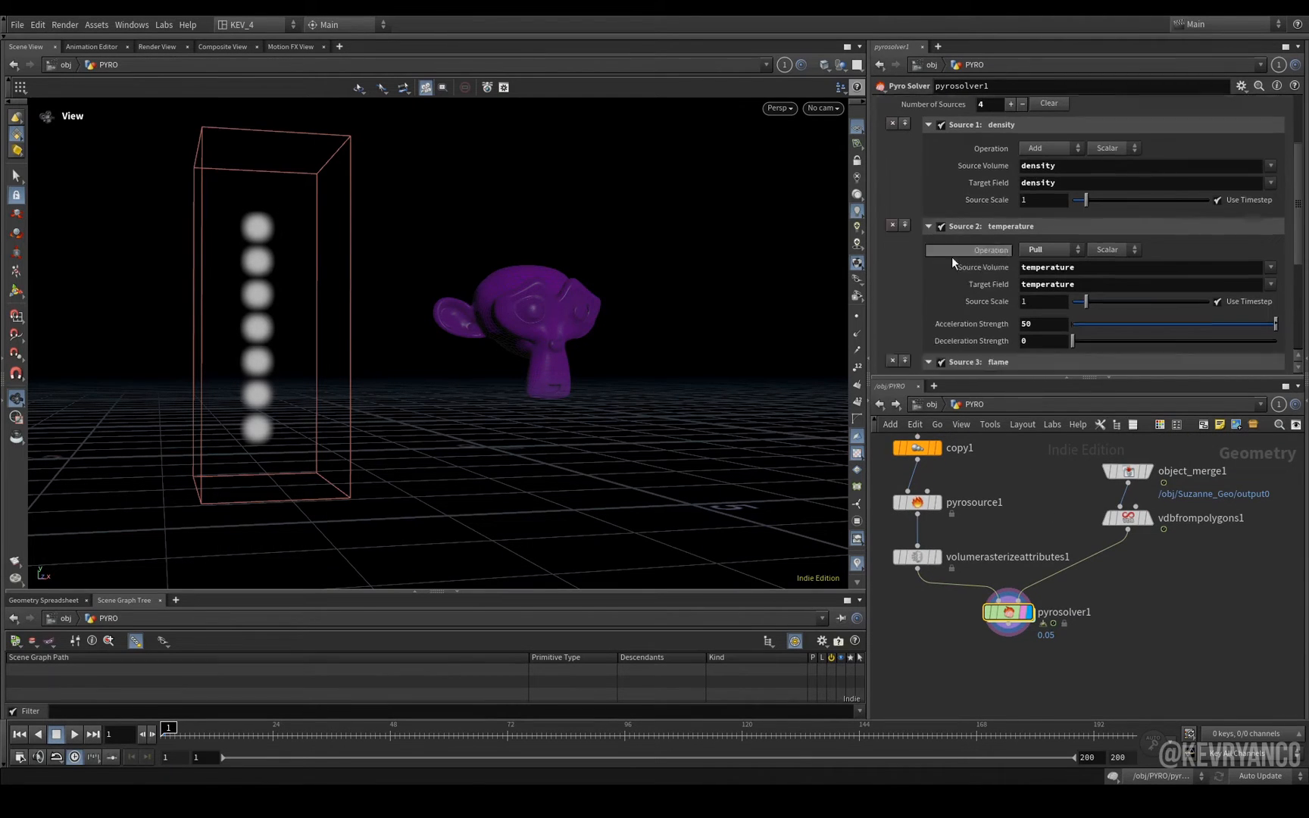
{"action": "scroll", "scroll_direction": "down", "scroll_amount": 3}
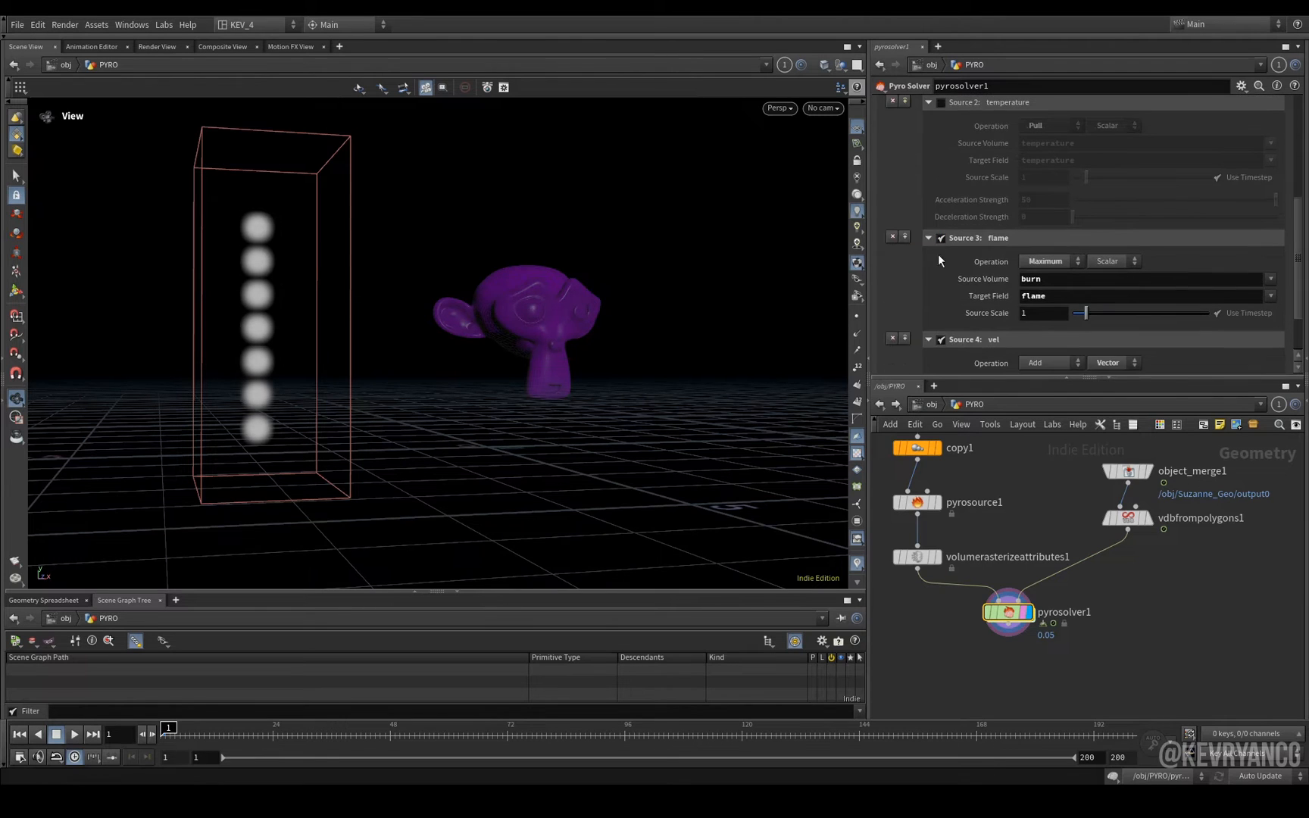
{"action": "left_click", "coordinate": [929, 237]}
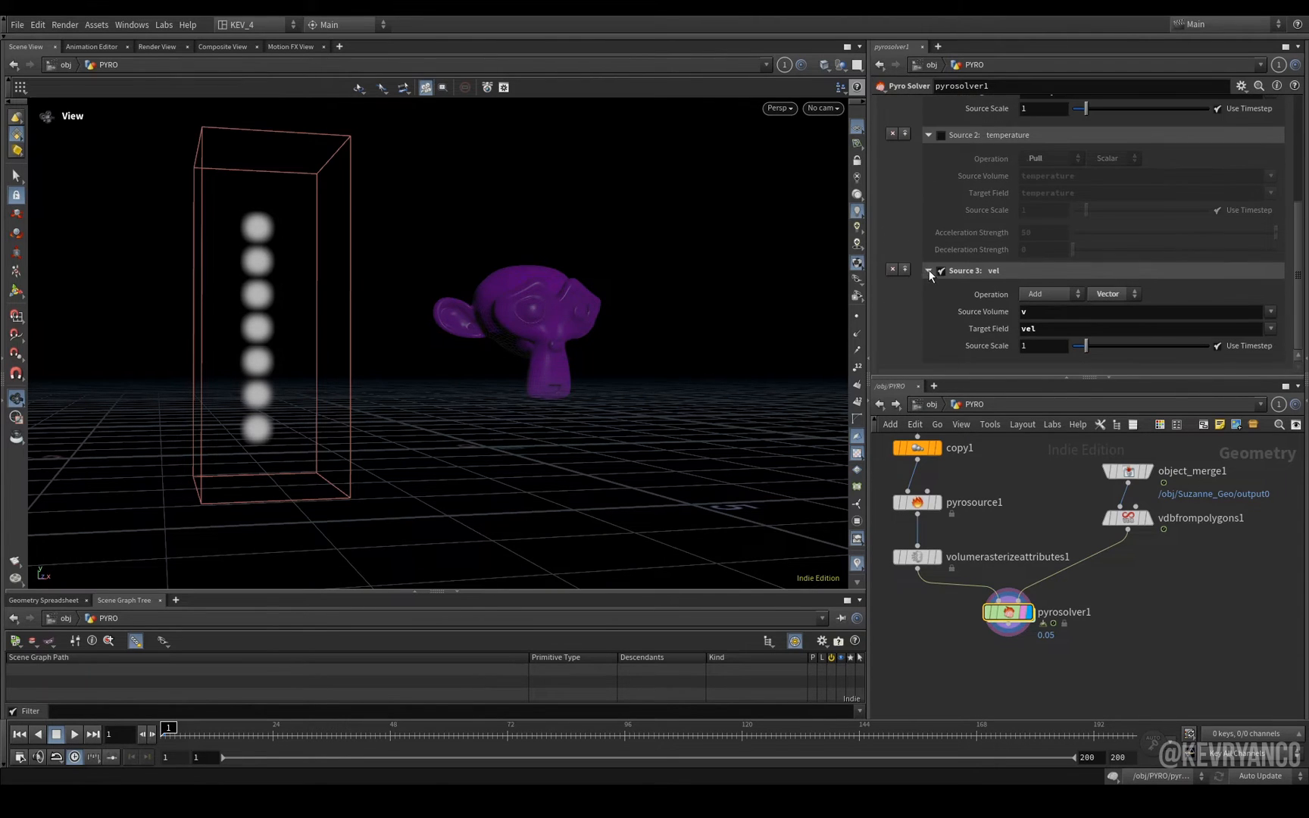
{"action": "mouse_move", "coordinate": [941, 271]}
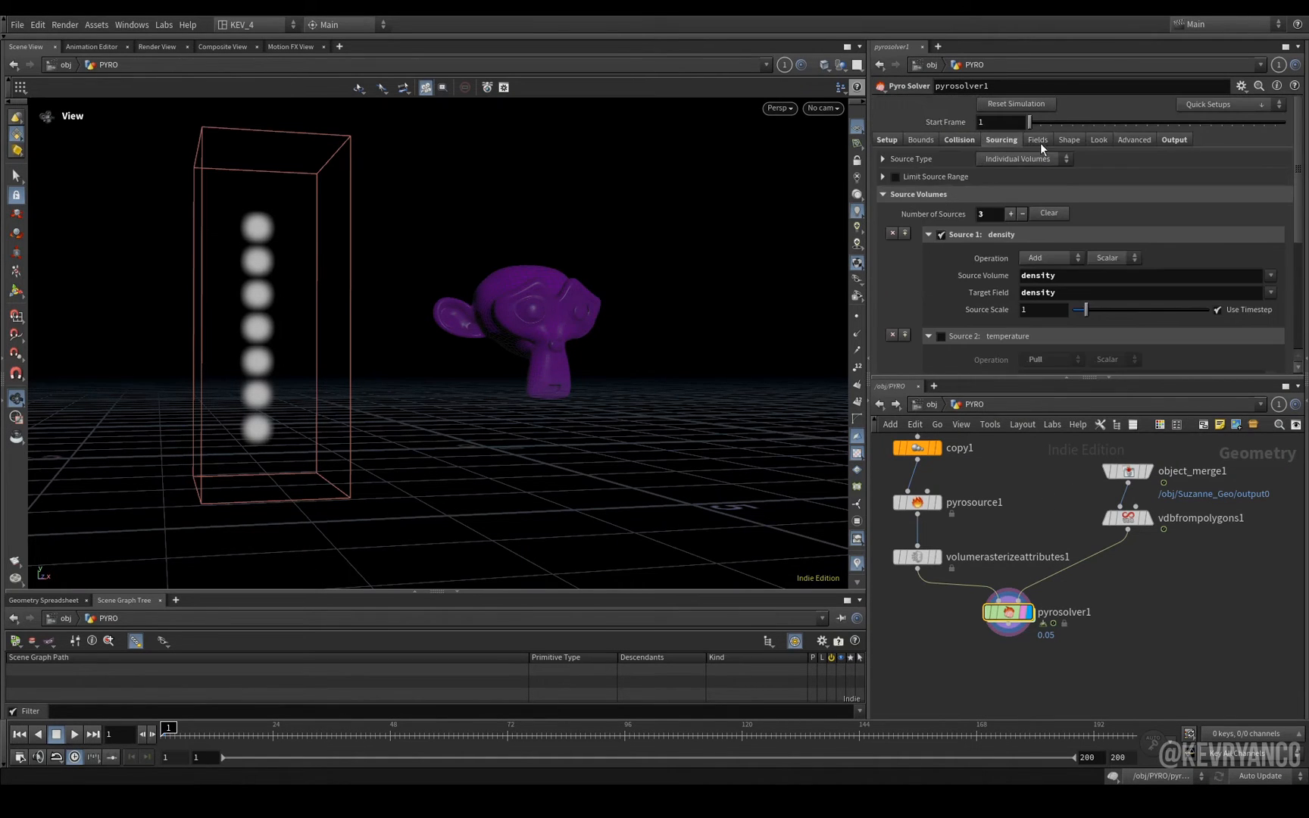
- Uncheck density Dissipation, enable Wind at 3 and Disturbance at 0.5
{"action": "left_click", "coordinate": [1068, 139]}
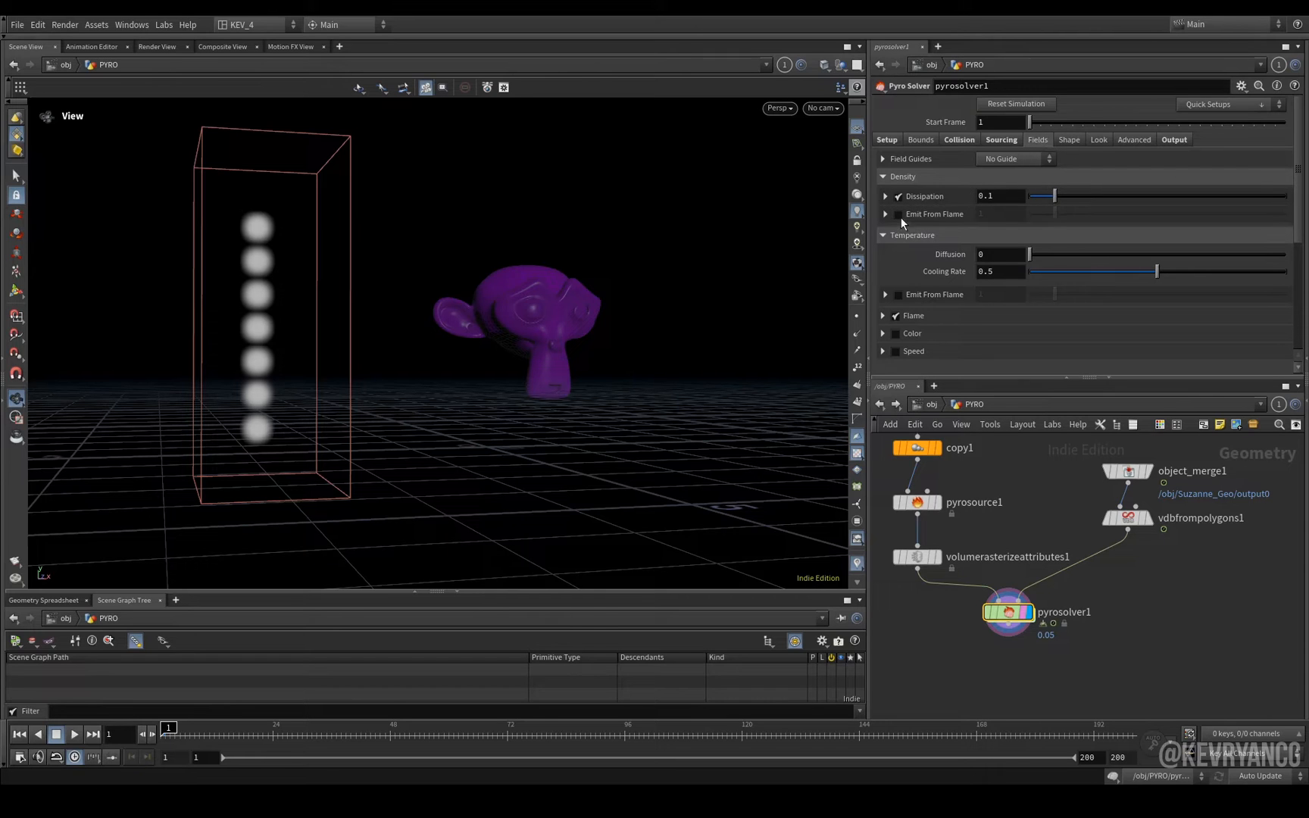
{"action": "left_click", "coordinate": [897, 196]}
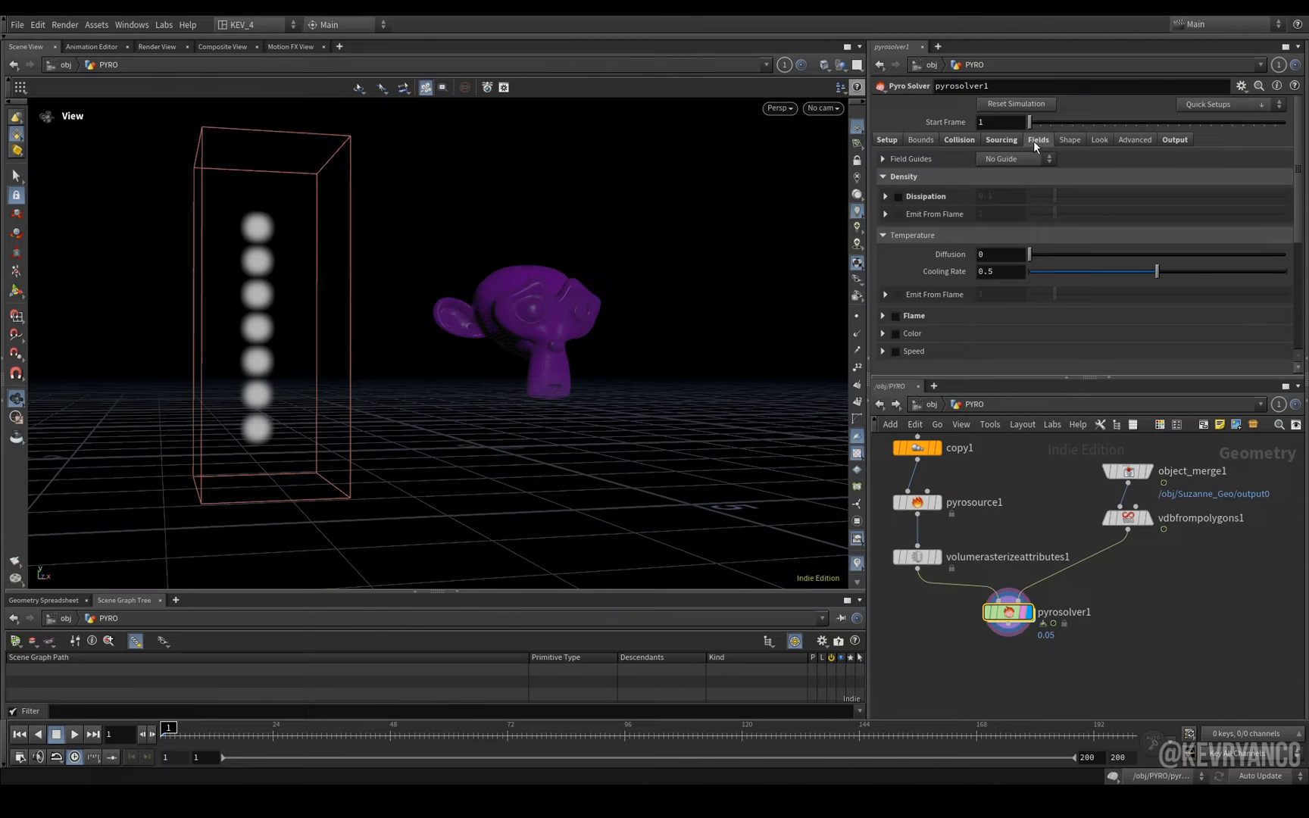
{"action": "mouse_move", "coordinate": [1083, 149]}
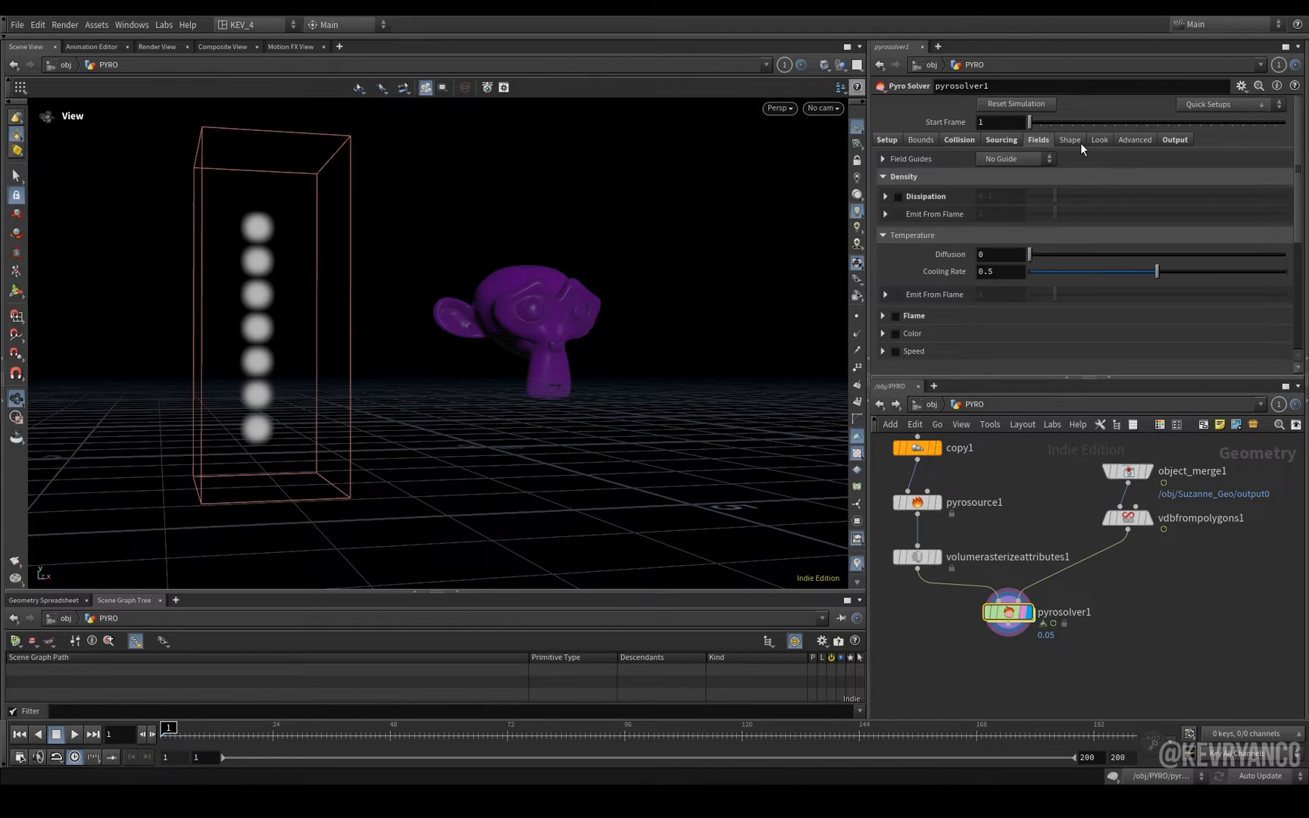
{"action": "left_click", "coordinate": [1070, 140]}
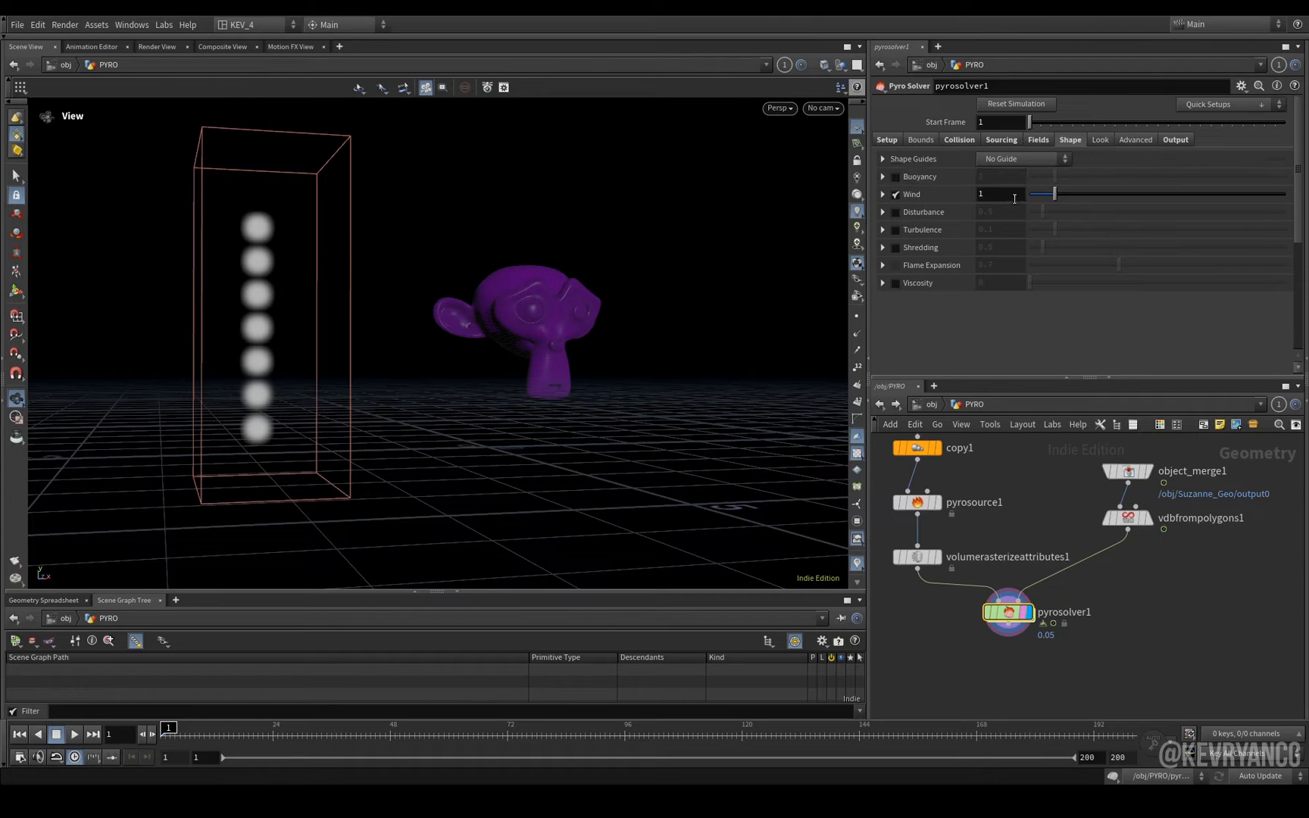
{"action": "type", "text": "3"}
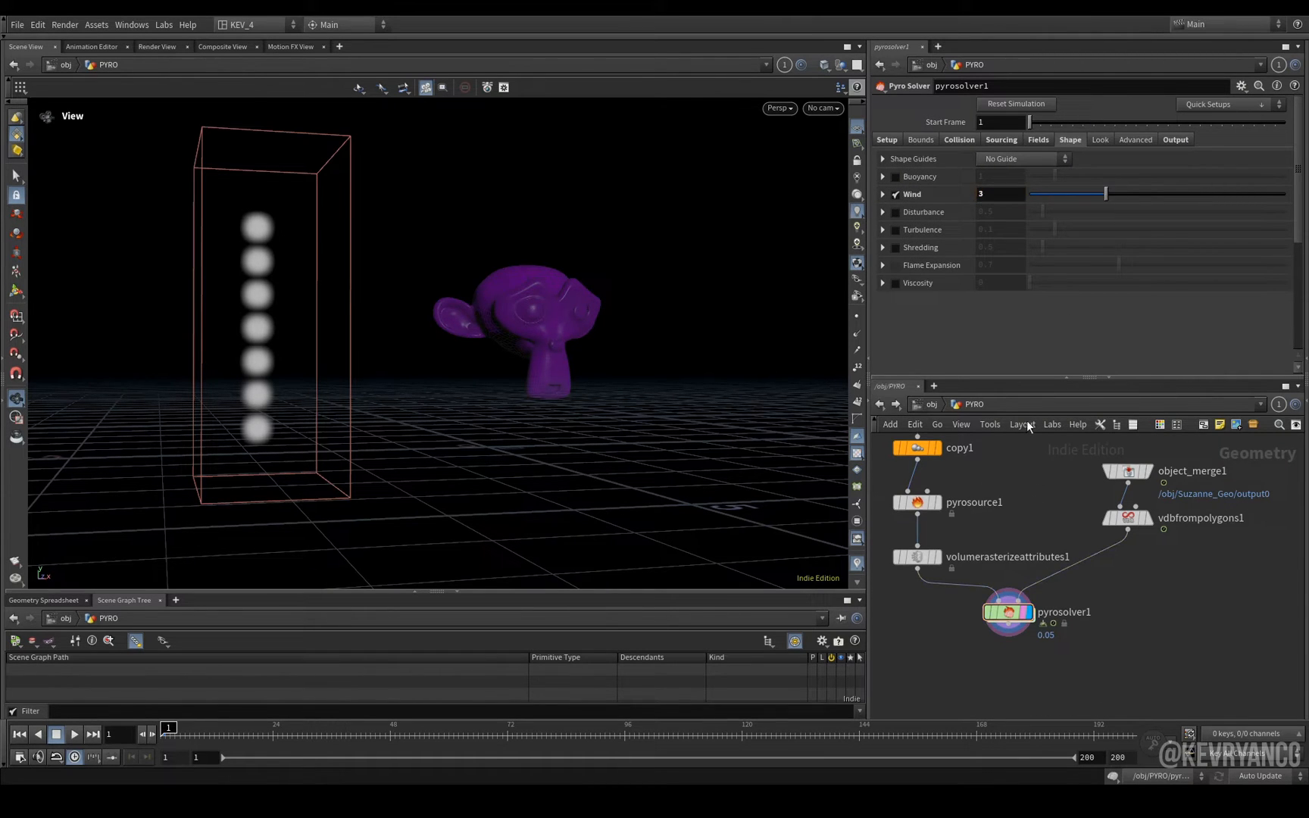
{"action": "left_click", "coordinate": [921, 230]}
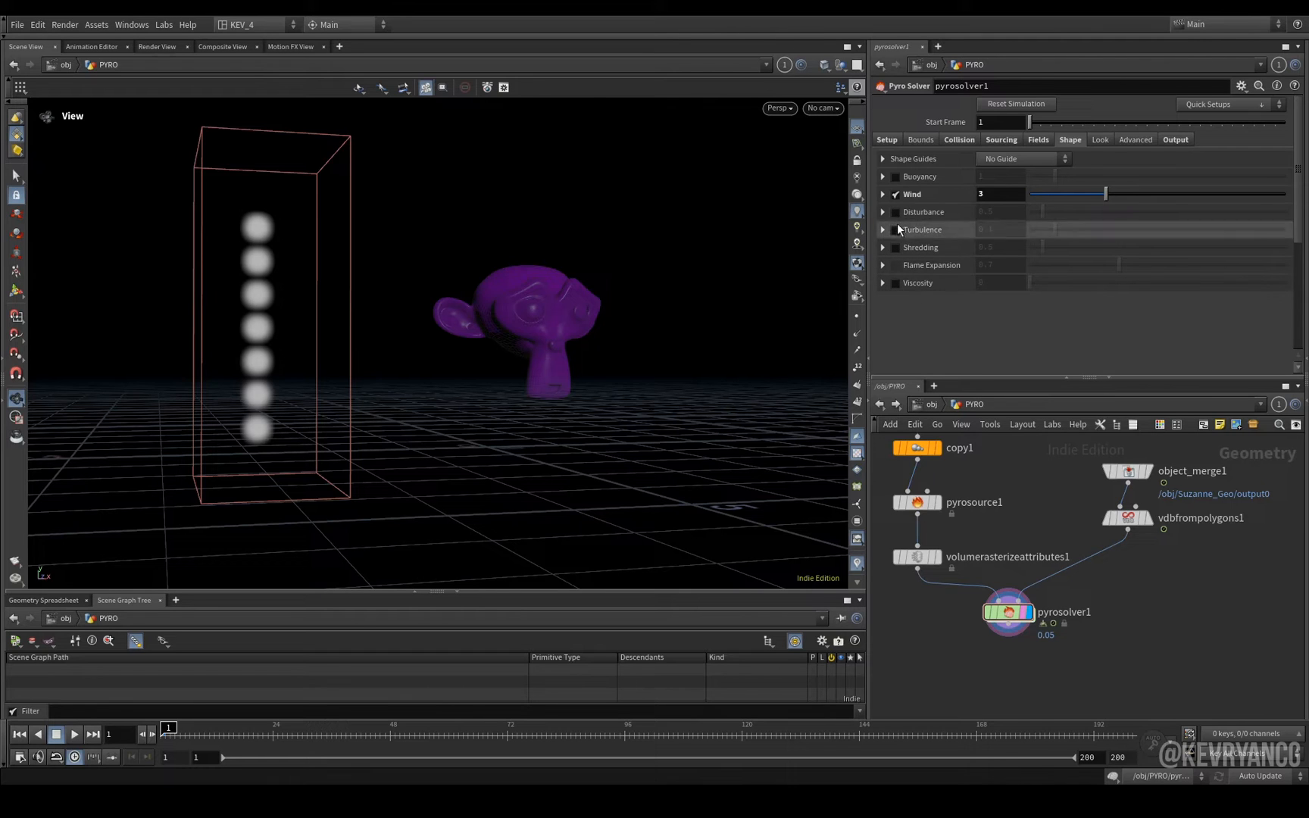
{"action": "left_click", "coordinate": [896, 210]}
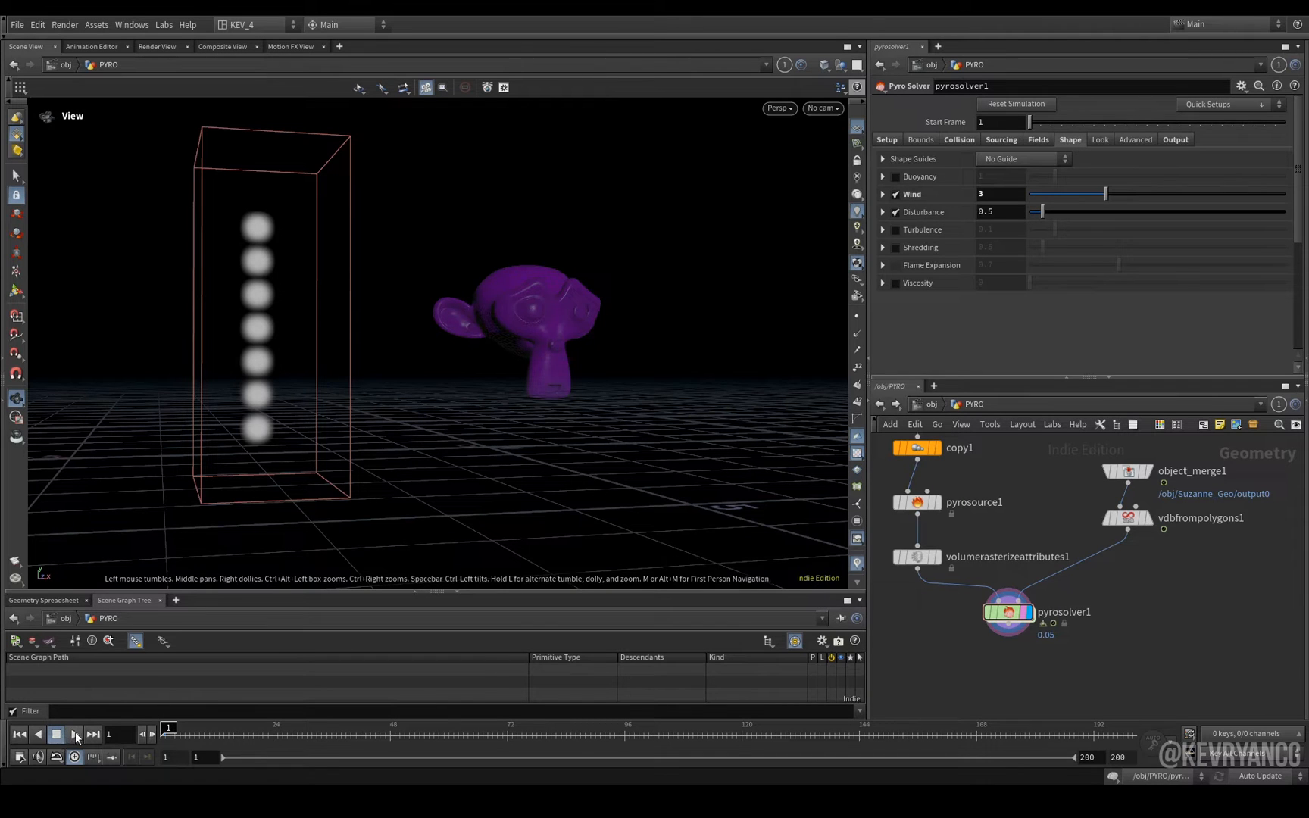
{"action": "left_click", "coordinate": [74, 735]}
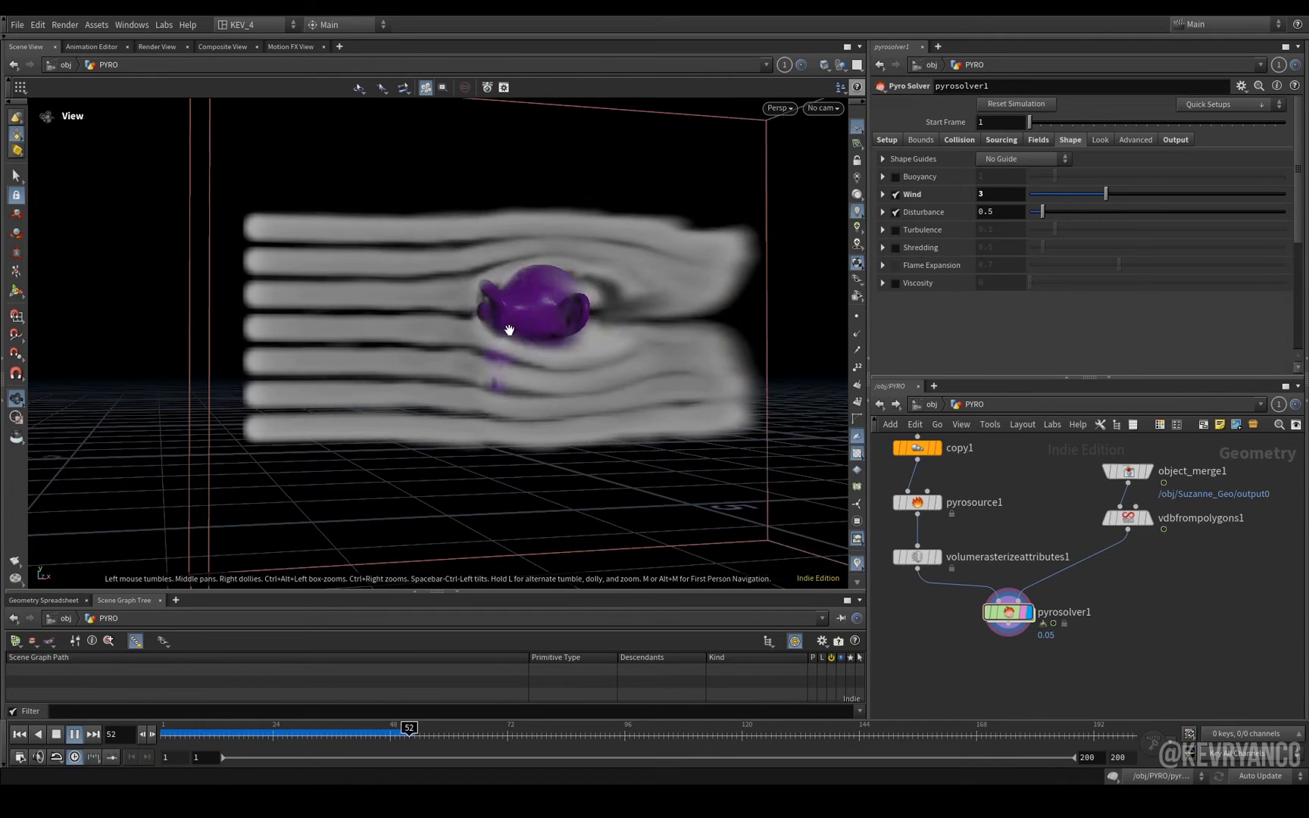
{"action": "left_click", "coordinate": [886, 140]}
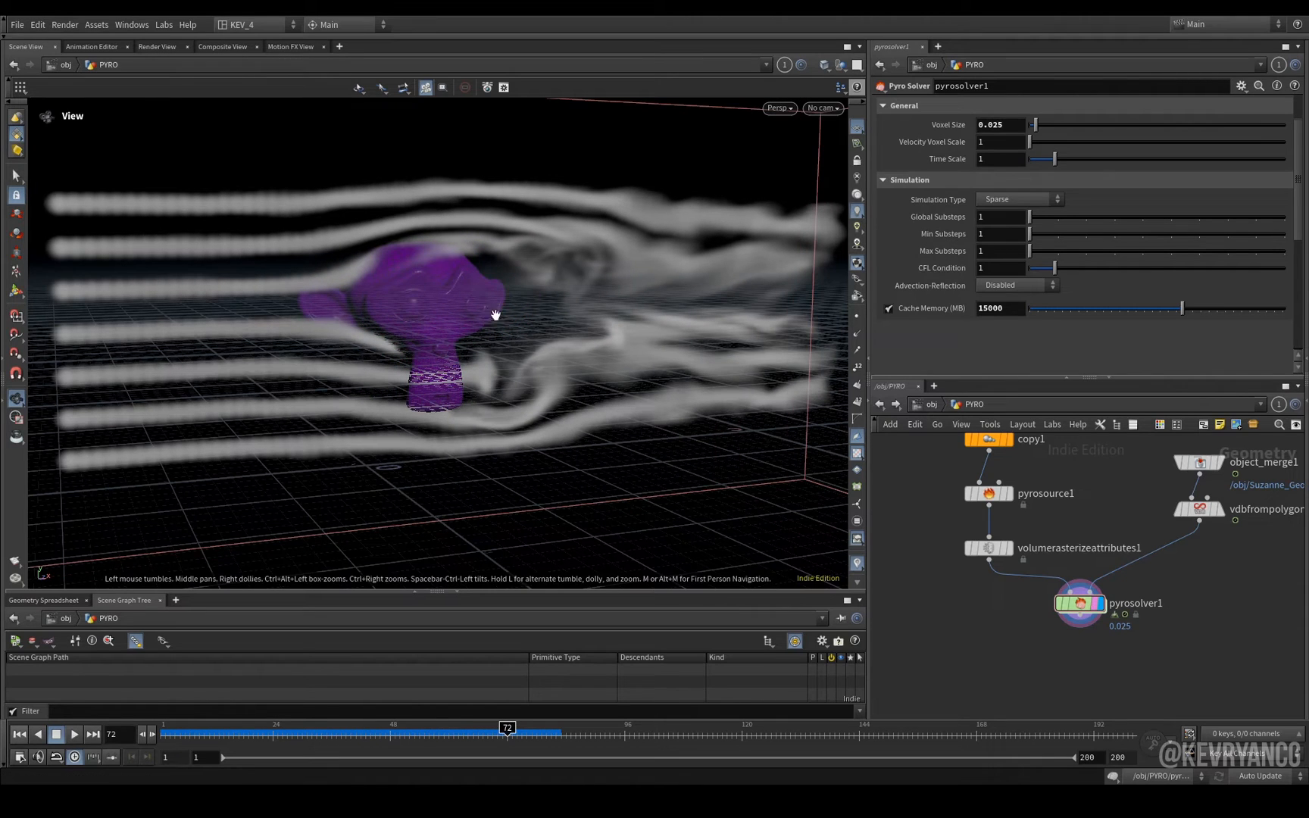
{"action": "mouse_move", "coordinate": [505, 235]}
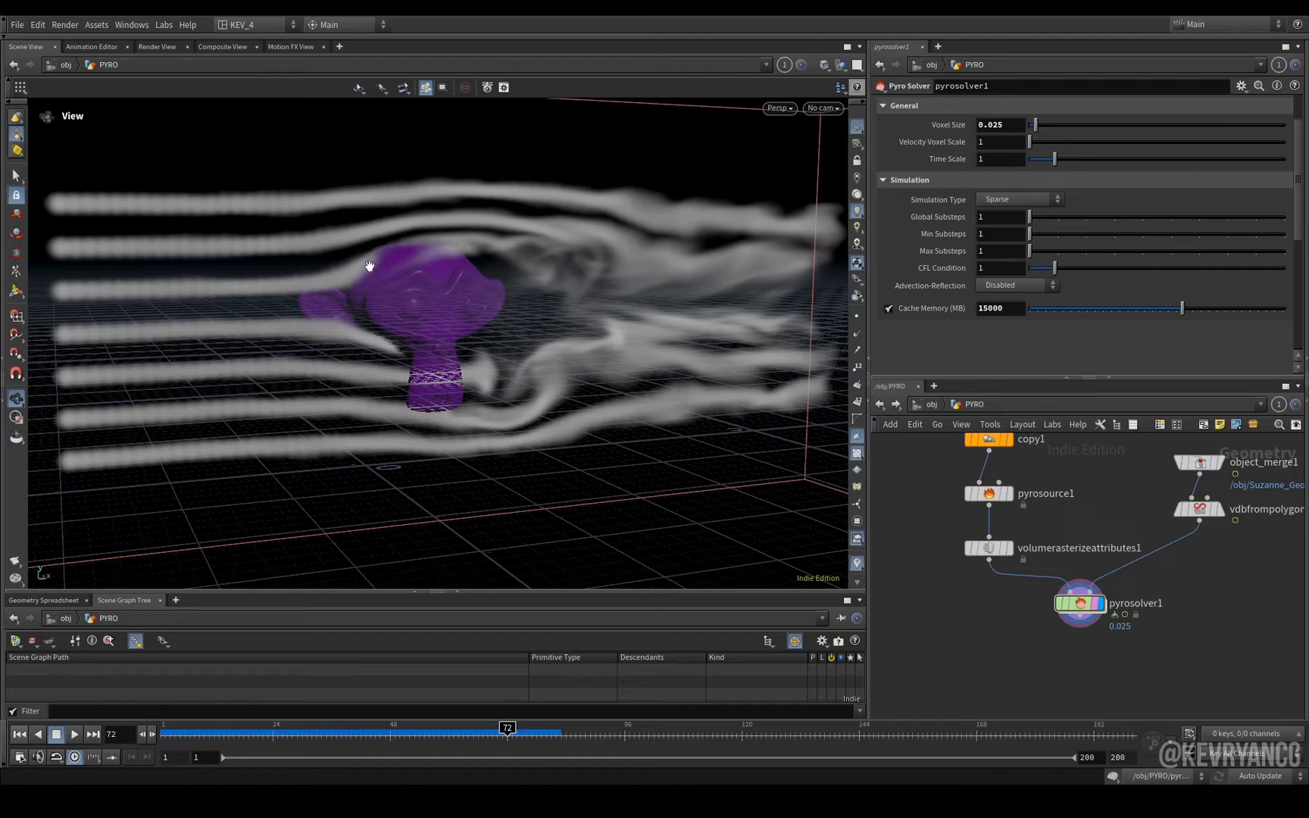
{"action": "mouse_move", "coordinate": [384, 230]}
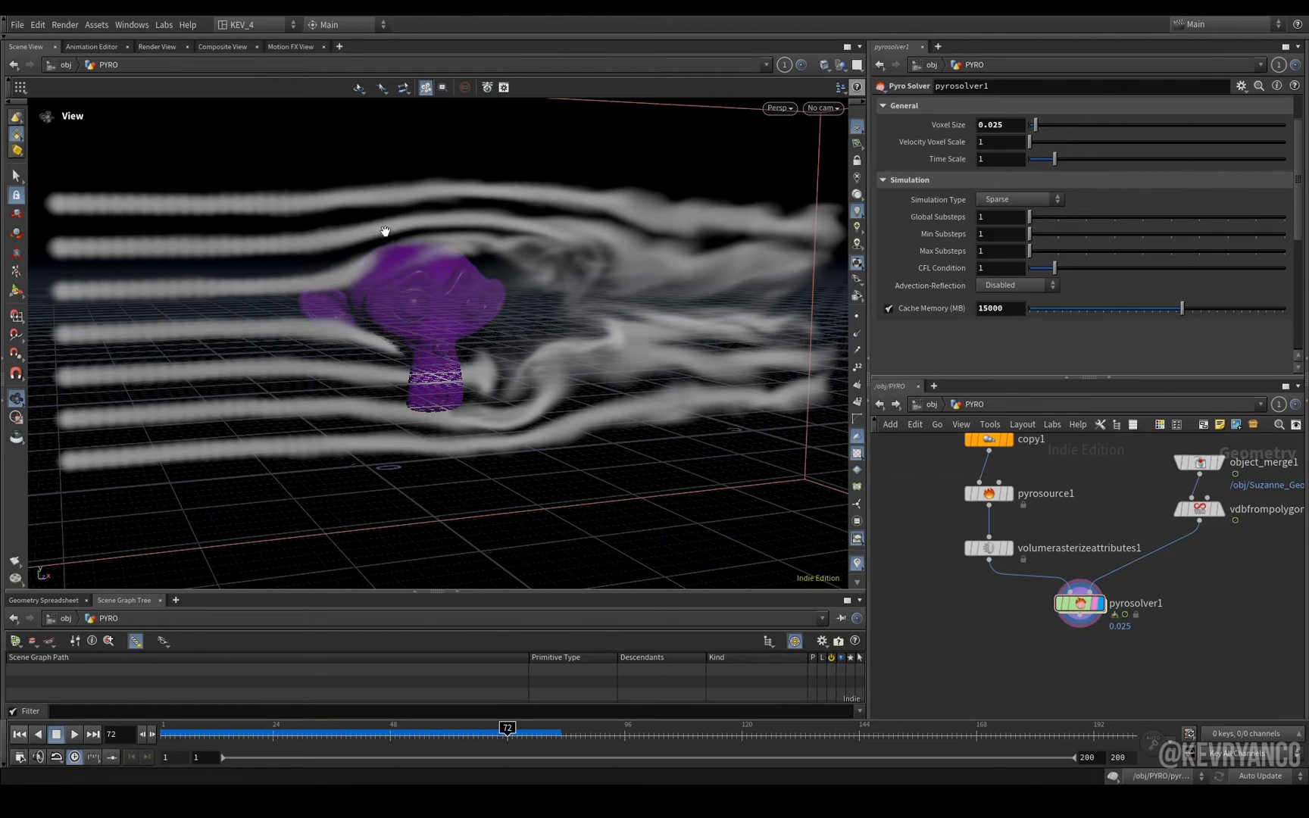
{"action": "mouse_move", "coordinate": [350, 349]}
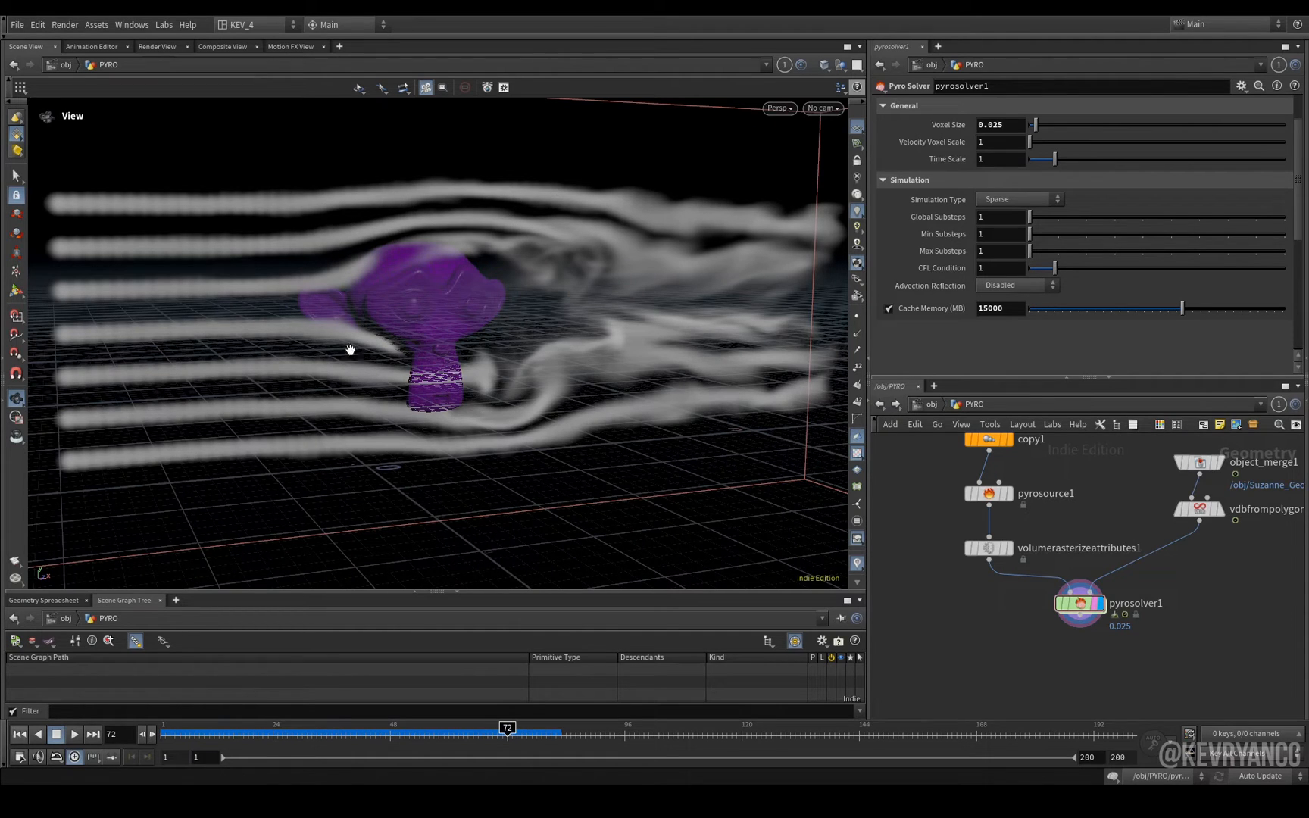
{"action": "mouse_move", "coordinate": [71, 298]}
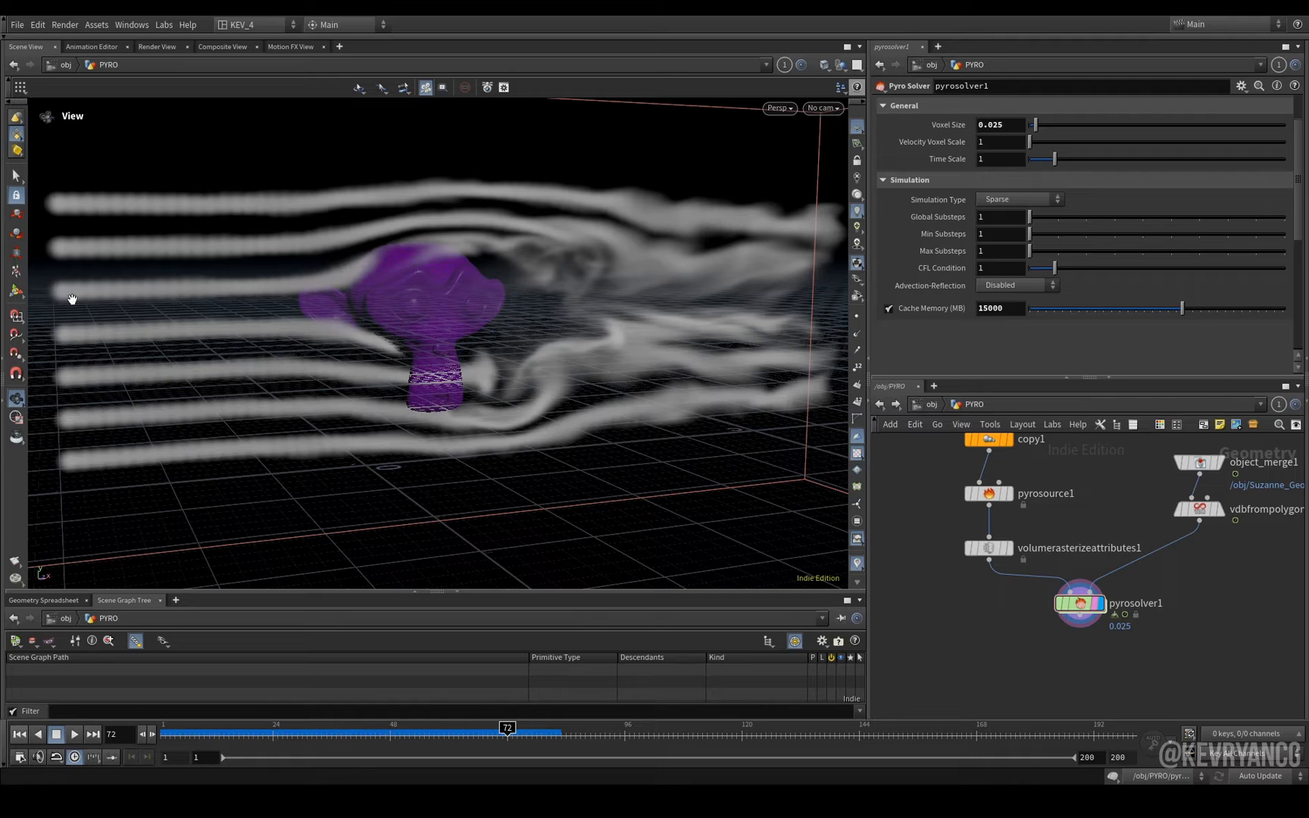
{"action": "mouse_move", "coordinate": [336, 223]}
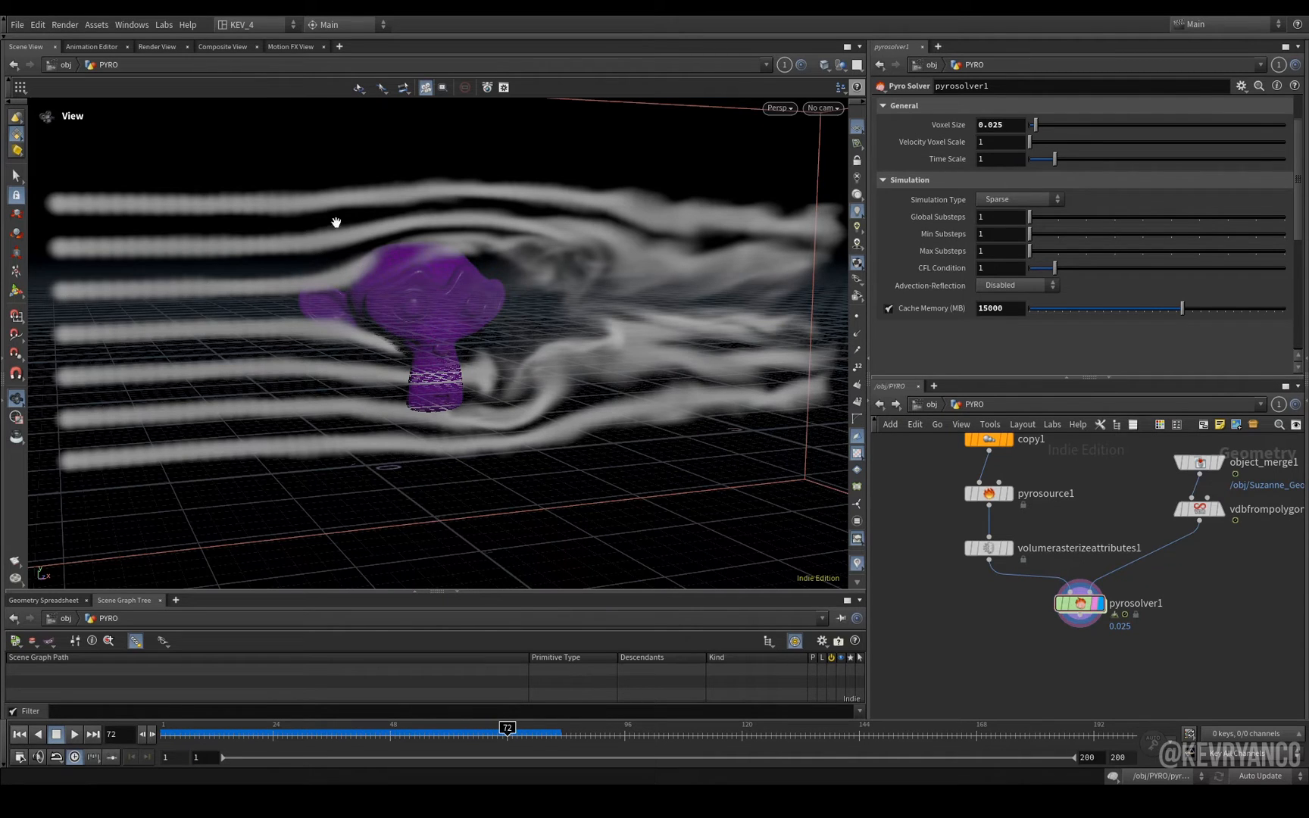
{"action": "mouse_move", "coordinate": [411, 423]}
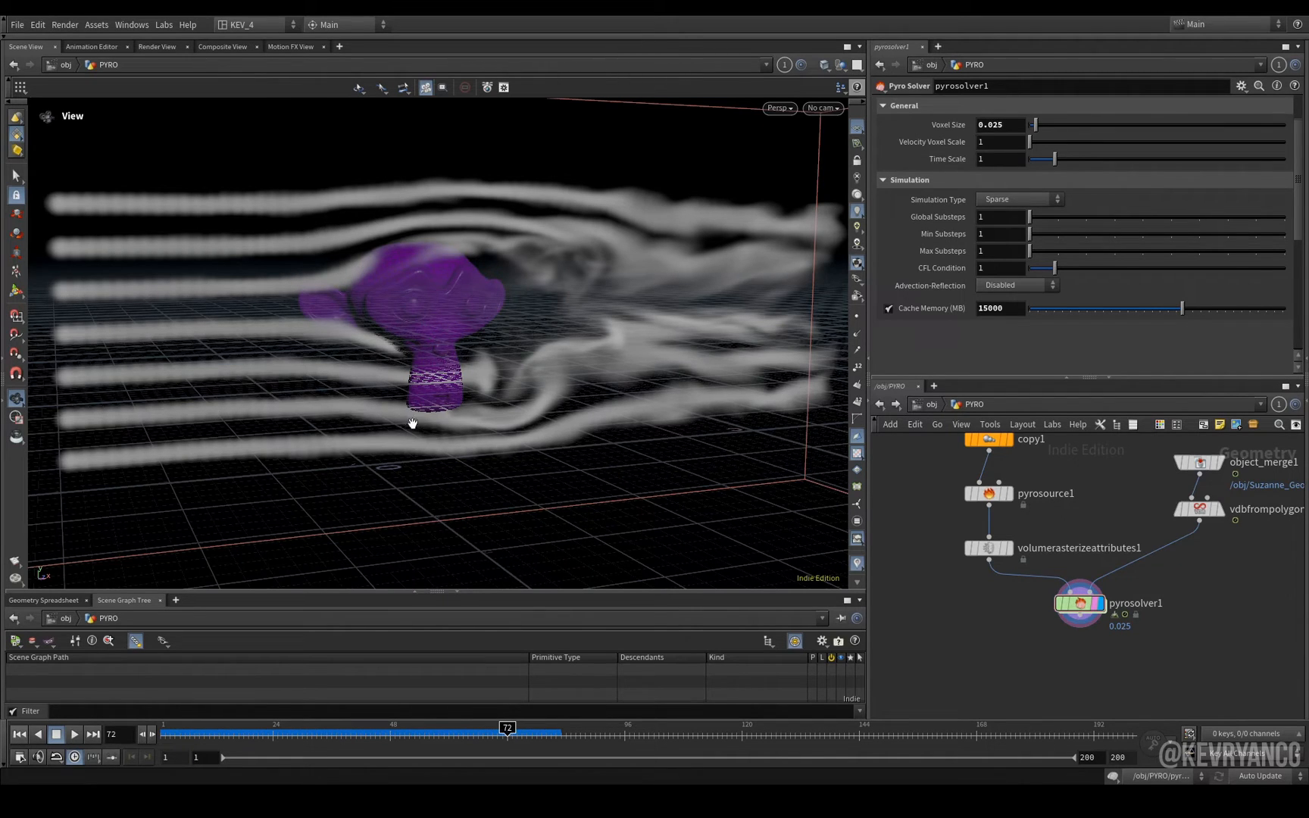
{"action": "mouse_move", "coordinate": [497, 734]}
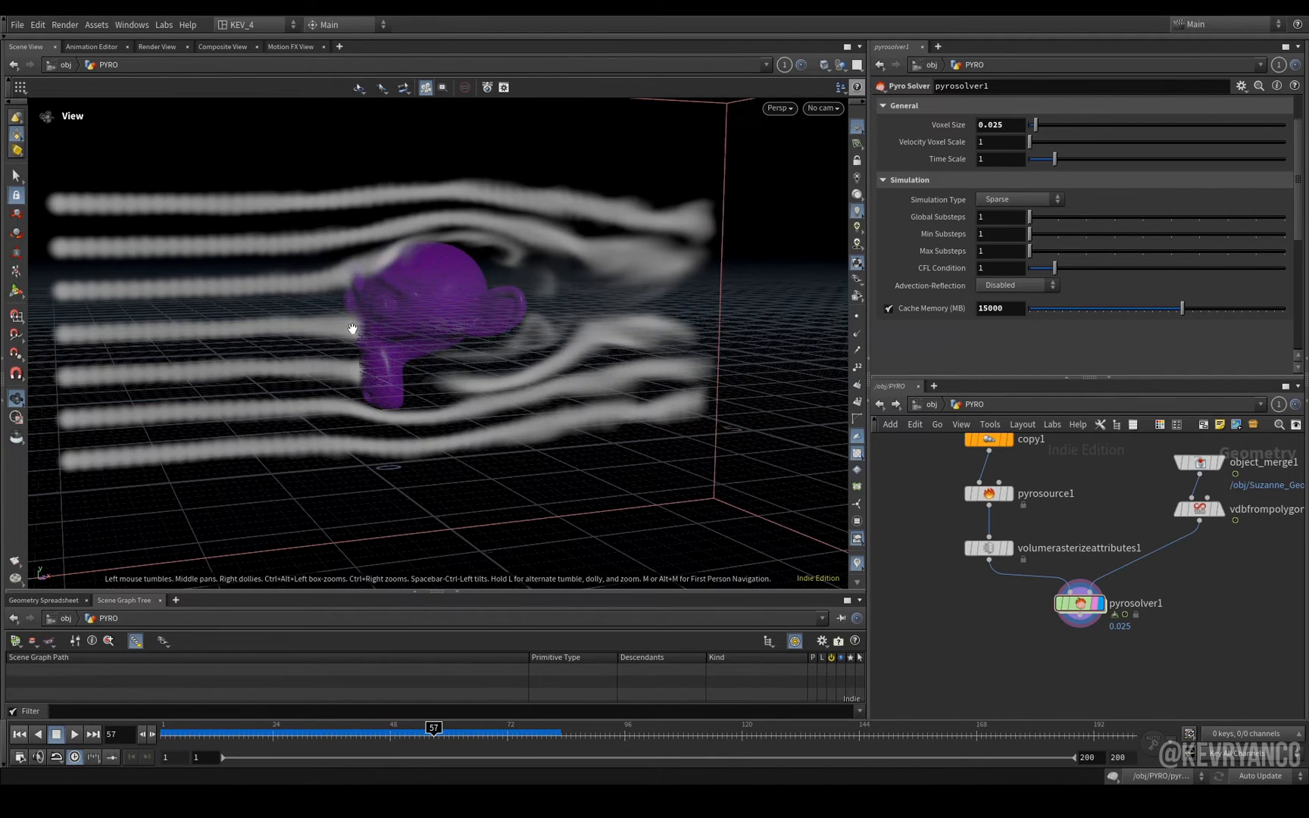
{"action": "mouse_move", "coordinate": [380, 353]}
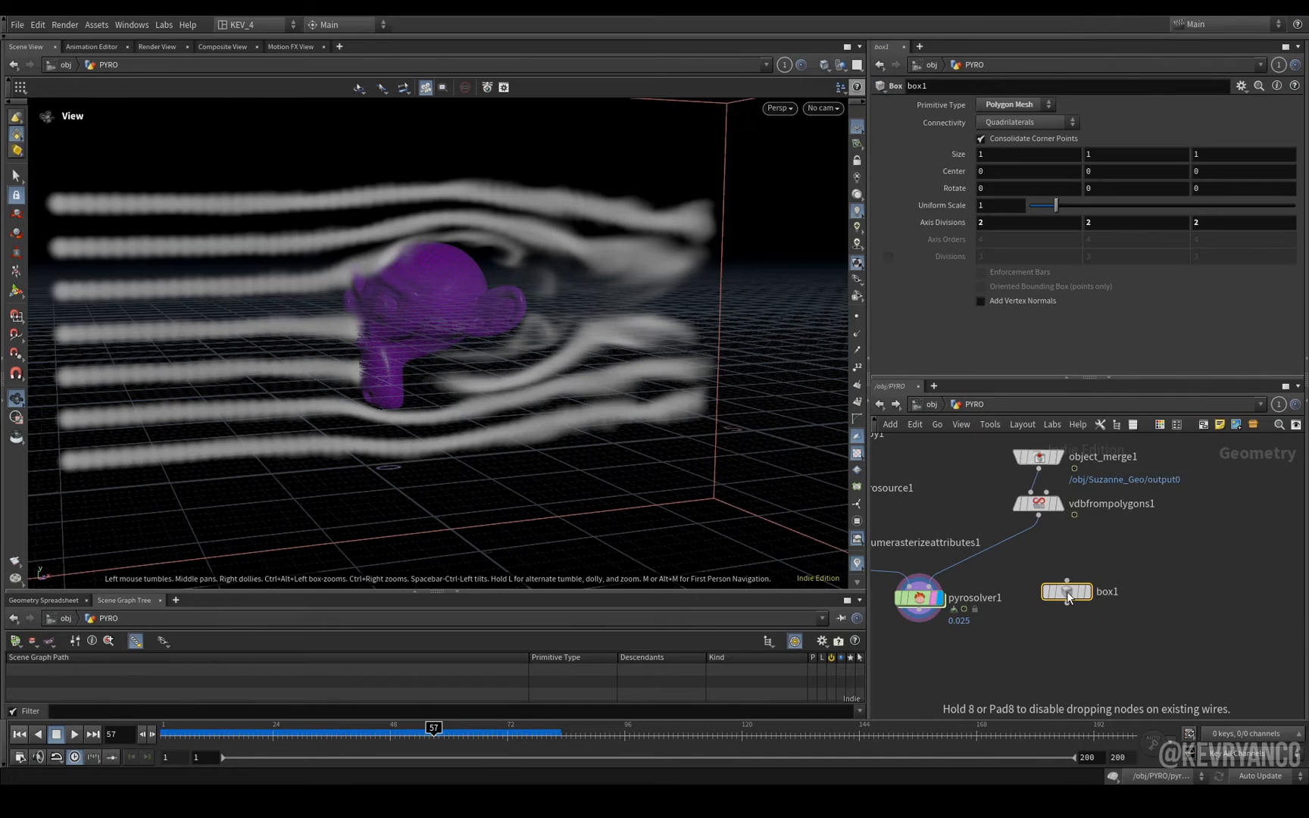
{"action": "mouse_move", "coordinate": [996, 338]}
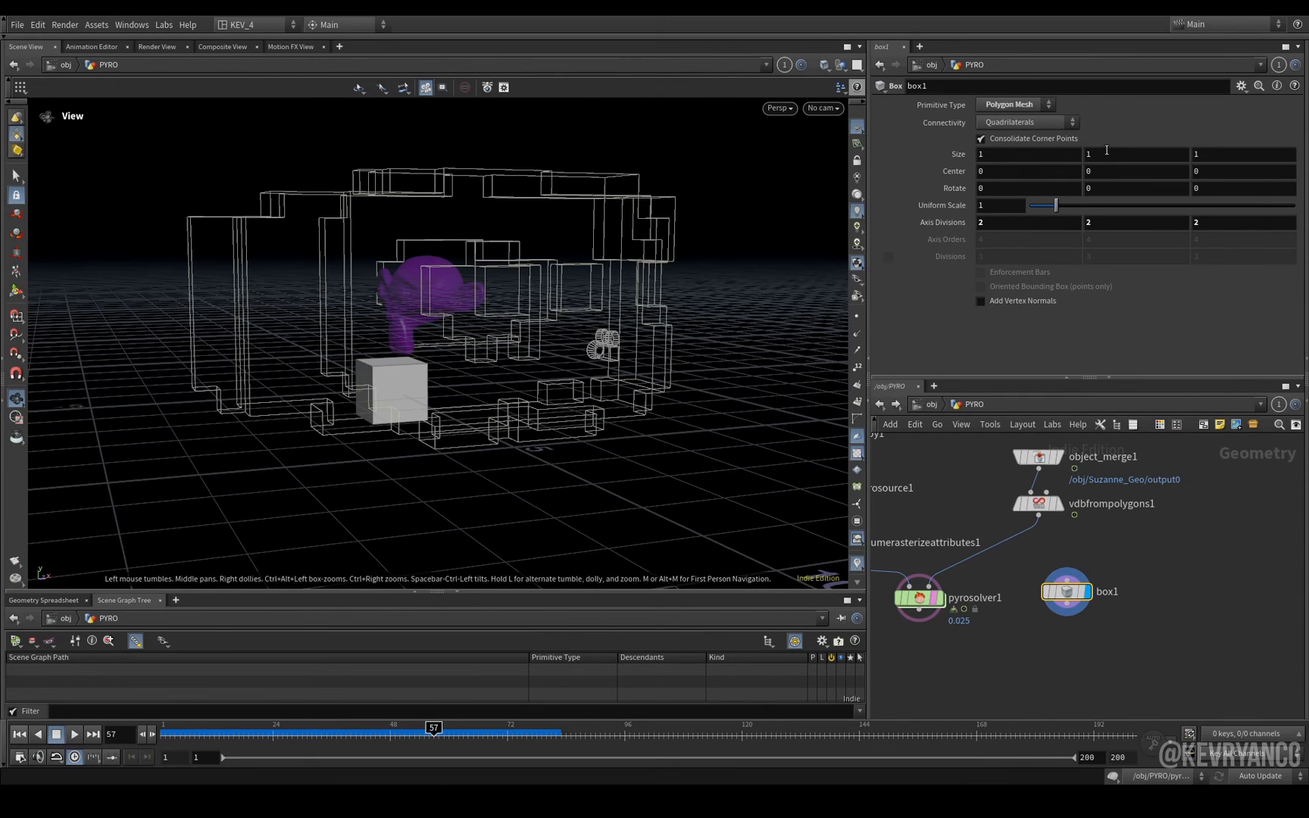
- Set the 7×3×3 box's Center Y to ch("sizey")/2 so it rests on the ground
{"action": "left_click", "coordinate": [1135, 171]}
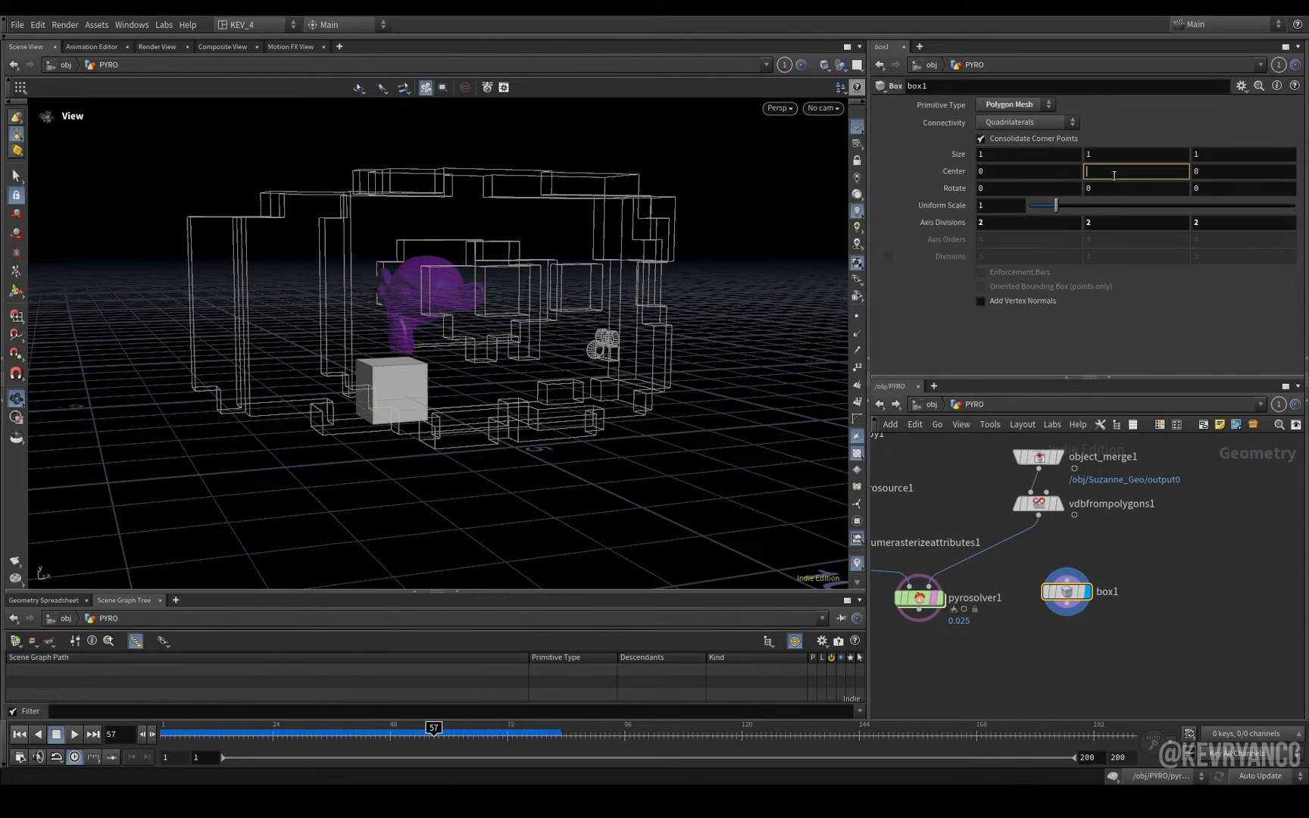
{"action": "type", "text": "ch(\"sizey\")"}
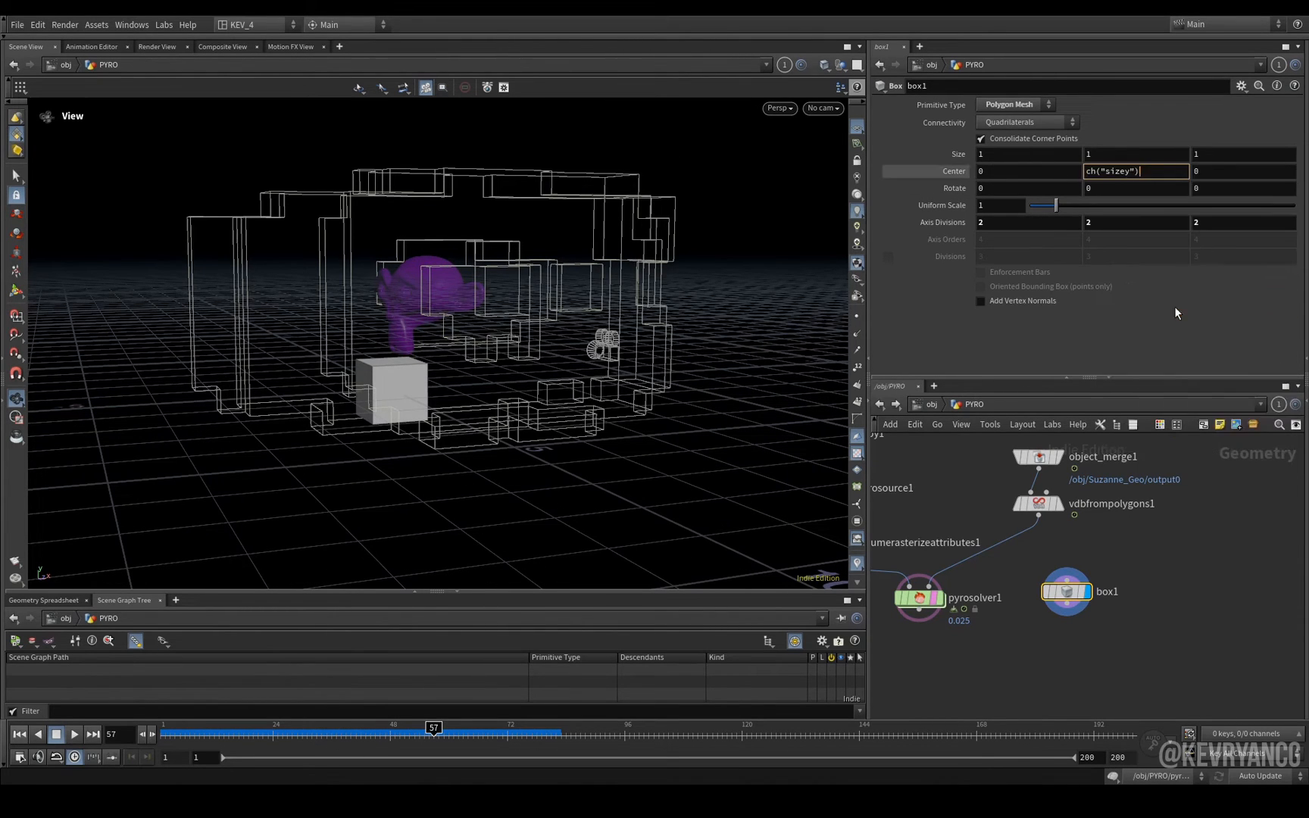
{"action": "type", "text": "/2"}
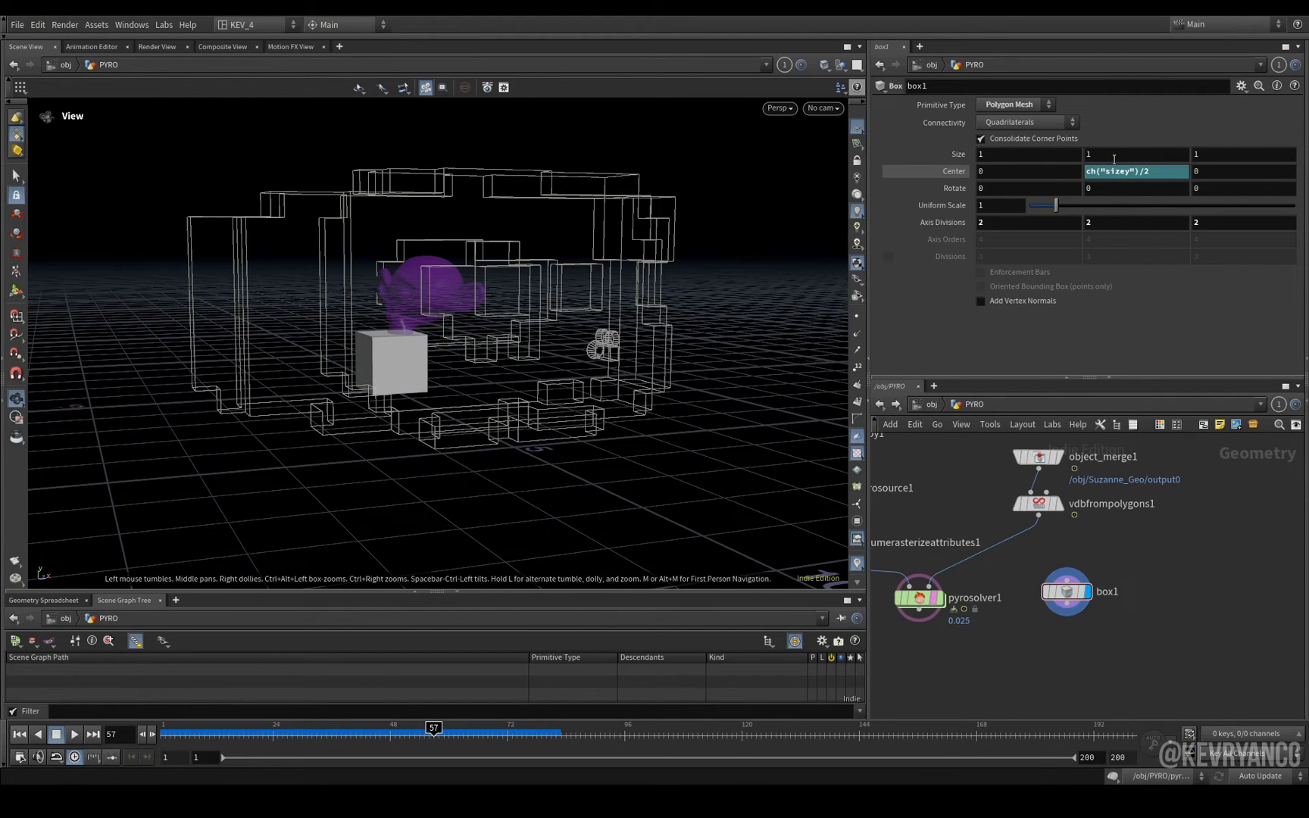
{"action": "type", "text": "3.2"}
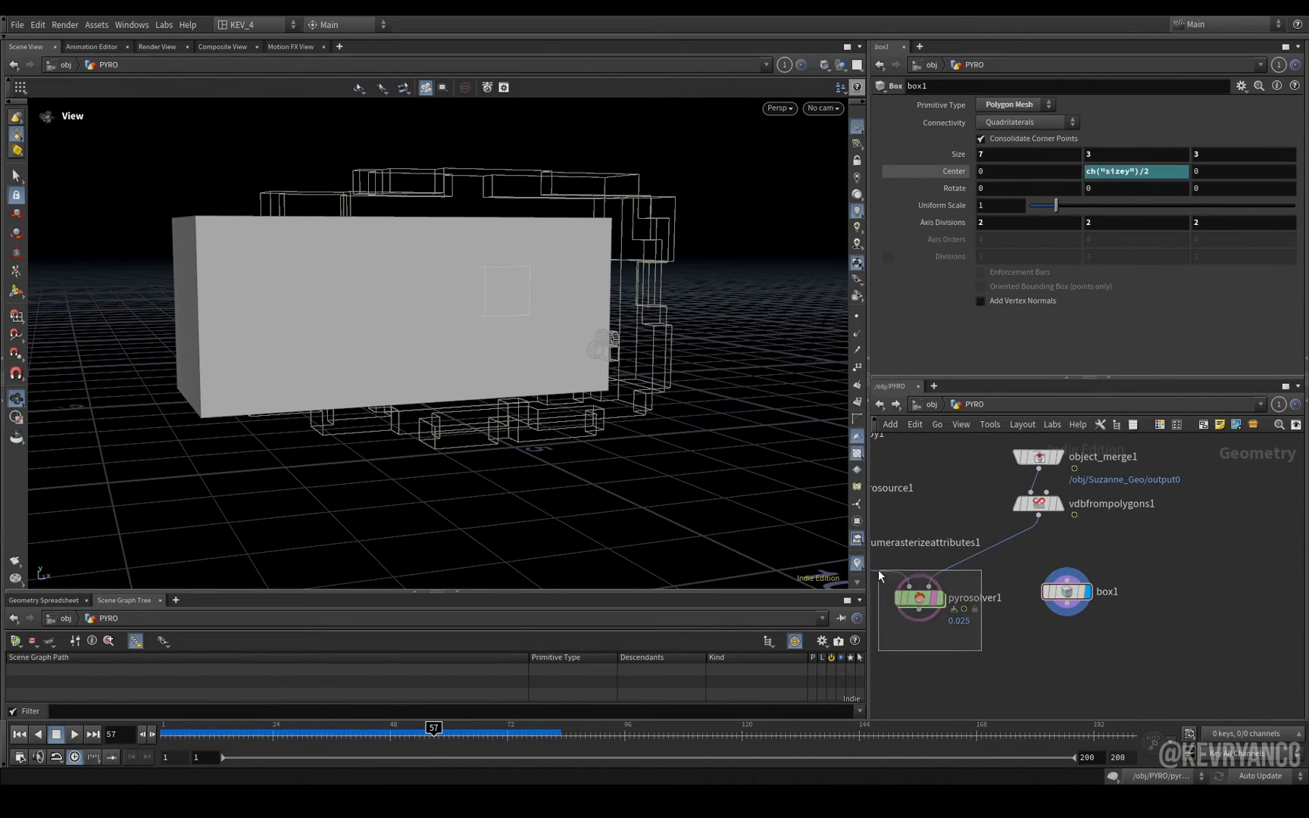
- Enable Limit Maximum Size on pyrosolver1 with Size and Center referencing box1
{"action": "left_click", "coordinate": [931, 599]}
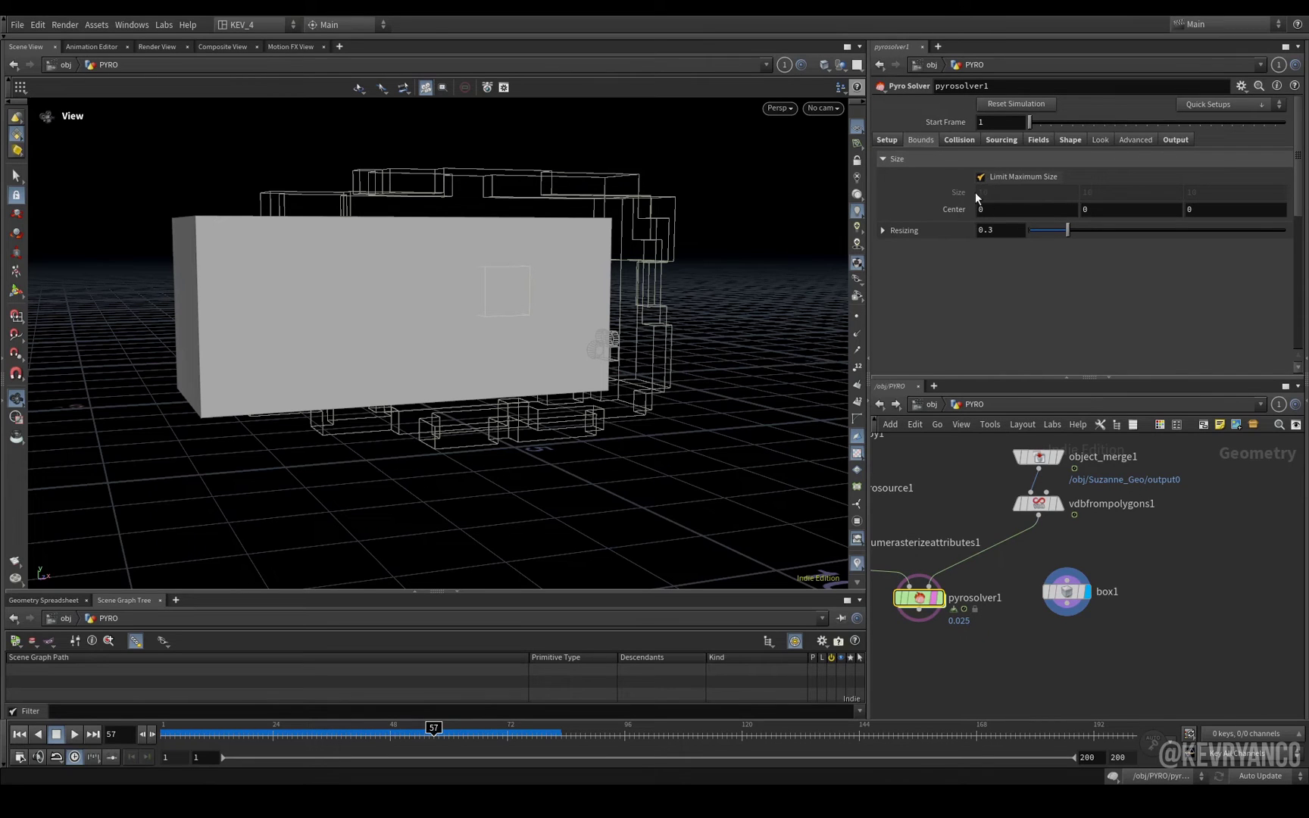
{"action": "right_click", "coordinate": [1001, 193]}
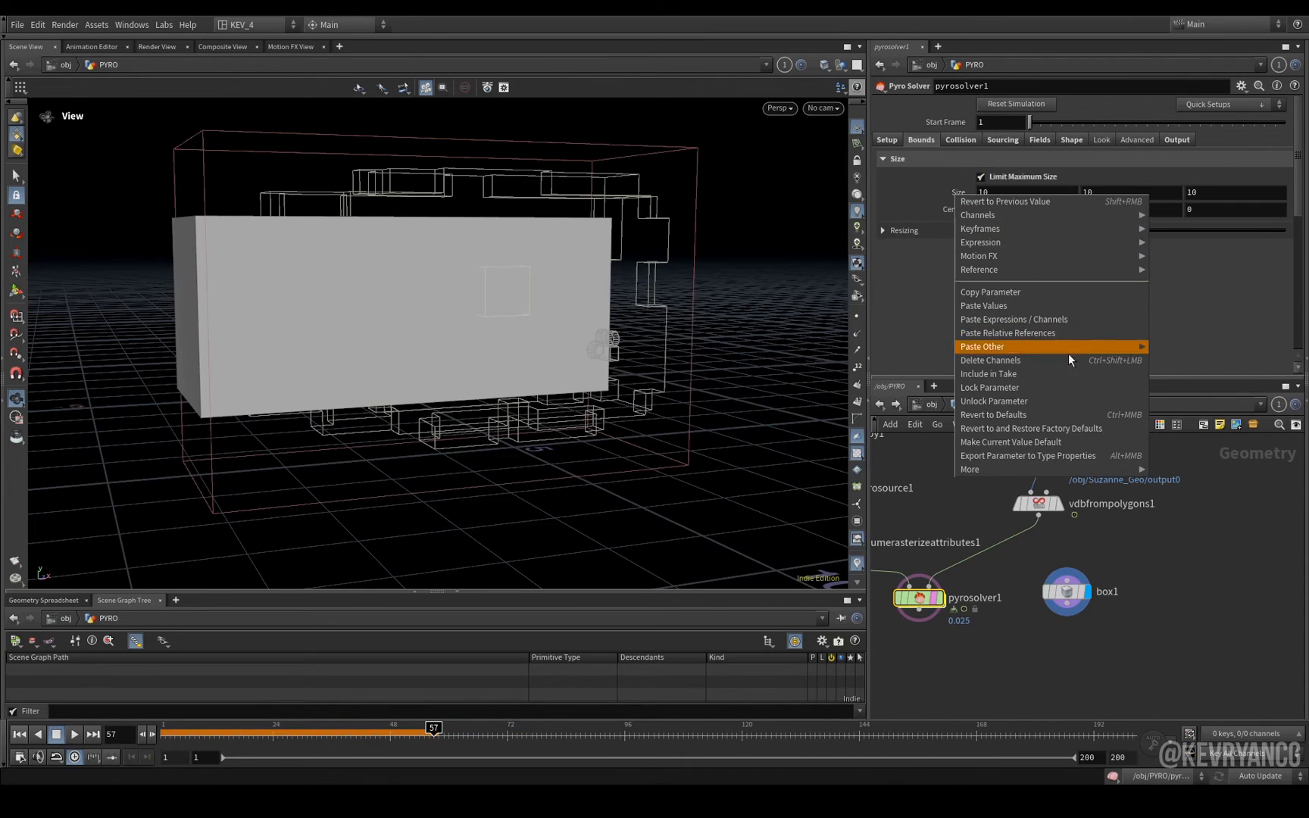
{"action": "left_click", "coordinate": [1008, 332]}
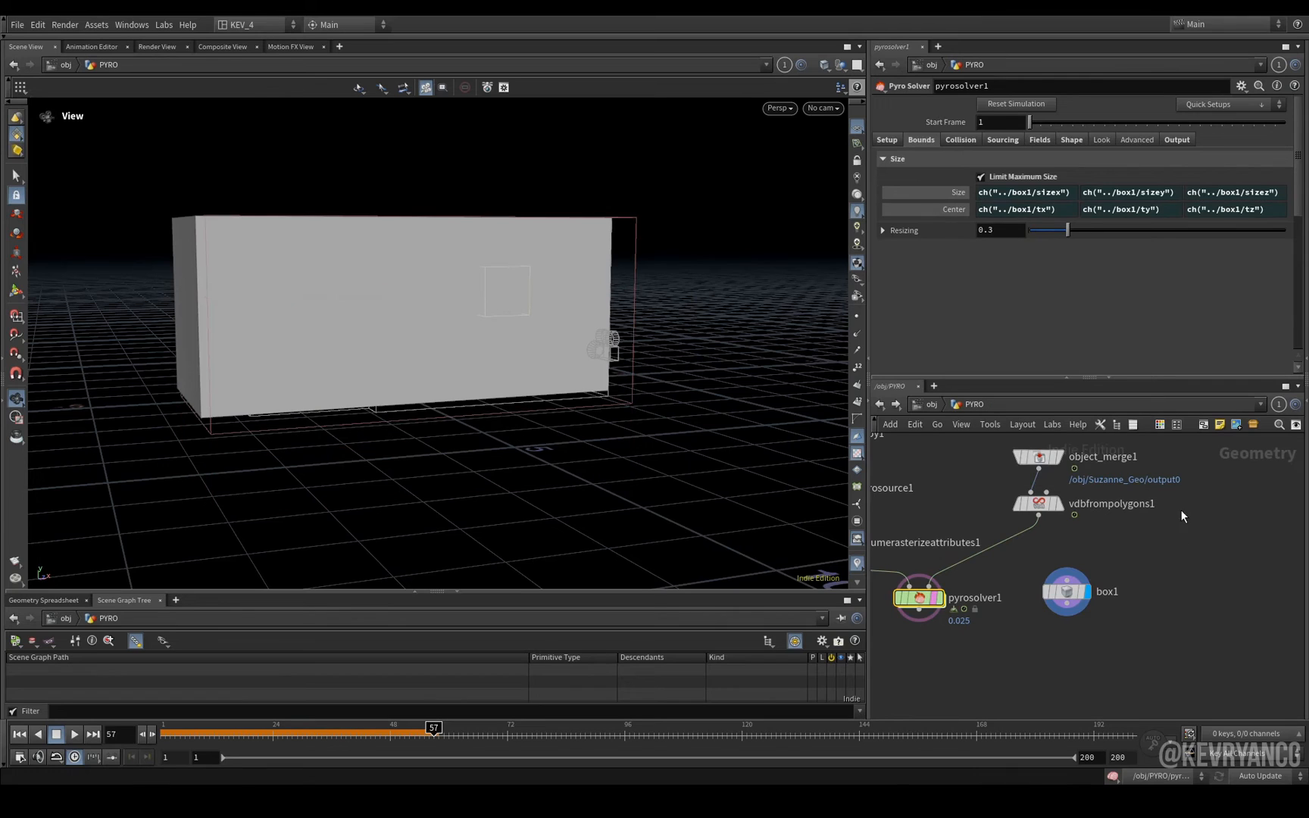
{"action": "mouse_move", "coordinate": [855, 226]}
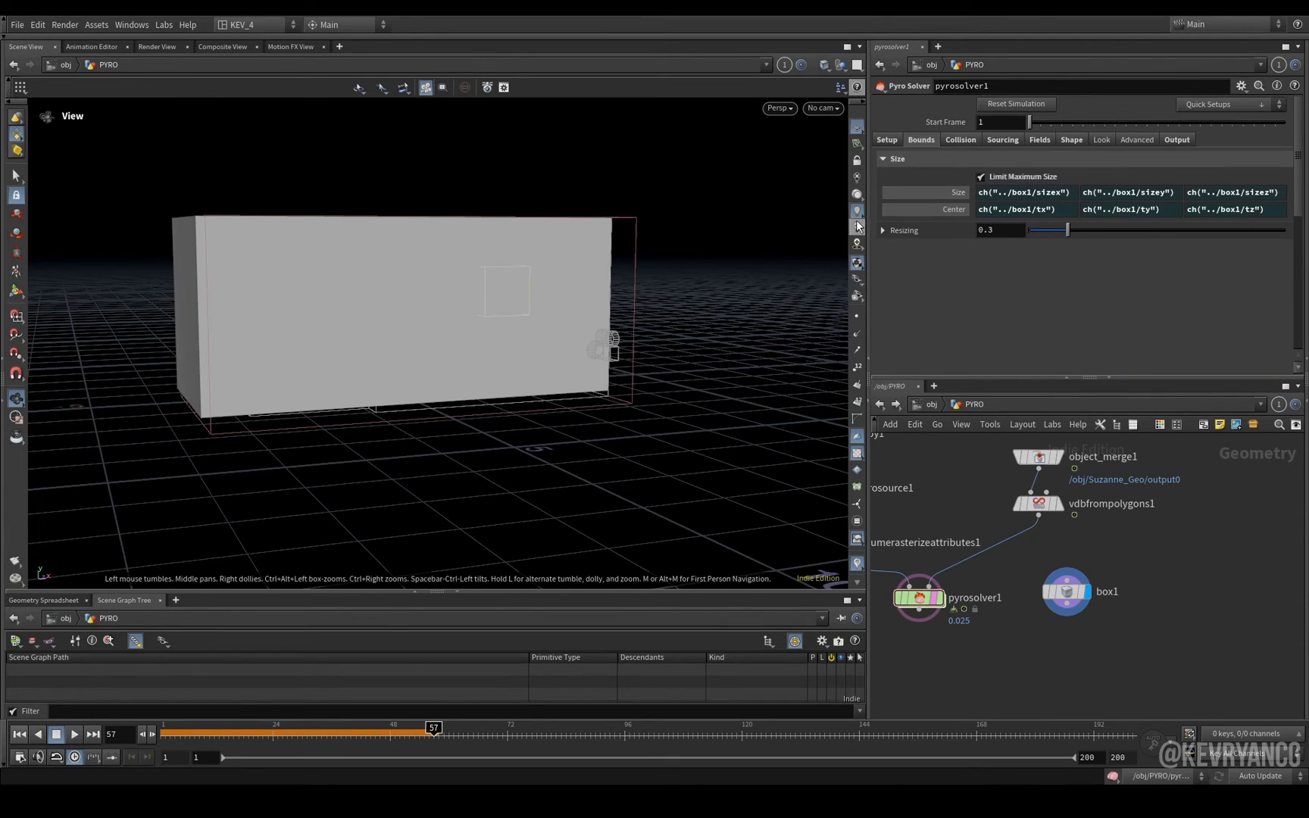
{"action": "mouse_move", "coordinate": [977, 245]}
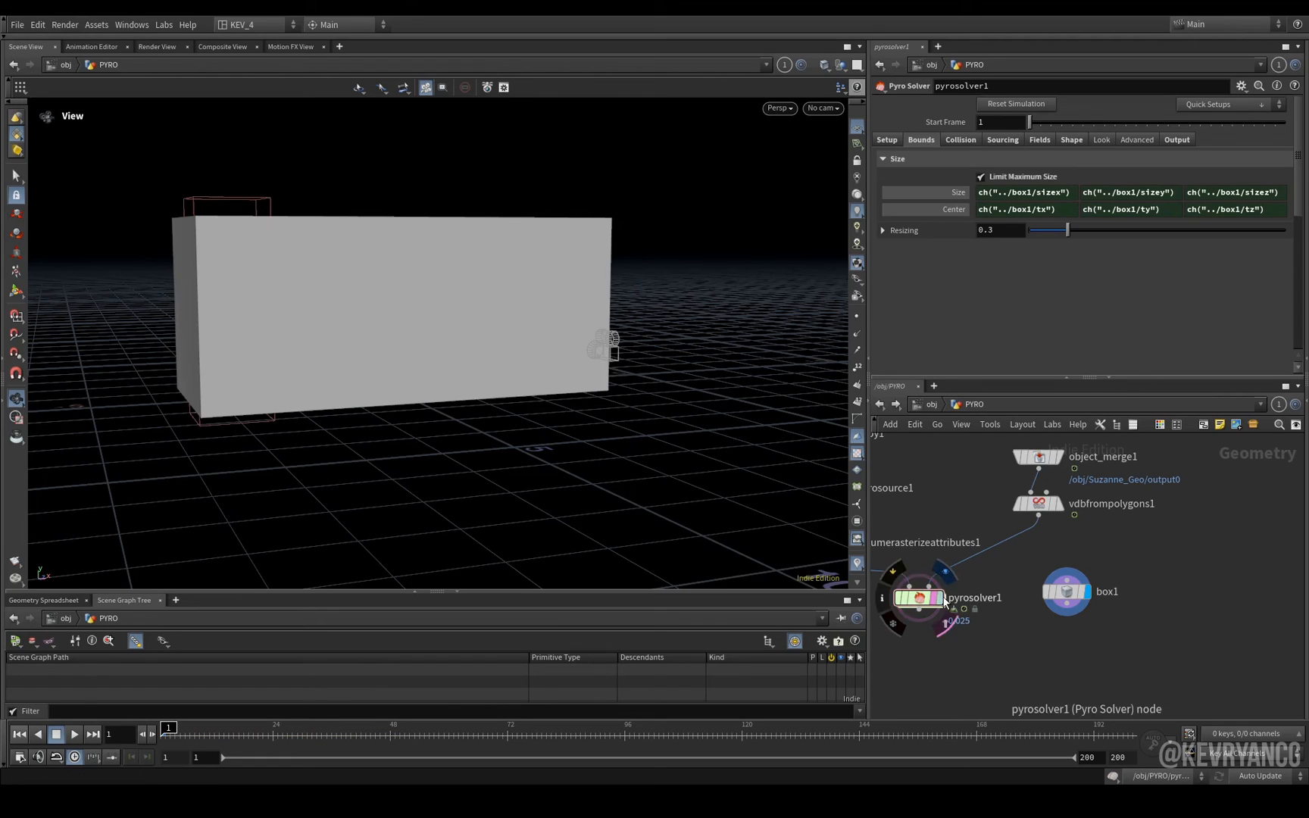
- Set pyrosolver1 Setup to Voxel Size 0.01, Min Substeps 4, Max Substeps 8
{"action": "left_click", "coordinate": [887, 139]}
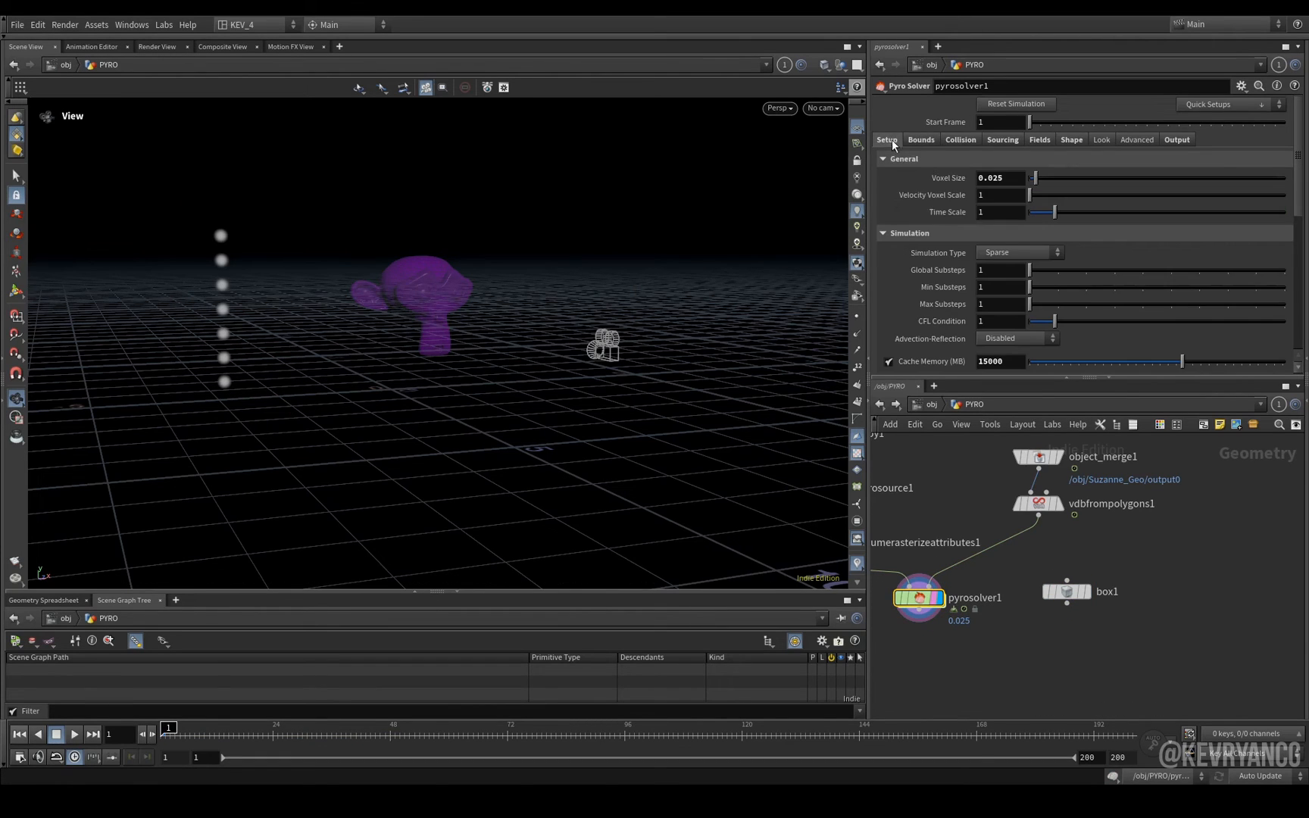
{"action": "mouse_move", "coordinate": [1190, 312]}
{"action": "type", "text": "fil"}
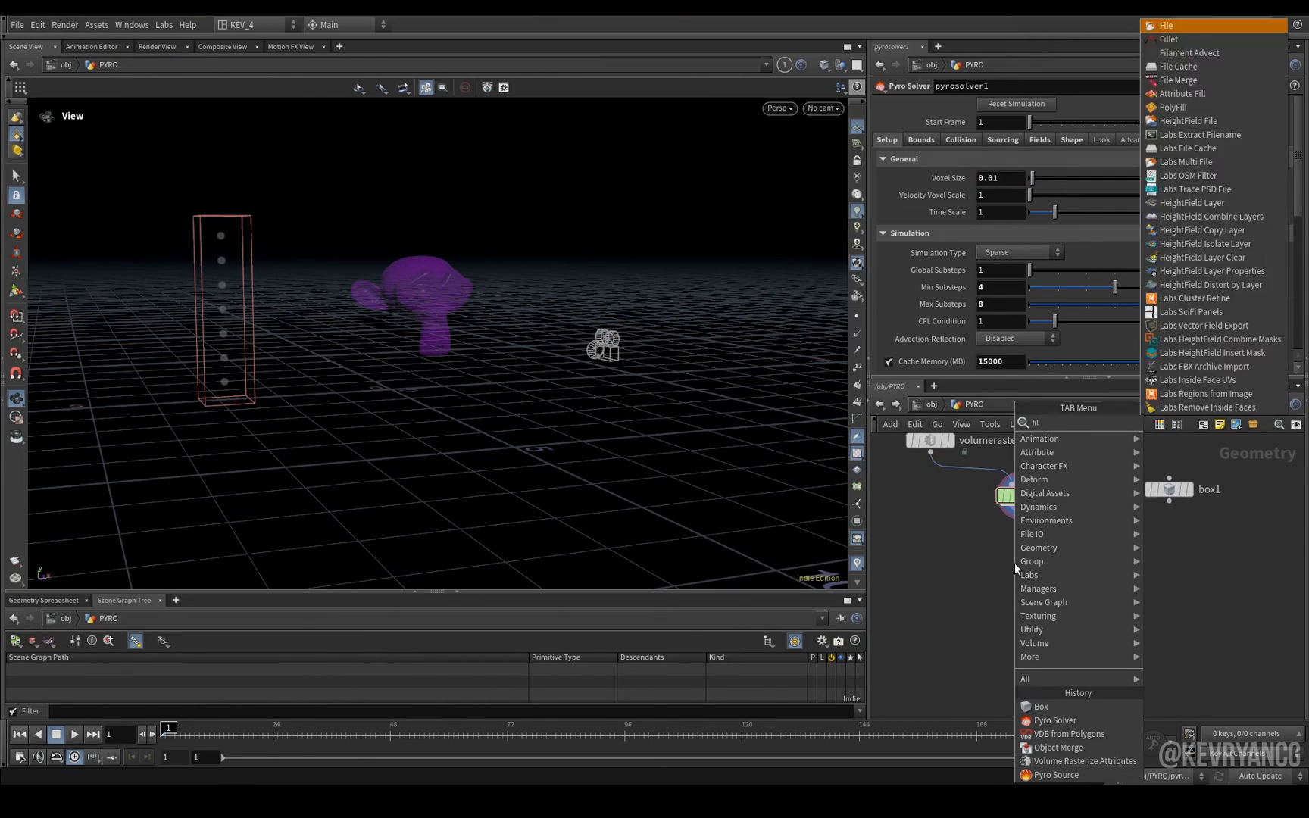
{"action": "left_click", "coordinate": [1178, 65]}
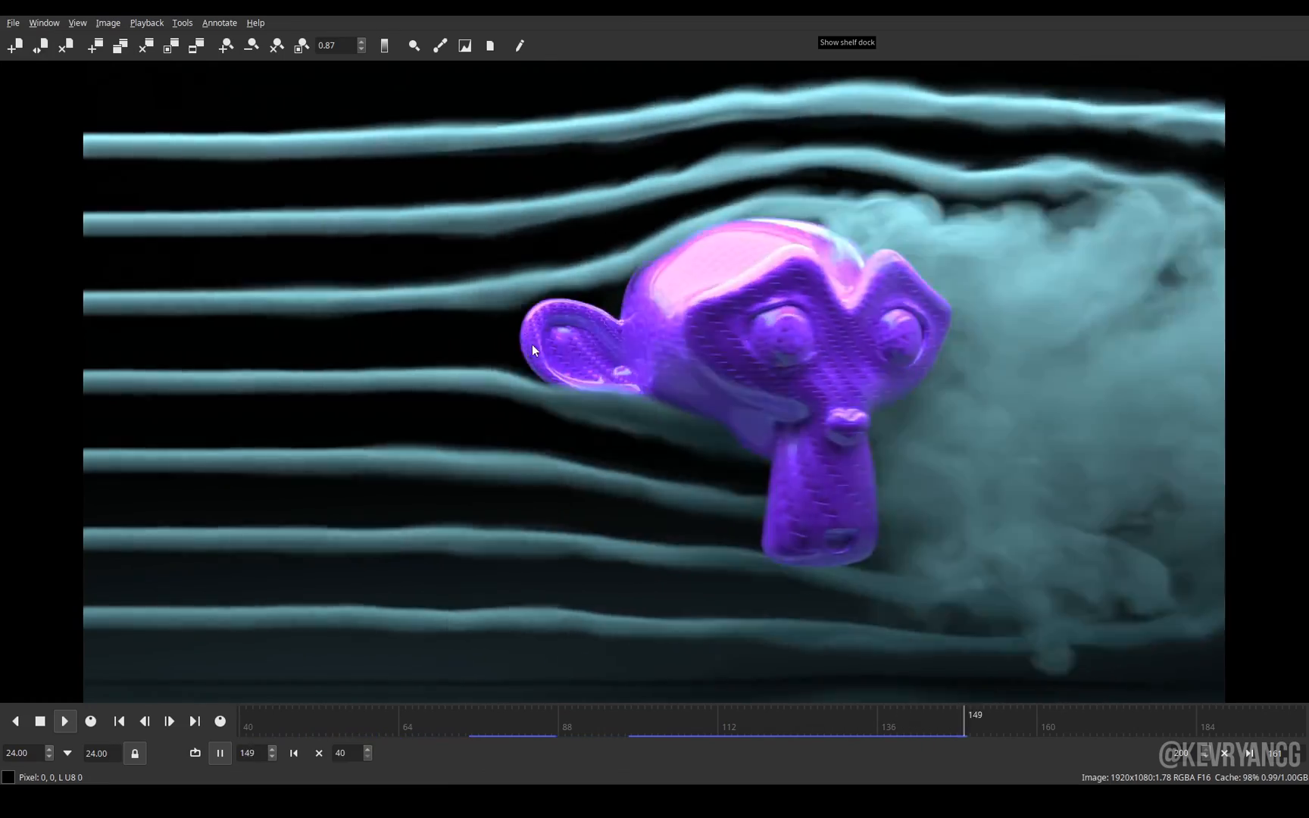
- Play the rendered flipbook of smoke lines curling around the spinning Suzanne head
{"action": "left_click", "coordinate": [64, 721]}
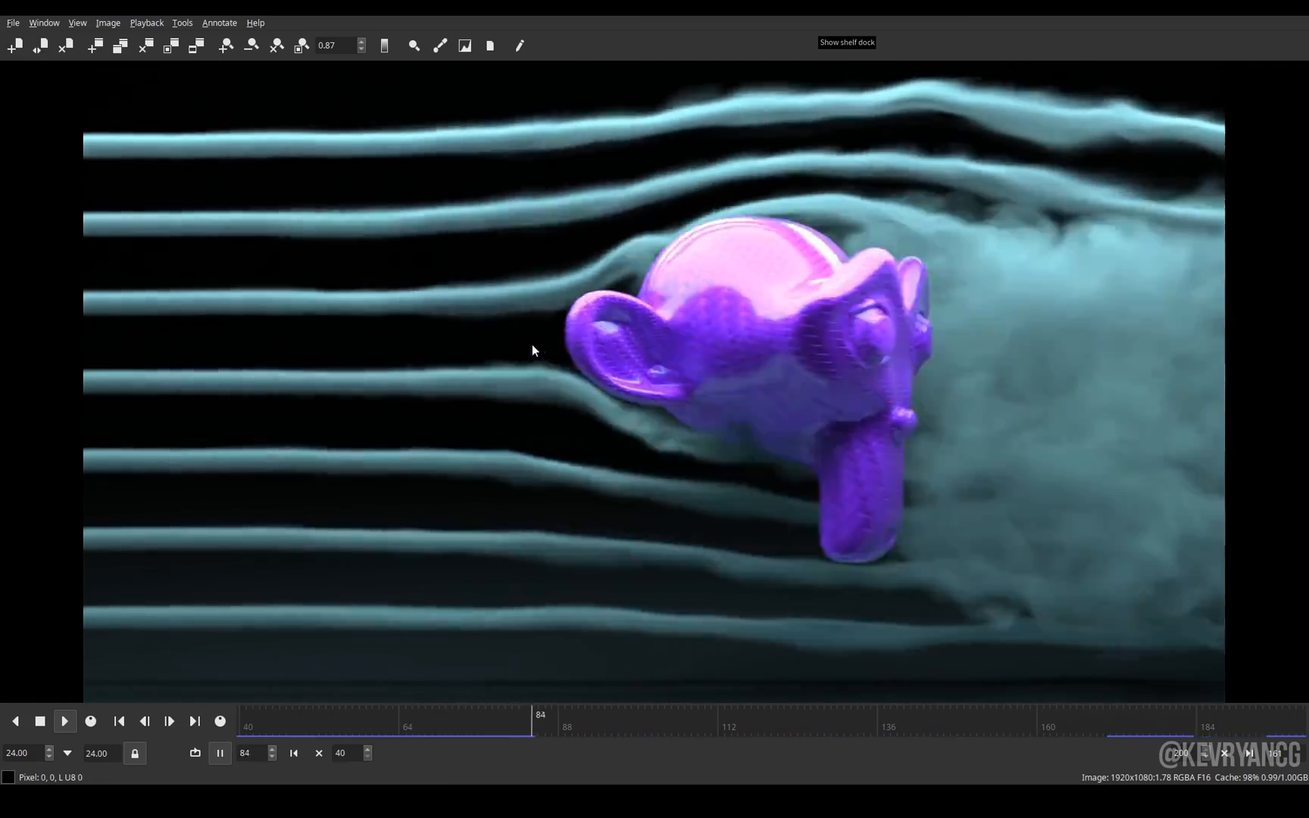
{"action": "left_click", "coordinate": [64, 721]}
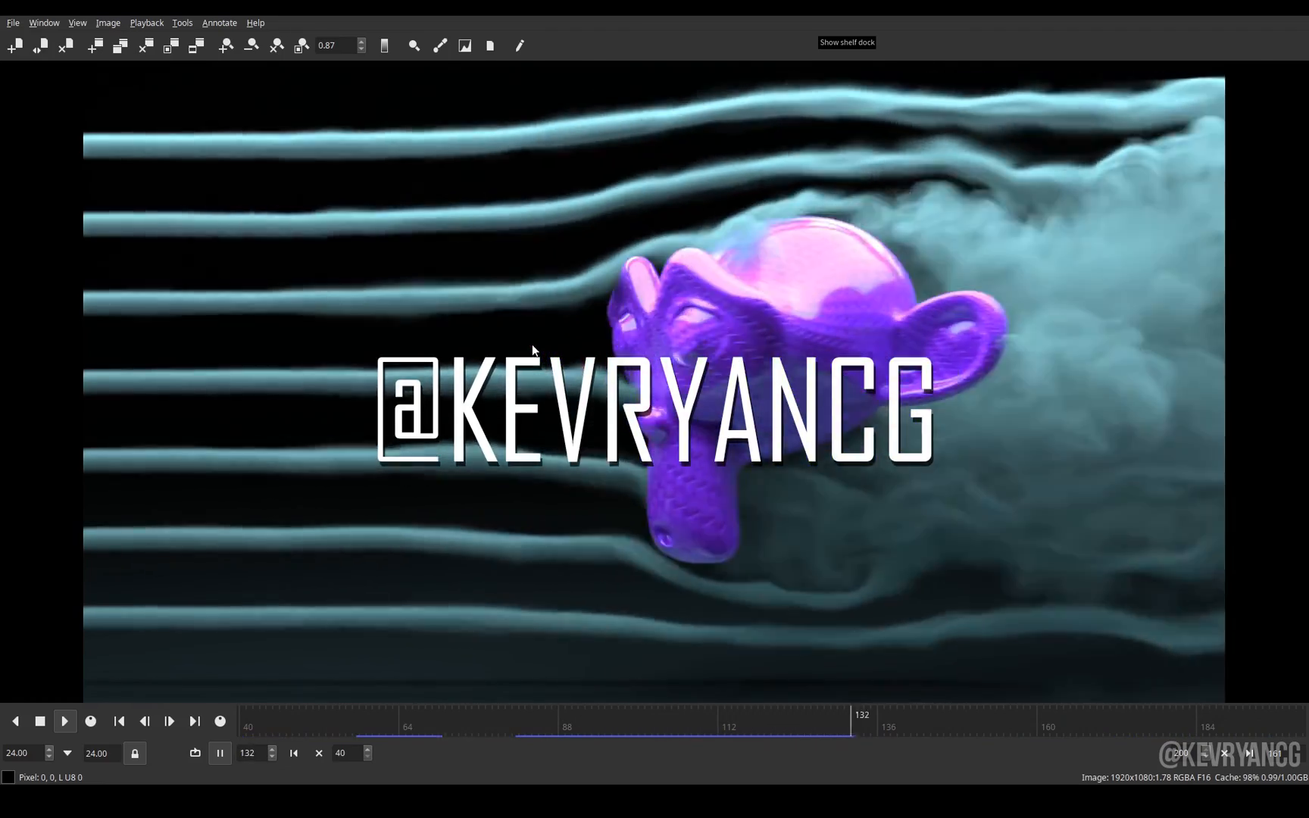